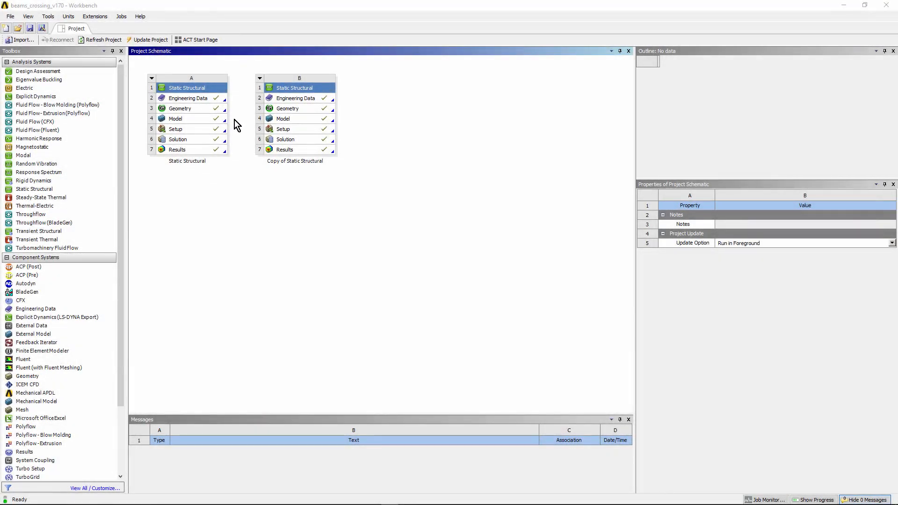
mouse_move(297, 127)
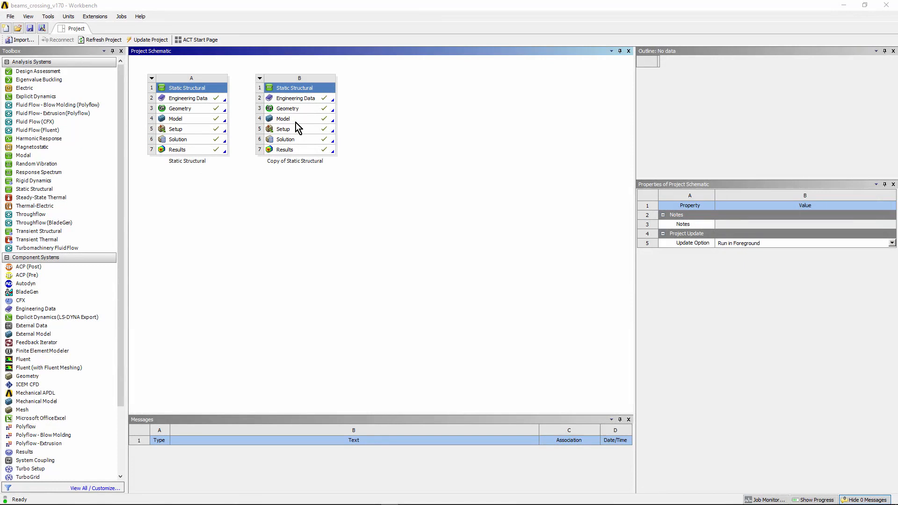
mouse_move(208, 112)
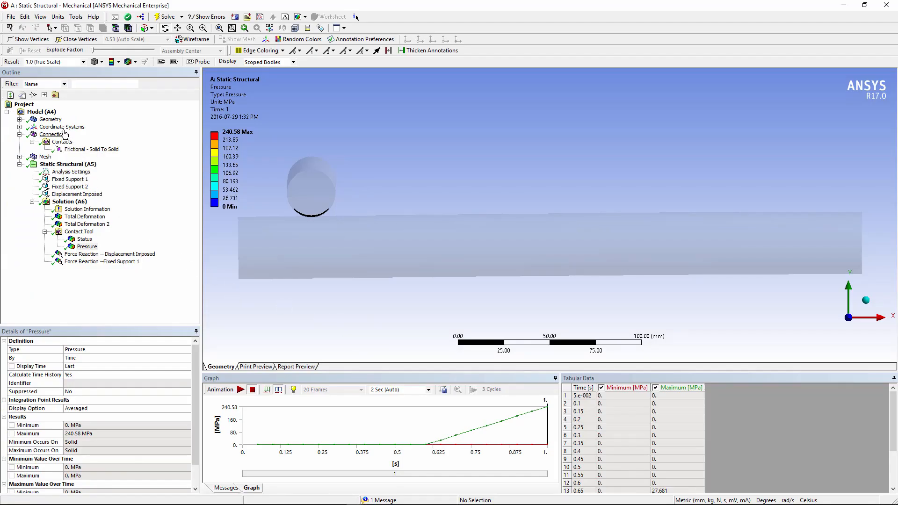
Step: Show the Model settings and view the two crossing beams isometrically
left_click(42, 111)
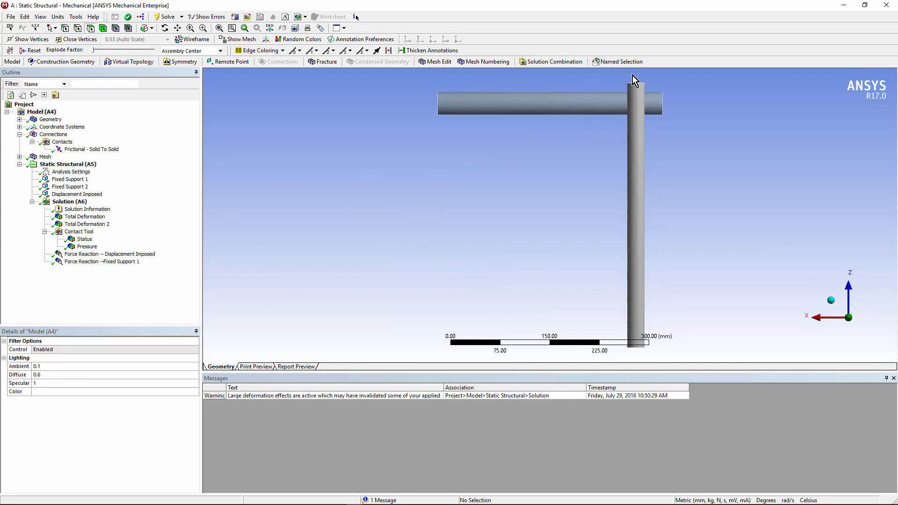
mouse_move(831, 301)
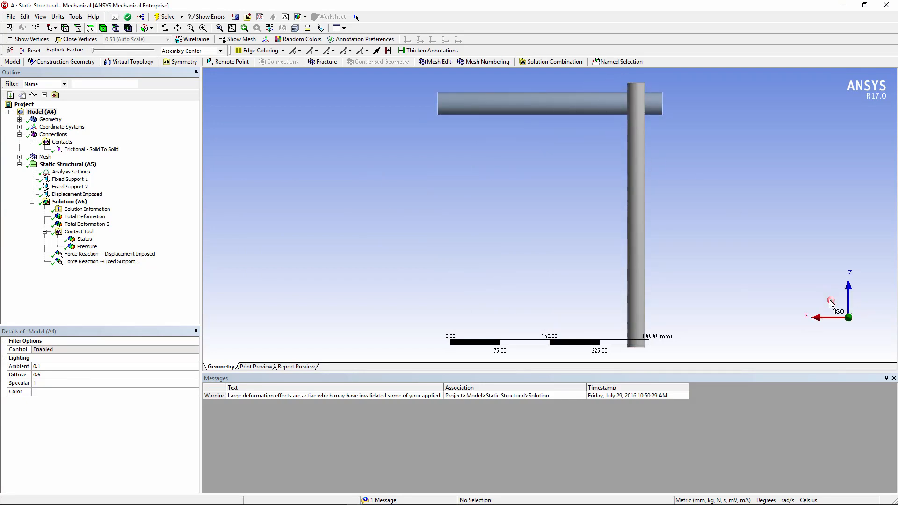
left_click(53, 134)
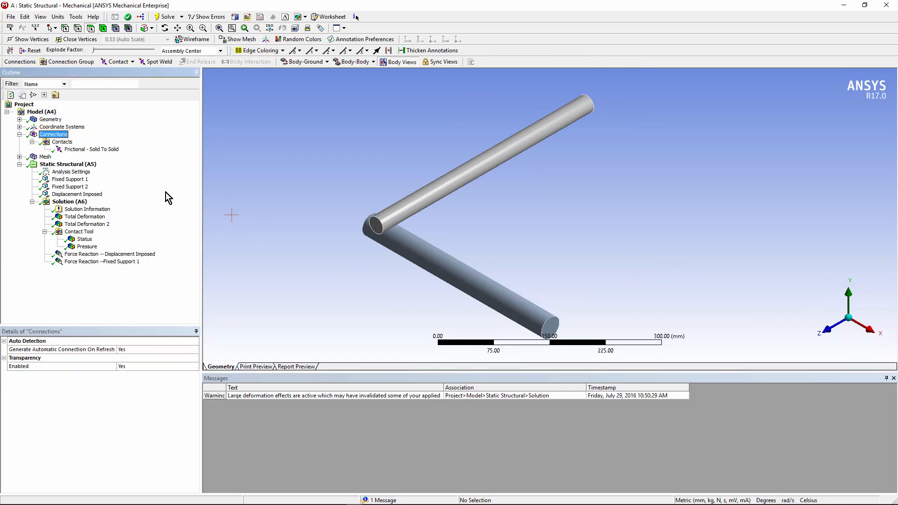
mouse_move(76, 150)
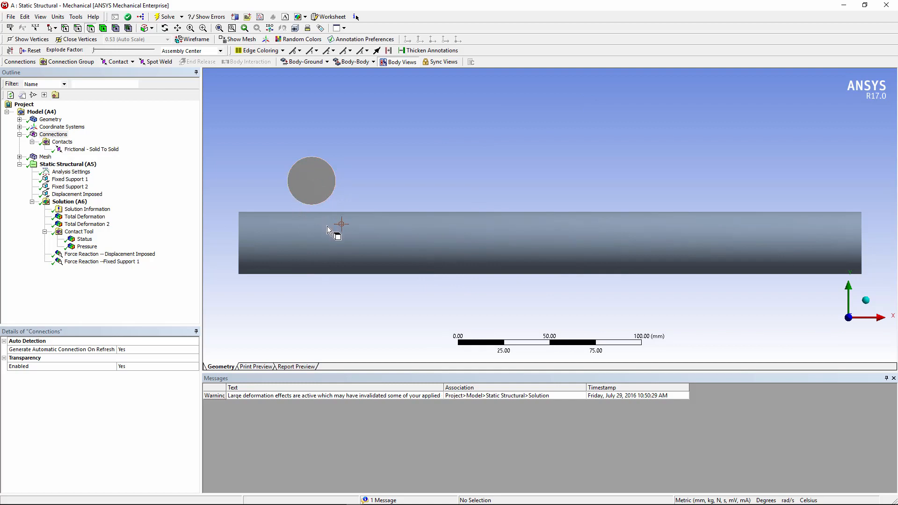
mouse_move(89, 145)
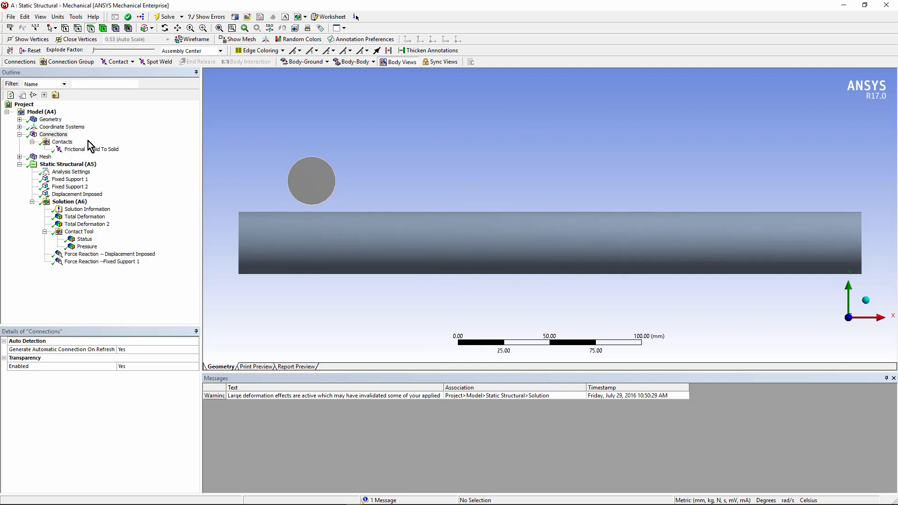
Step: Select the Frictional - Solid To Solid contact to review its contact and target beams
left_click(88, 149)
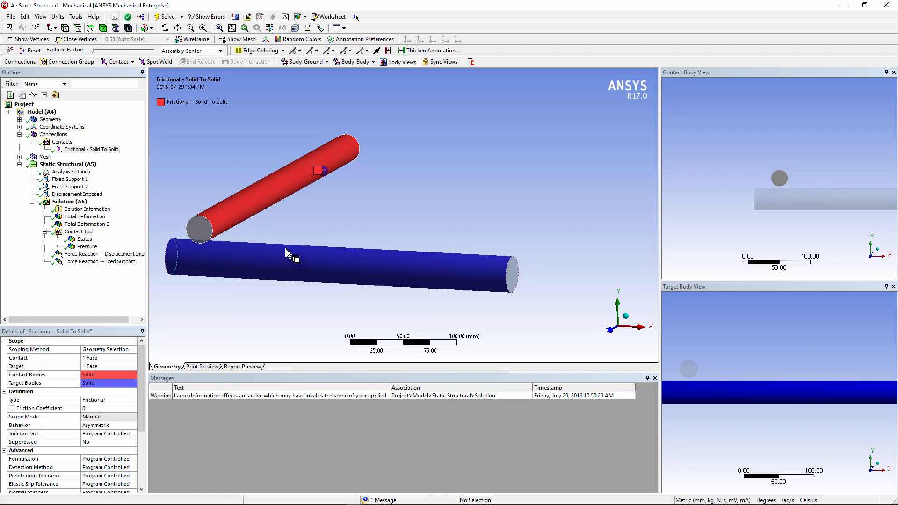
mouse_move(309, 285)
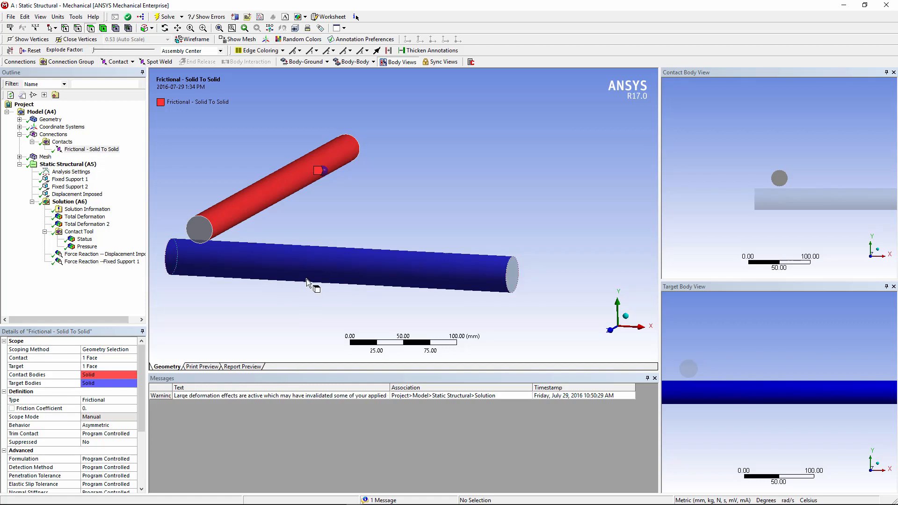
left_click(90, 148)
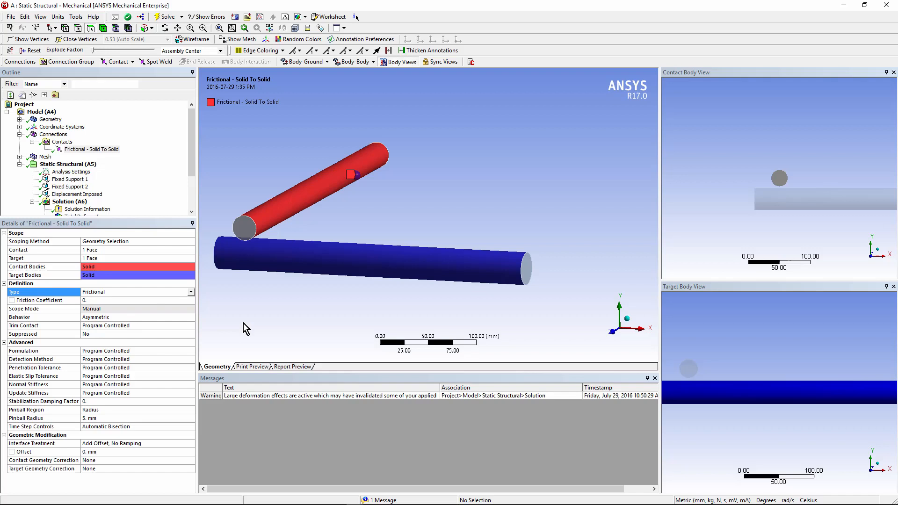
mouse_move(120, 306)
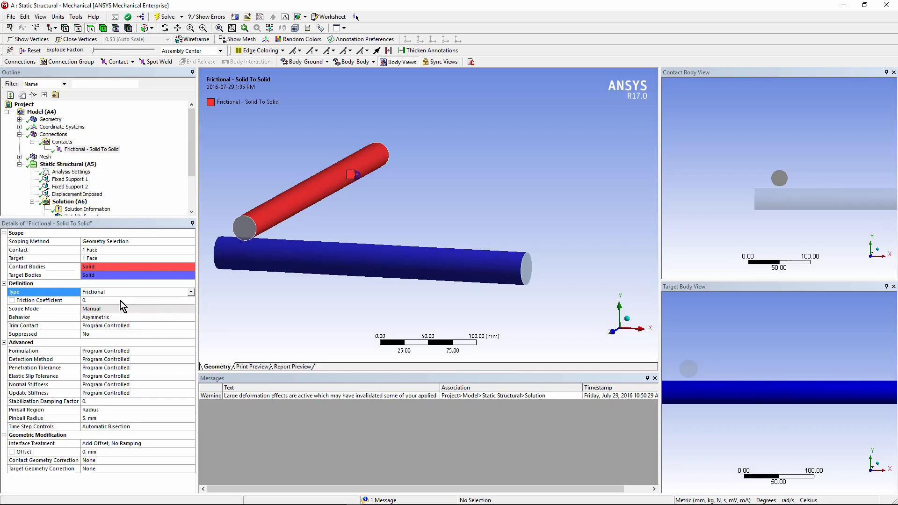
mouse_move(117, 298)
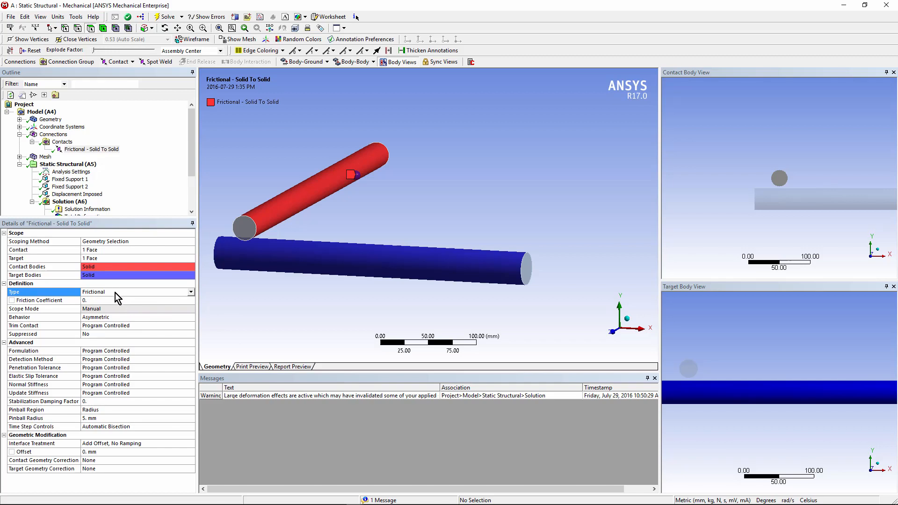
mouse_move(142, 319)
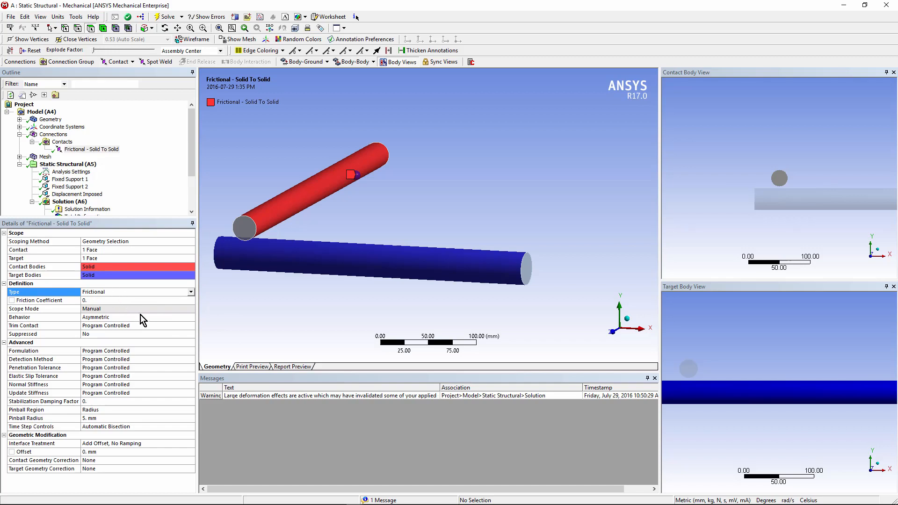
mouse_move(145, 323)
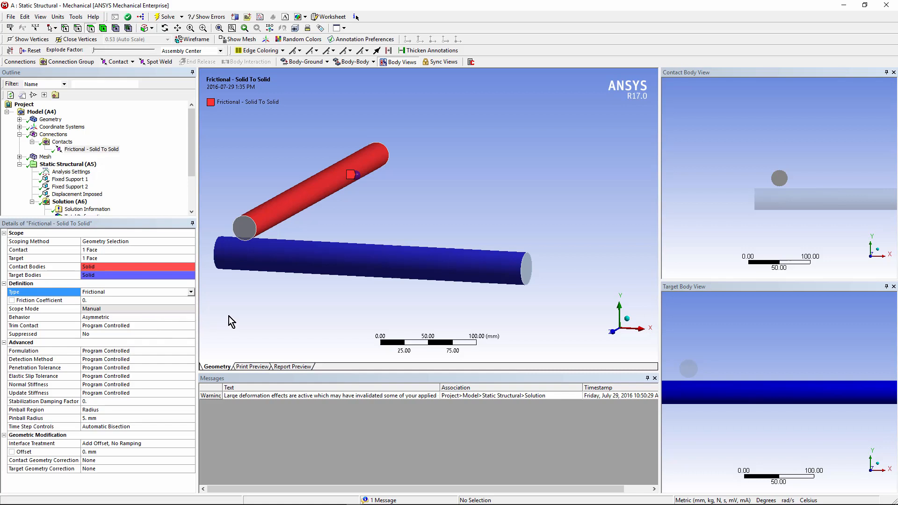
mouse_move(285, 240)
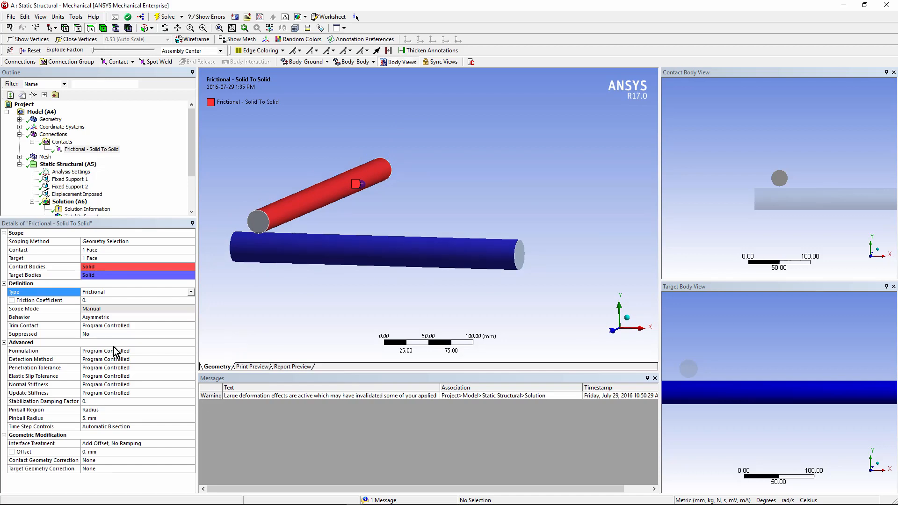
mouse_move(115, 398)
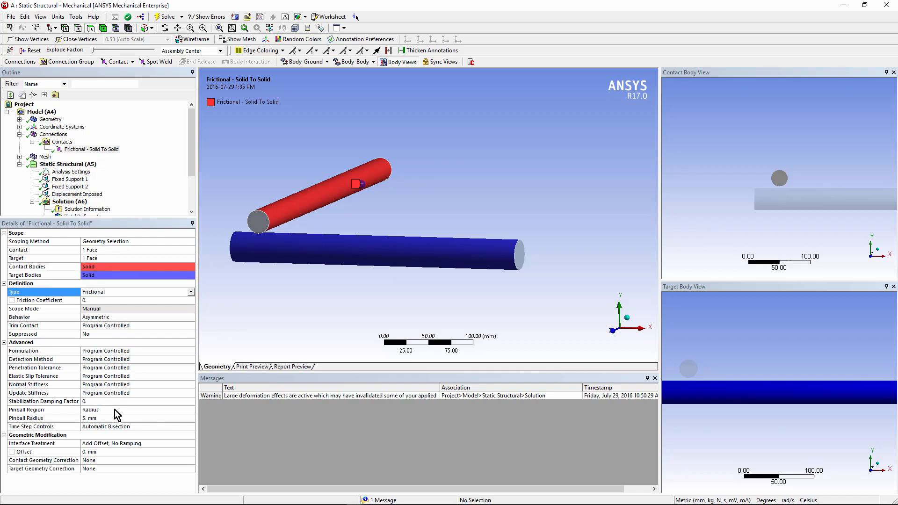
Step: Keep the pinball region defined by Radius (5 mm) and rotate around the pinball sphere
left_click(44, 410)
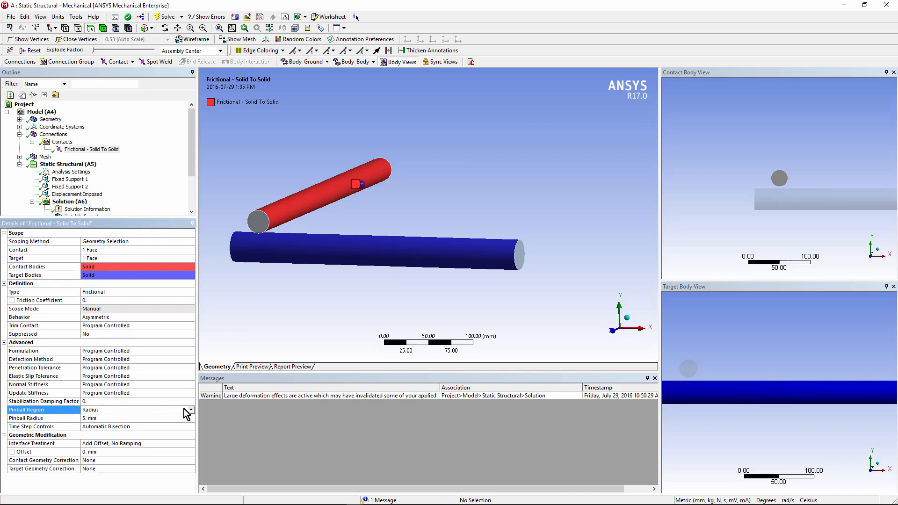
left_click(191, 410)
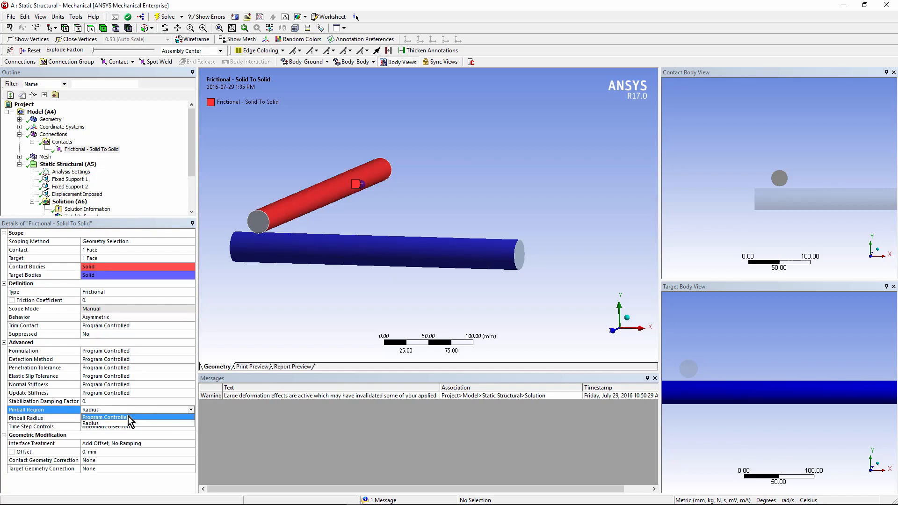
left_click(90, 423)
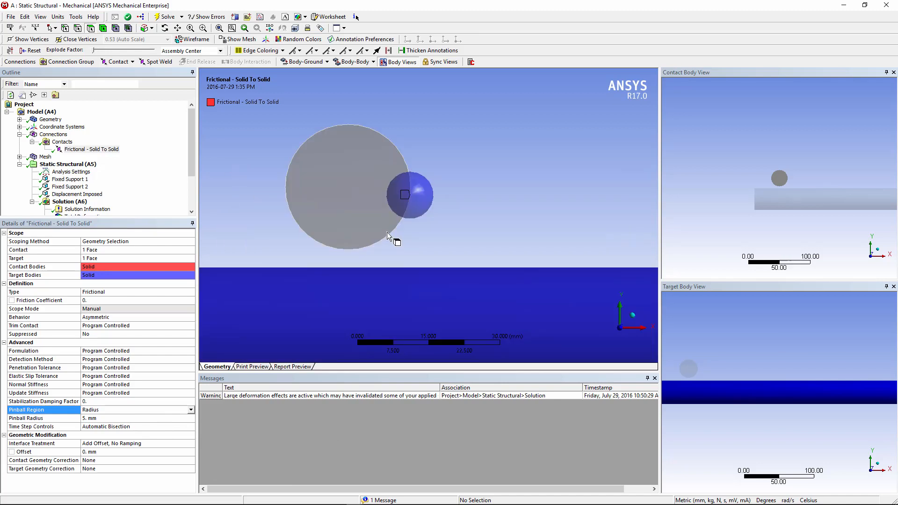
mouse_move(423, 212)
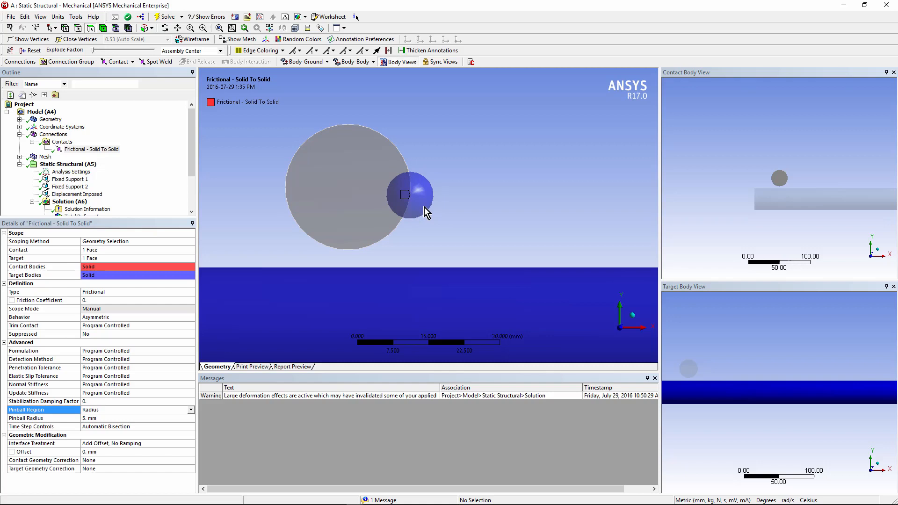
mouse_move(495, 202)
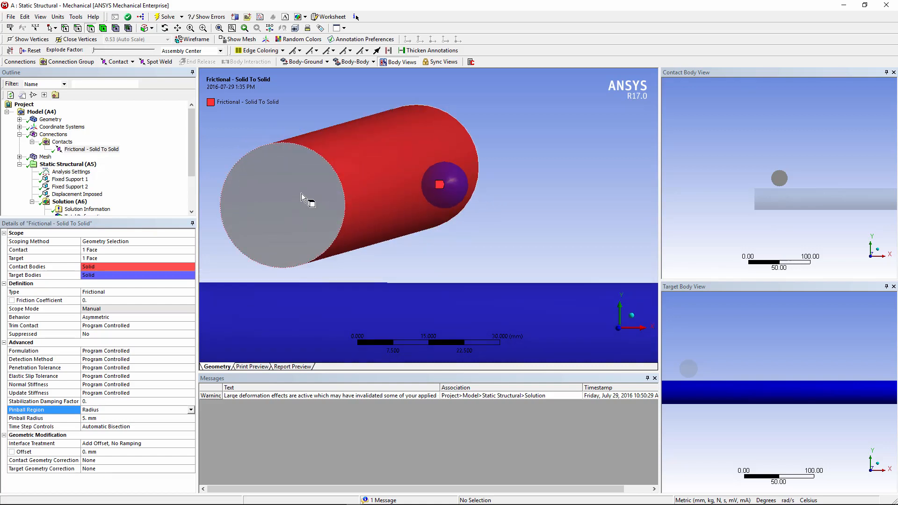
mouse_move(308, 203)
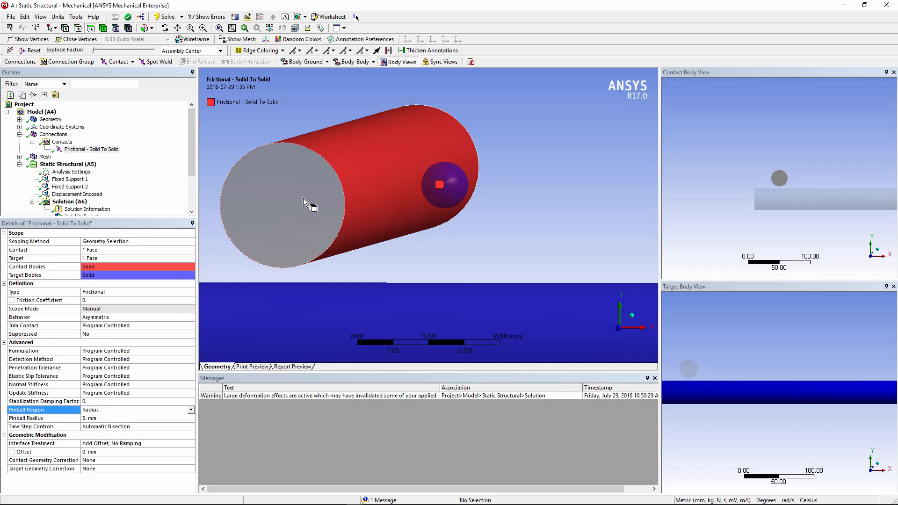
mouse_move(317, 225)
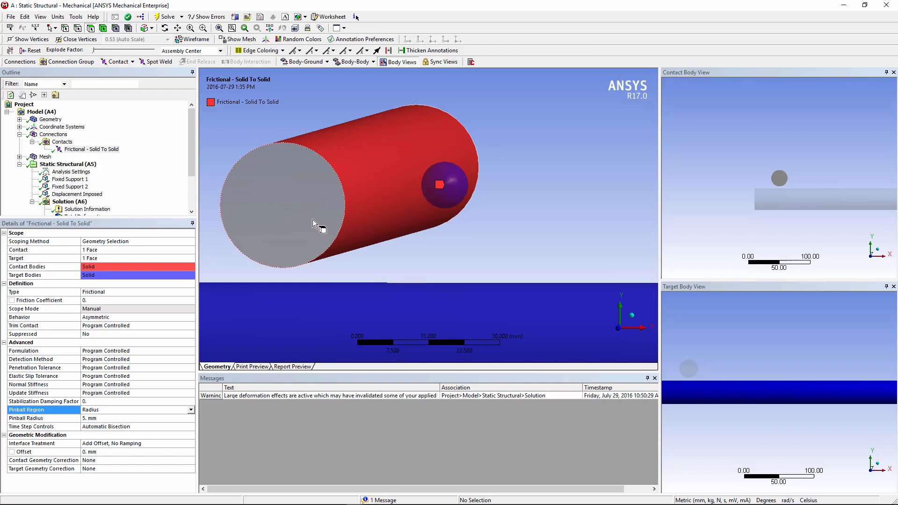
mouse_move(316, 252)
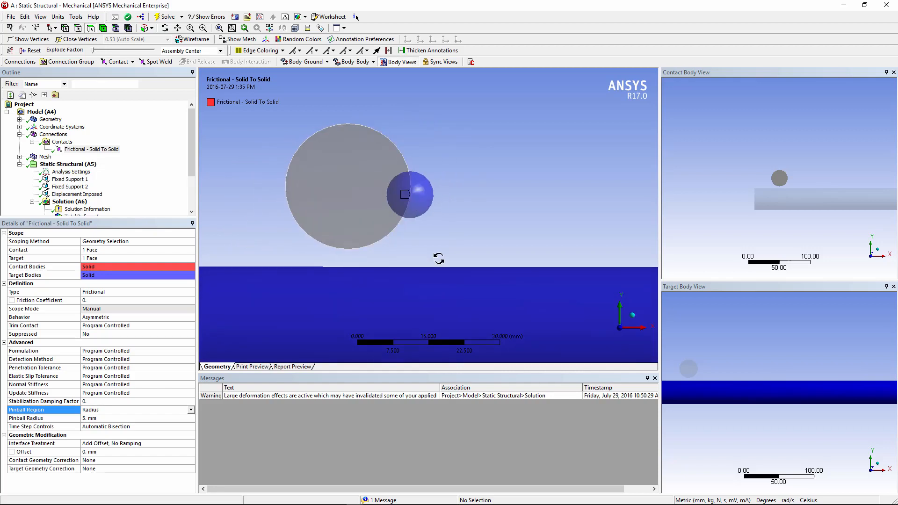
left_click_drag(355, 188, 381, 235)
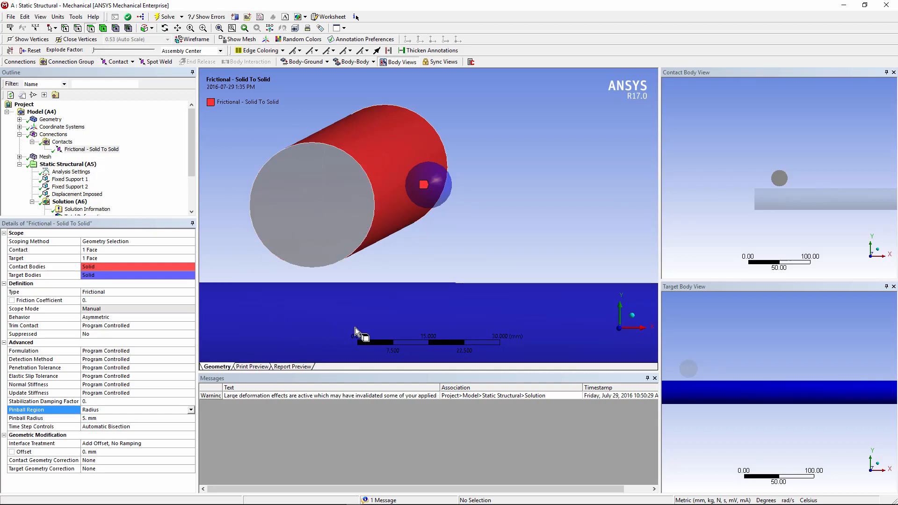
mouse_move(459, 223)
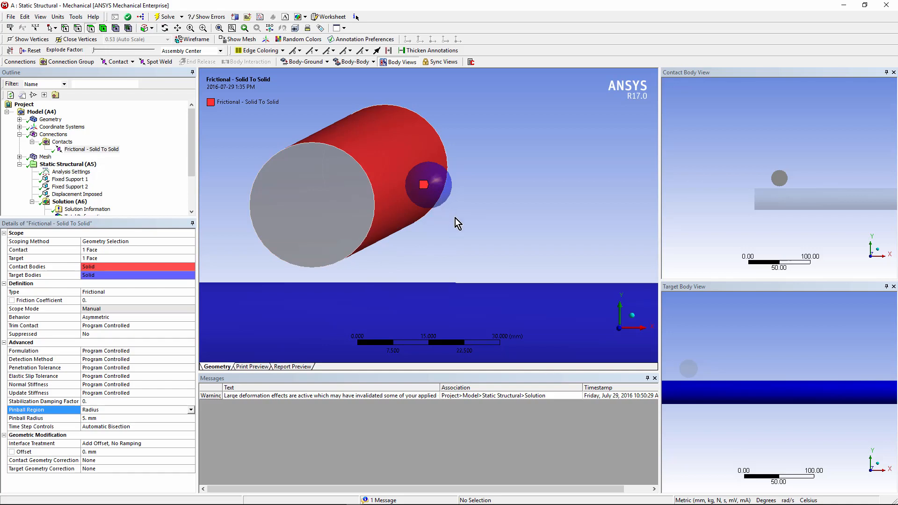
mouse_move(140, 142)
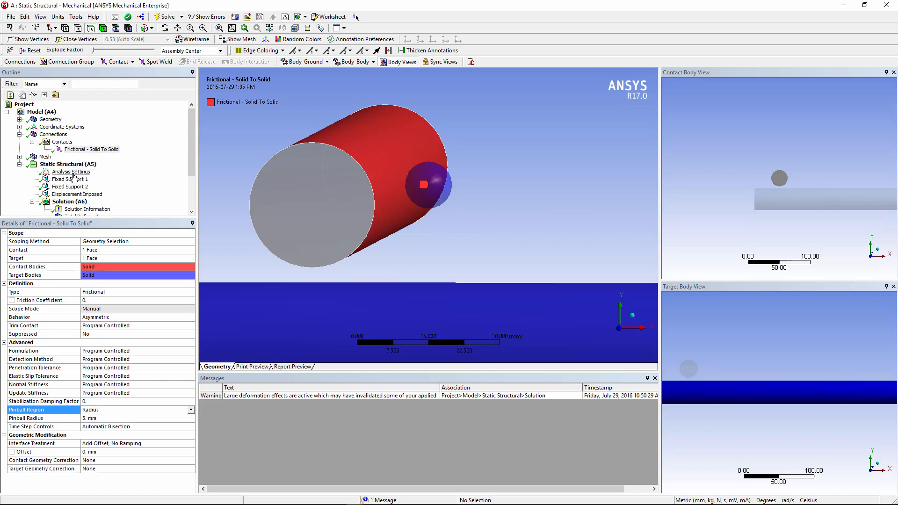
Step: Change the contact's Time Step Controls from Automatic Bisection to None
left_click(31, 426)
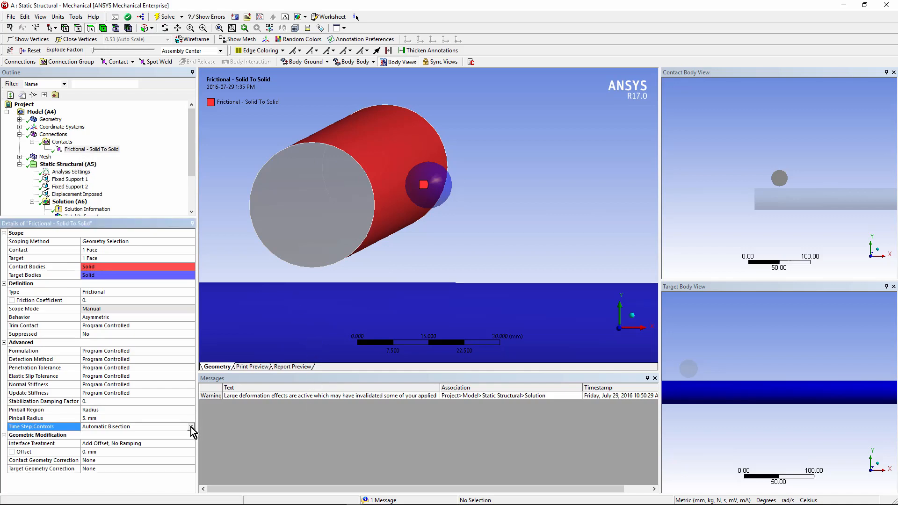
left_click(190, 426)
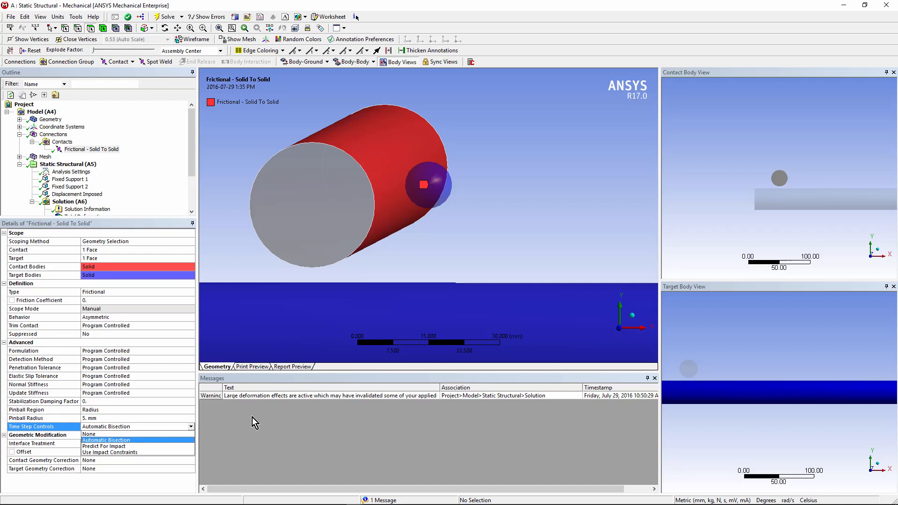
mouse_move(125, 446)
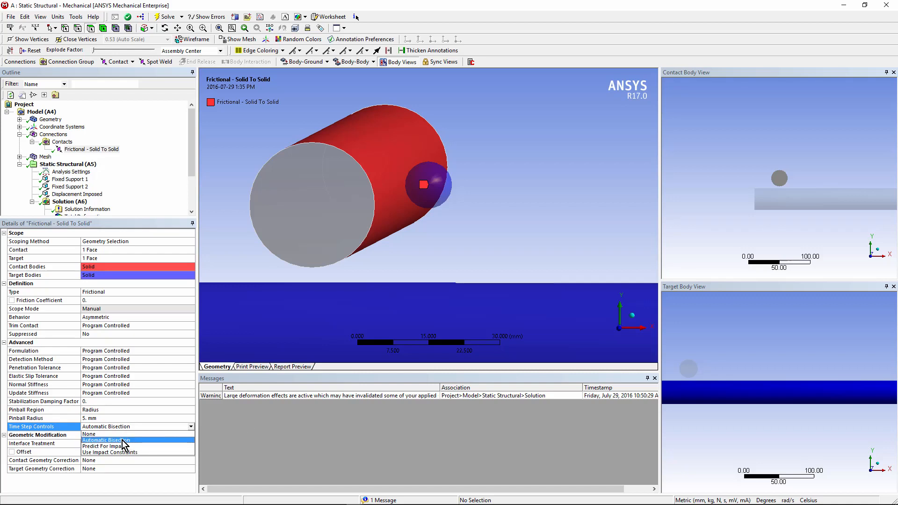
left_click(114, 442)
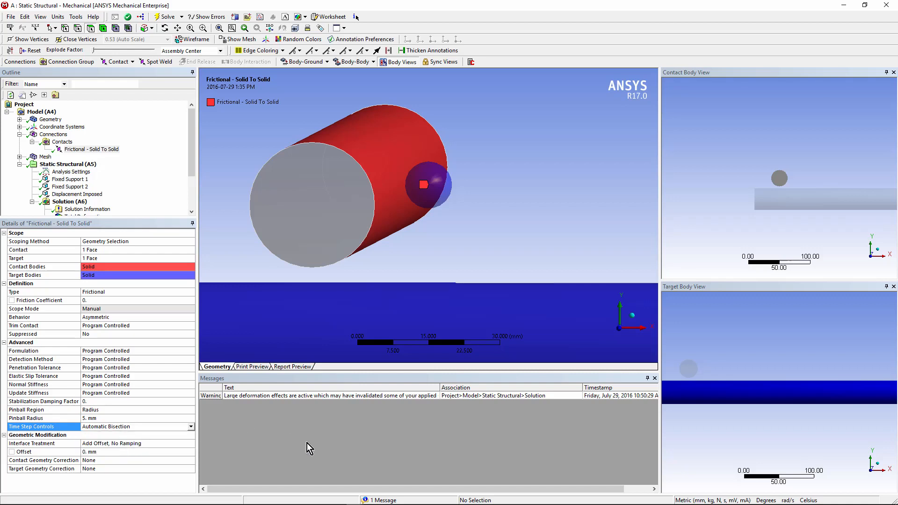
mouse_move(446, 259)
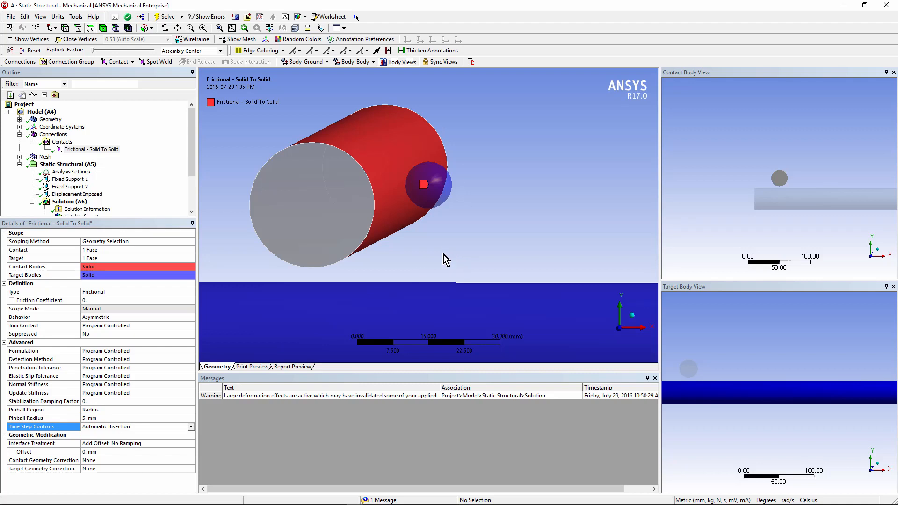
left_click(189, 426)
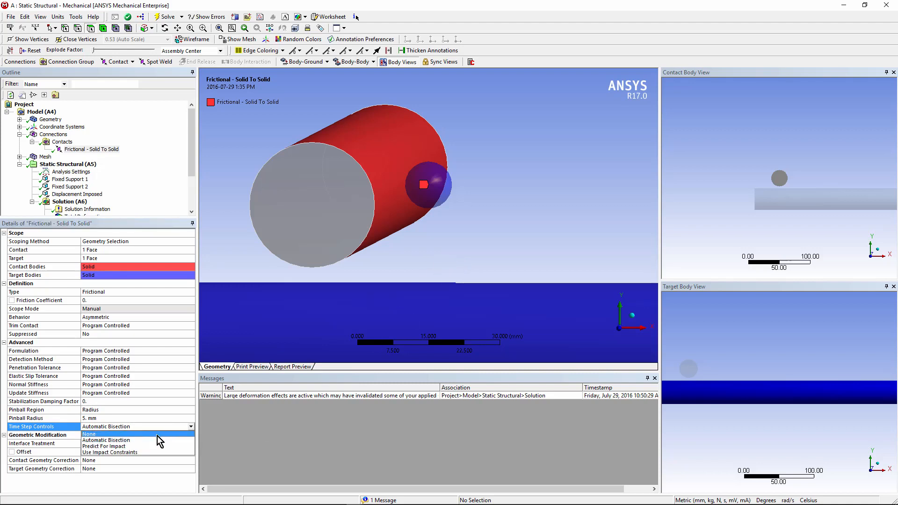
left_click(91, 434)
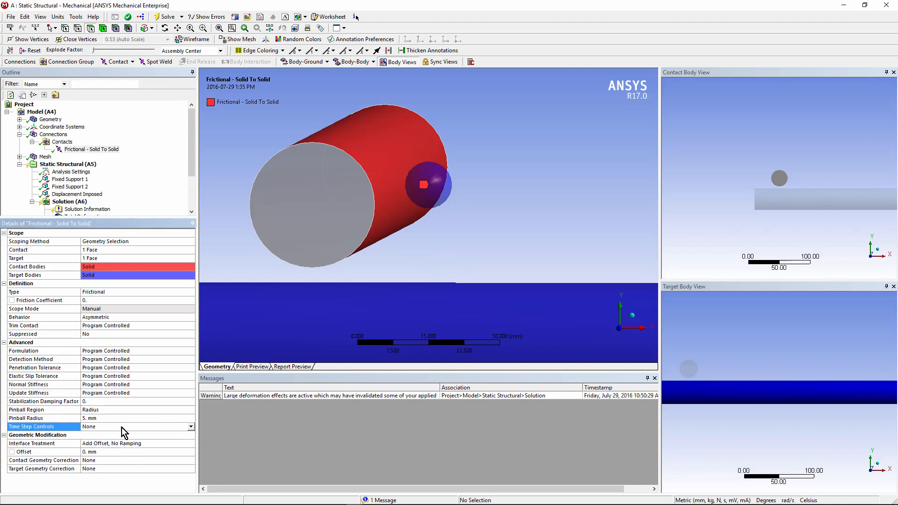
mouse_move(180, 434)
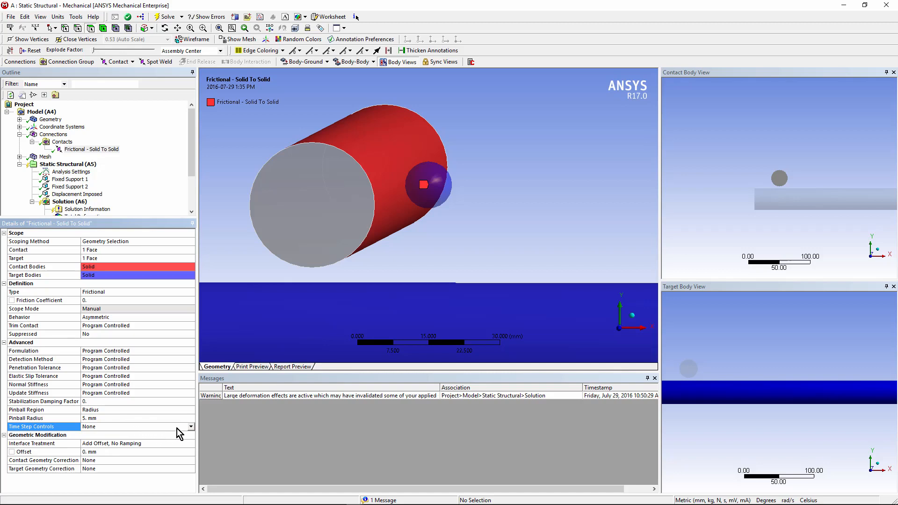
left_click(192, 426)
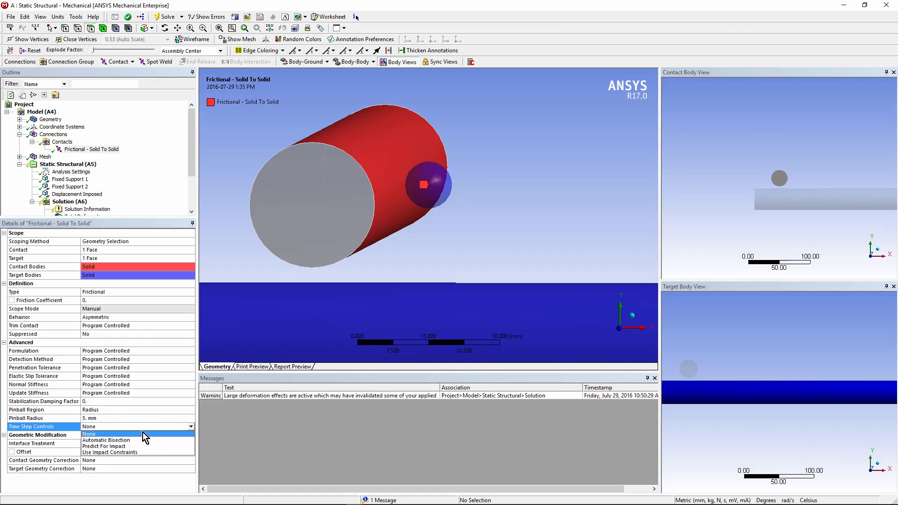
left_click(106, 439)
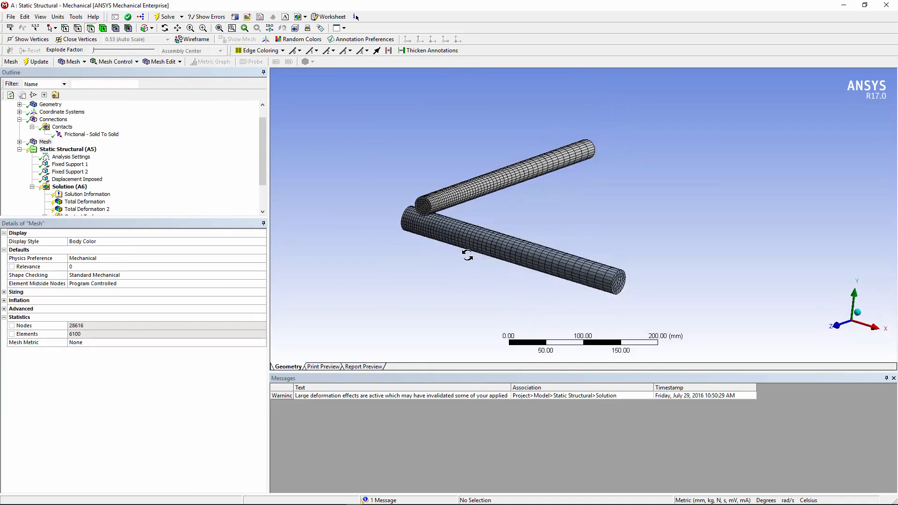
Step: Zoom in on the contact mesh, showing 28,616 nodes and 6,100 elements
scroll("up", 3)
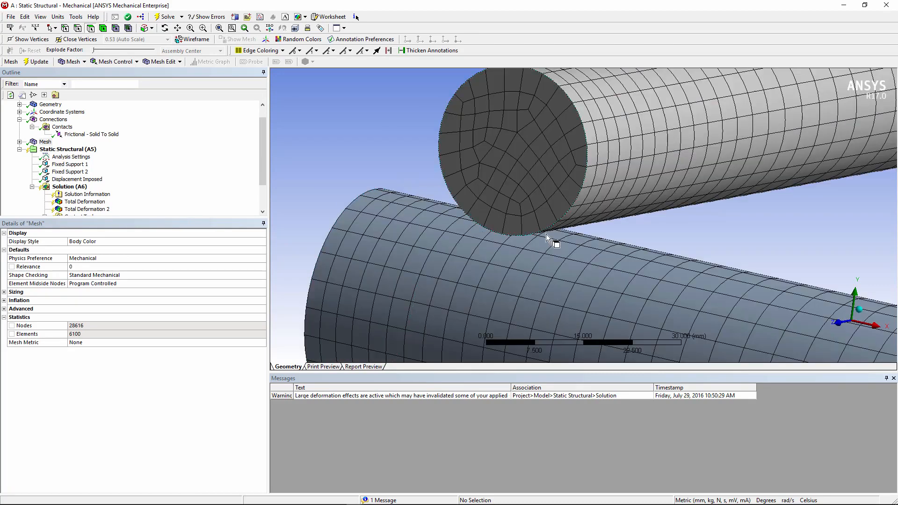
mouse_move(618, 216)
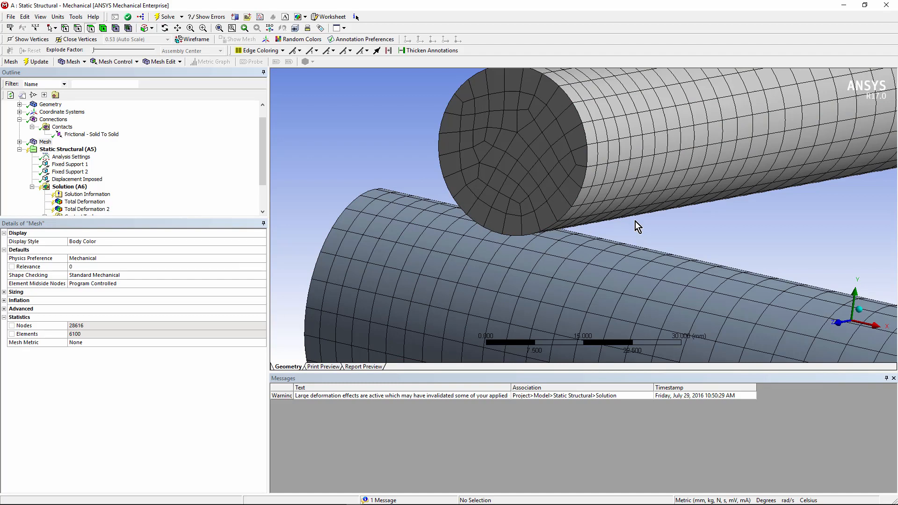
mouse_move(543, 253)
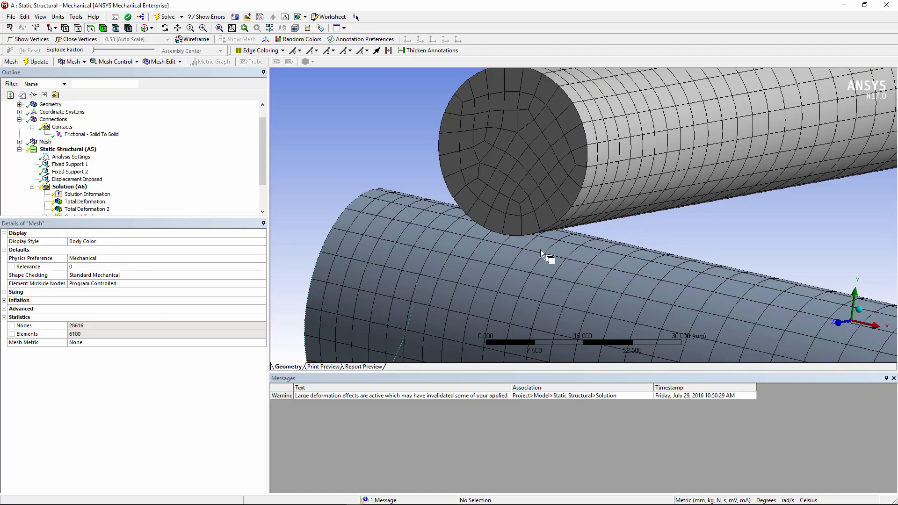
mouse_move(607, 269)
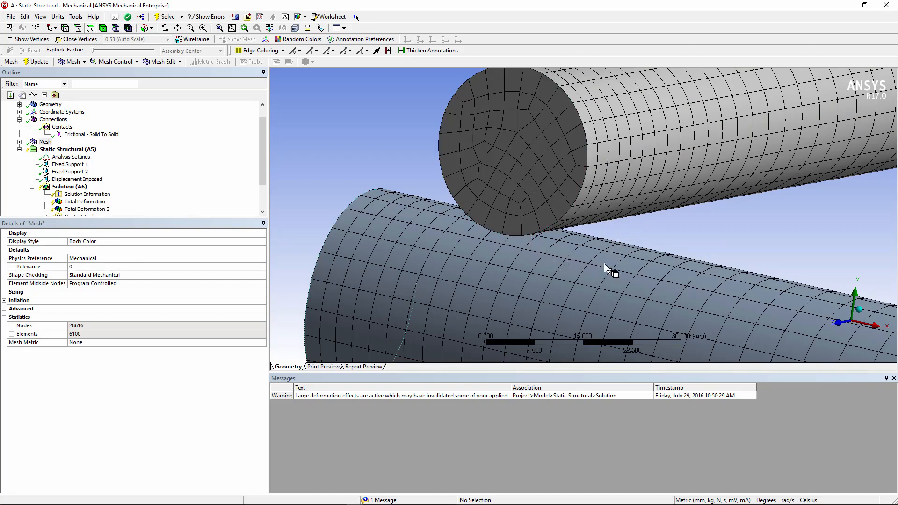
mouse_move(647, 266)
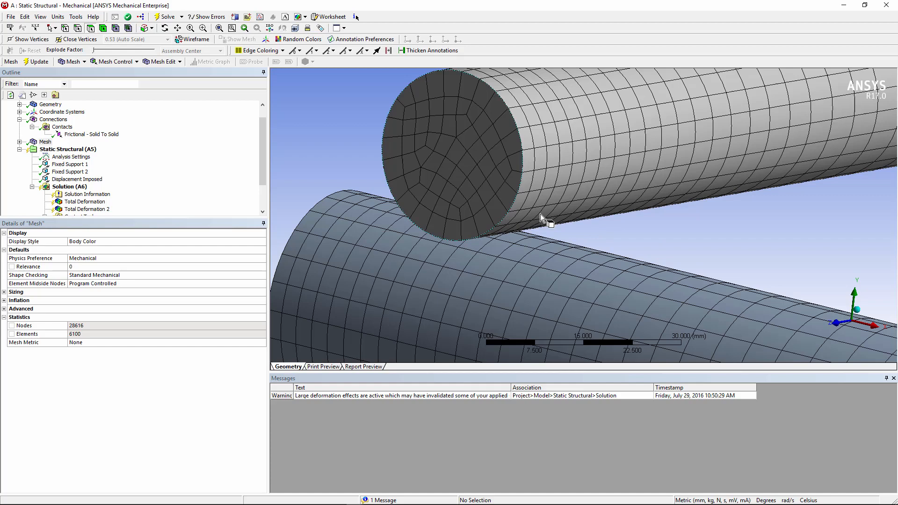
mouse_move(497, 235)
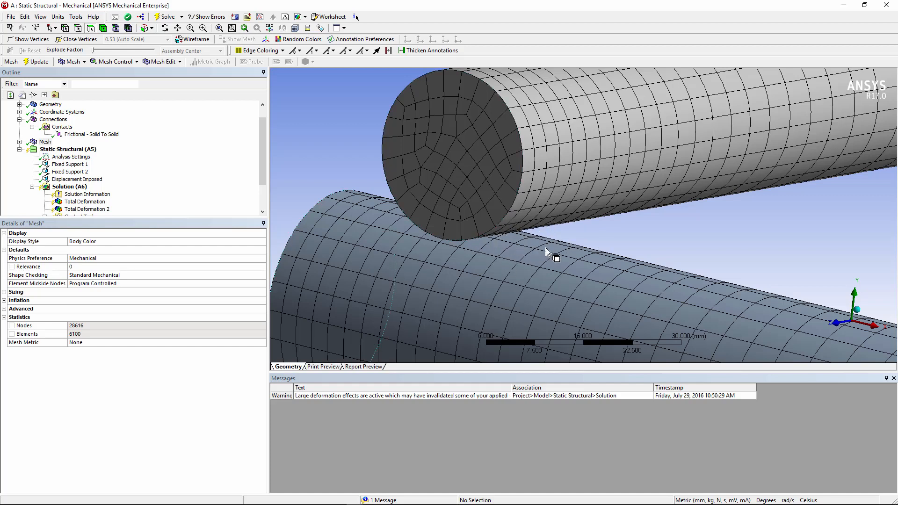
left_click(45, 141)
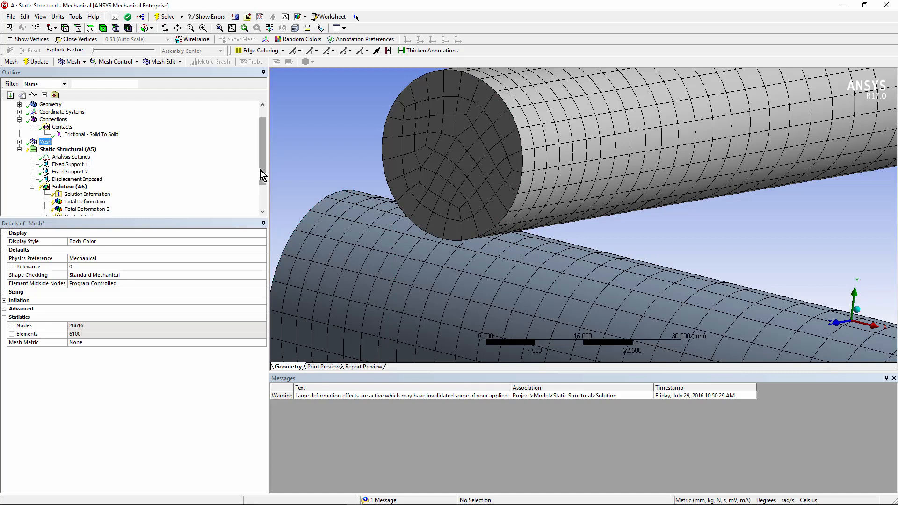
Step: Display the Static Structural setup with two fixed supports and the imposed displacement
left_click(67, 127)
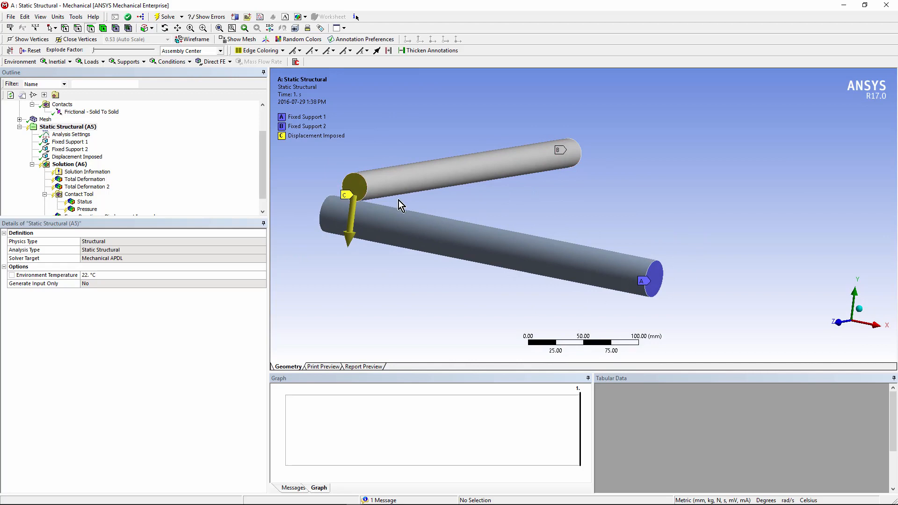
mouse_move(375, 182)
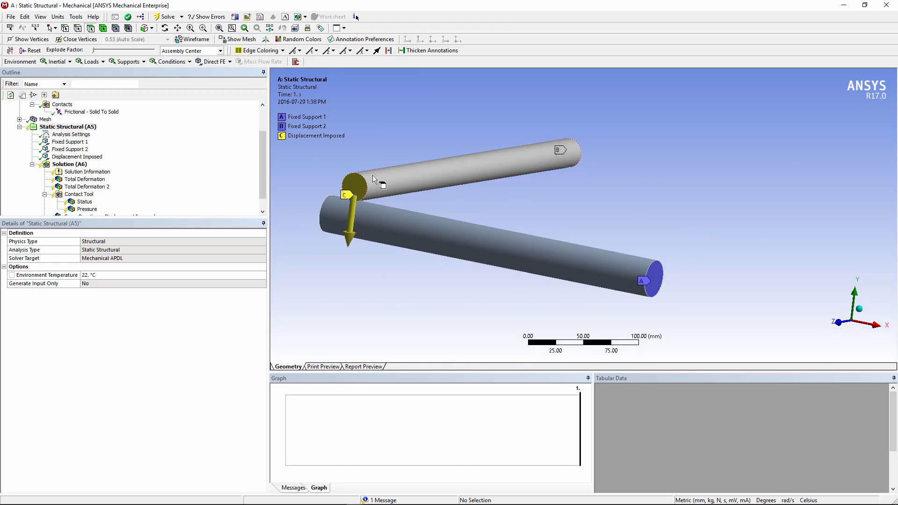
mouse_move(394, 291)
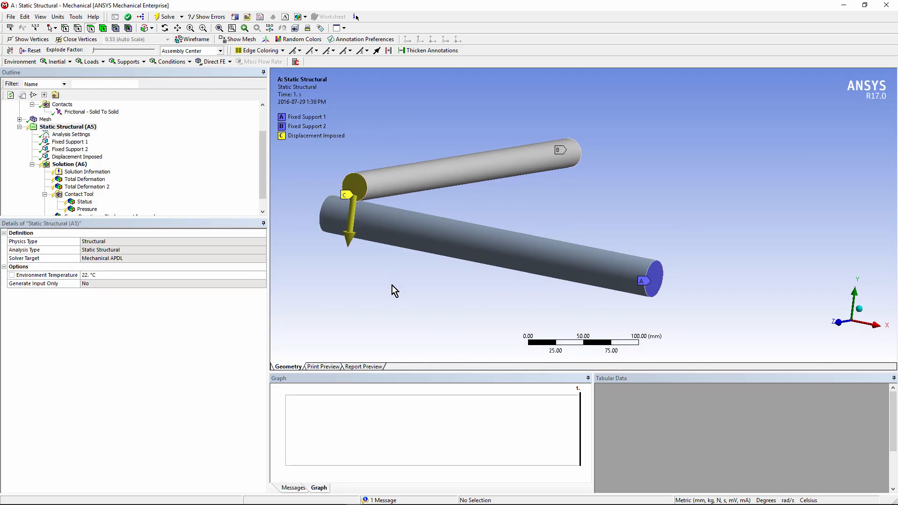
mouse_move(709, 247)
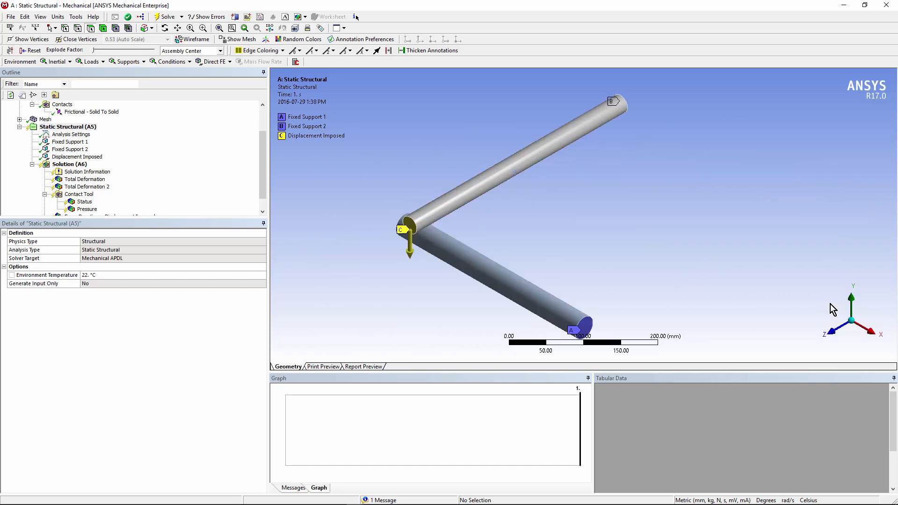
mouse_move(422, 214)
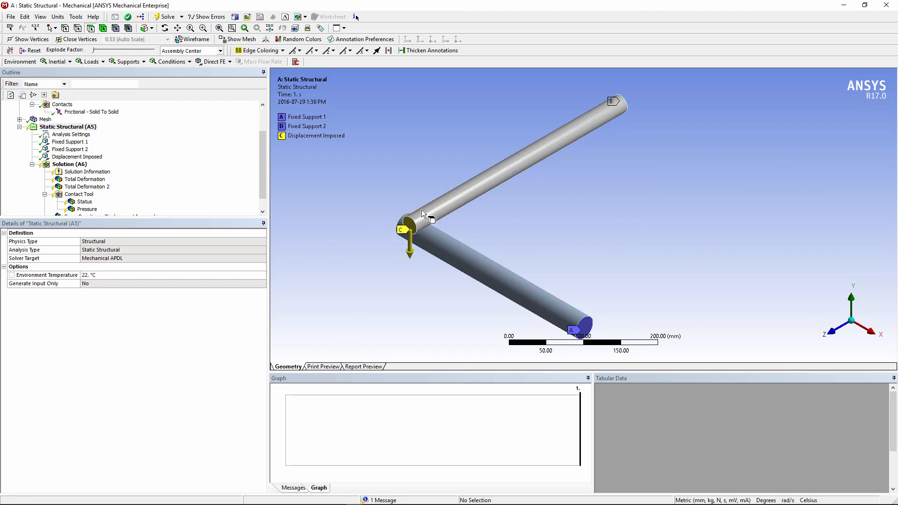
mouse_move(410, 220)
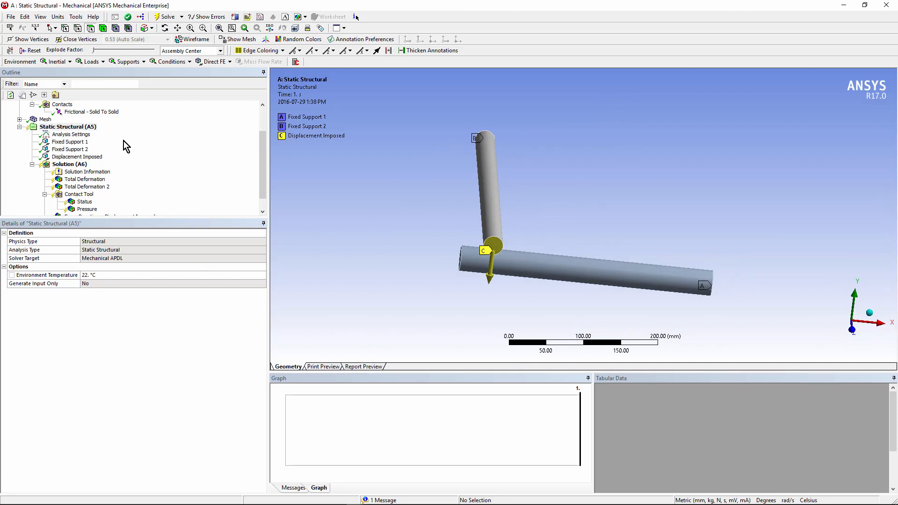
Step: Review the one-step 1 s, 20–100 substep analysis settings and display the mesh
left_click(72, 134)
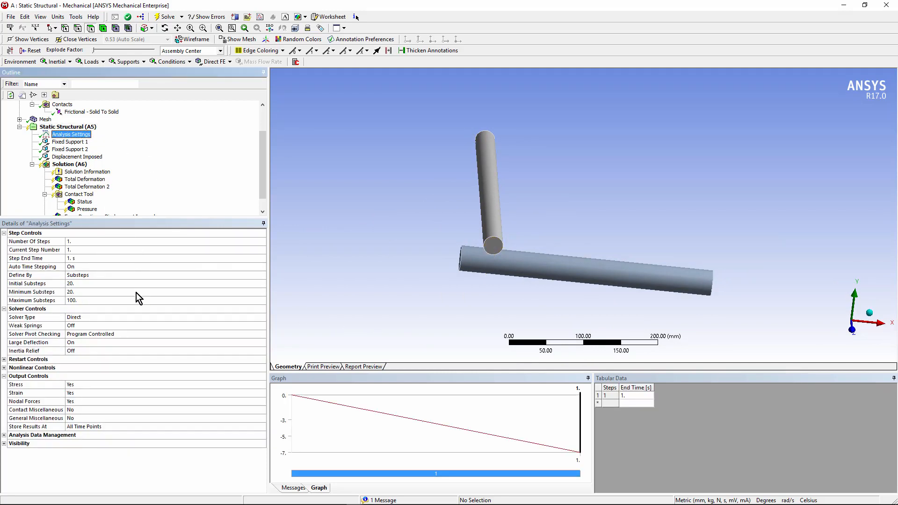
mouse_move(69, 290)
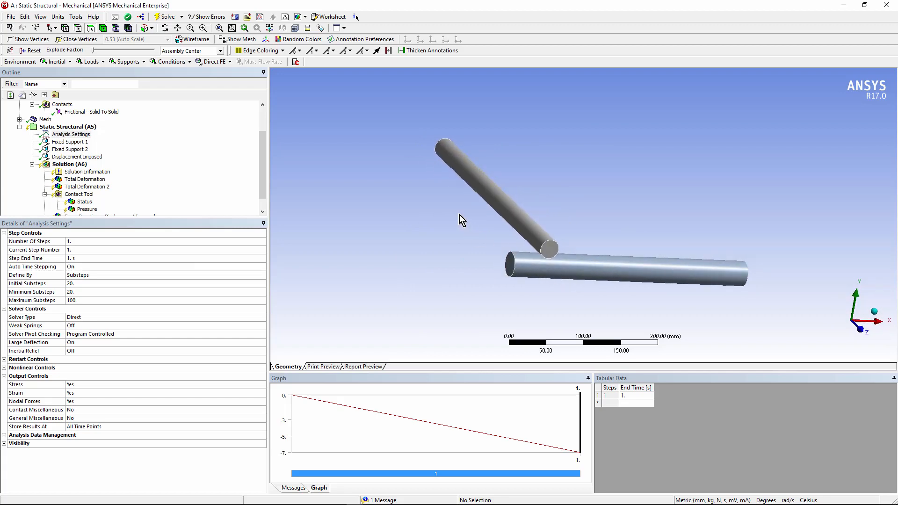
mouse_move(251, 216)
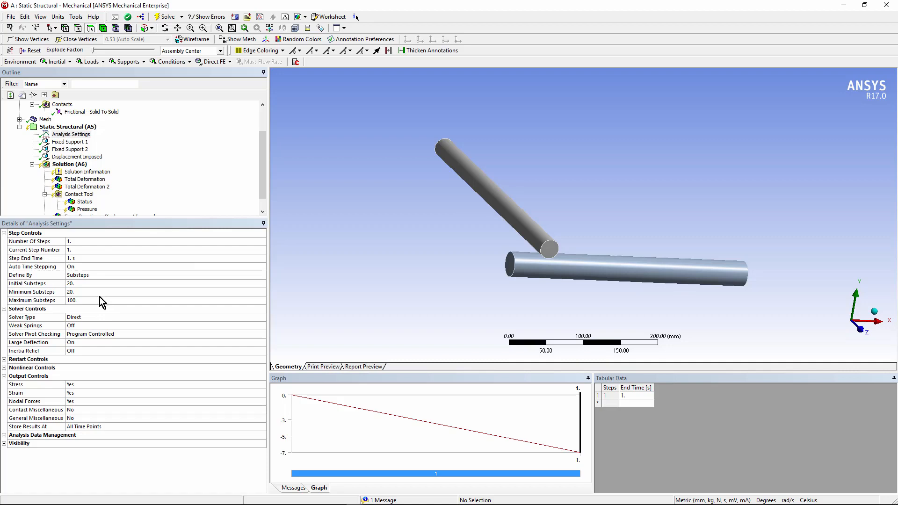
left_click(45, 119)
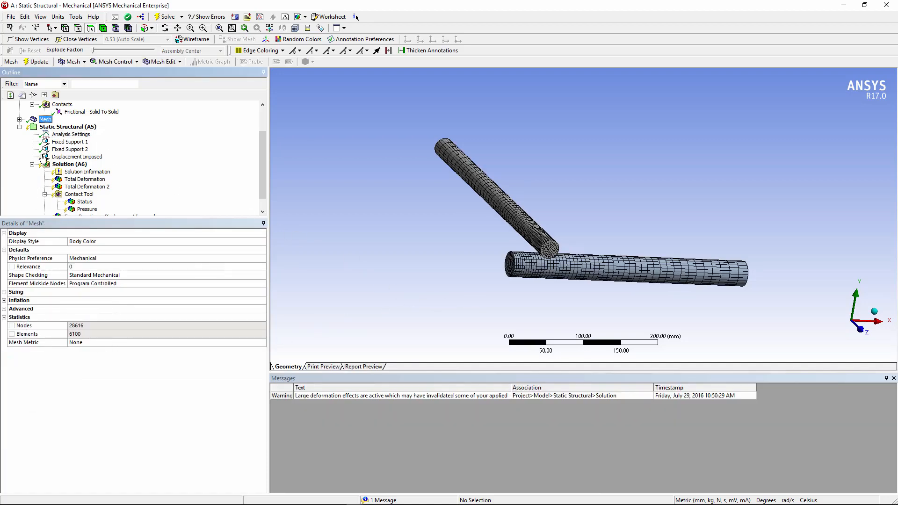
mouse_move(72, 334)
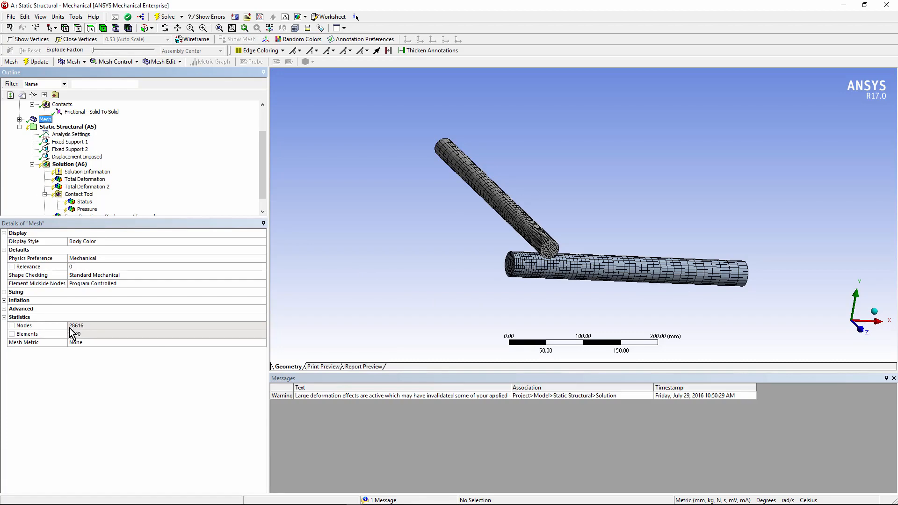
mouse_move(107, 336)
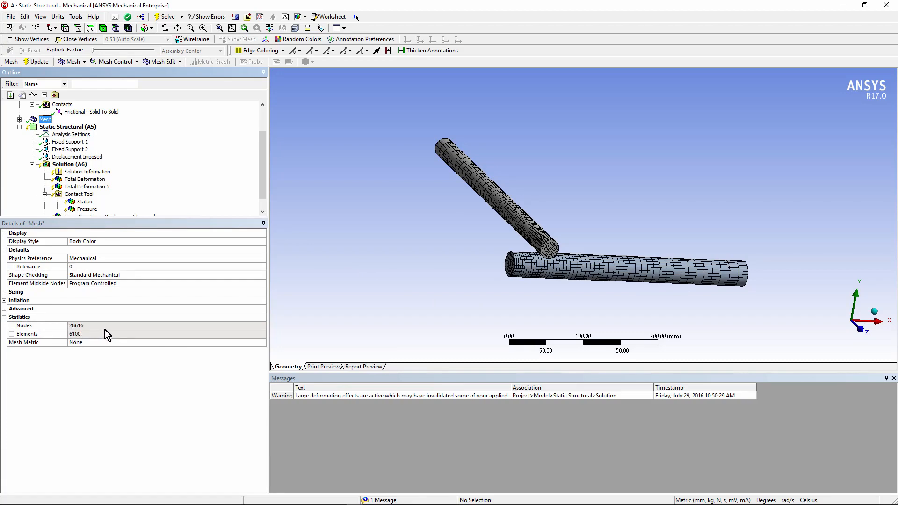
mouse_move(308, 293)
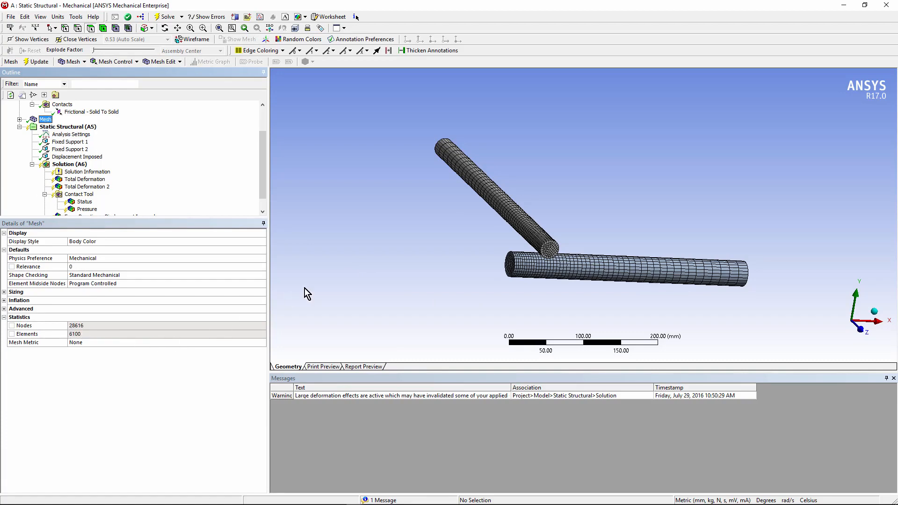
mouse_move(105, 231)
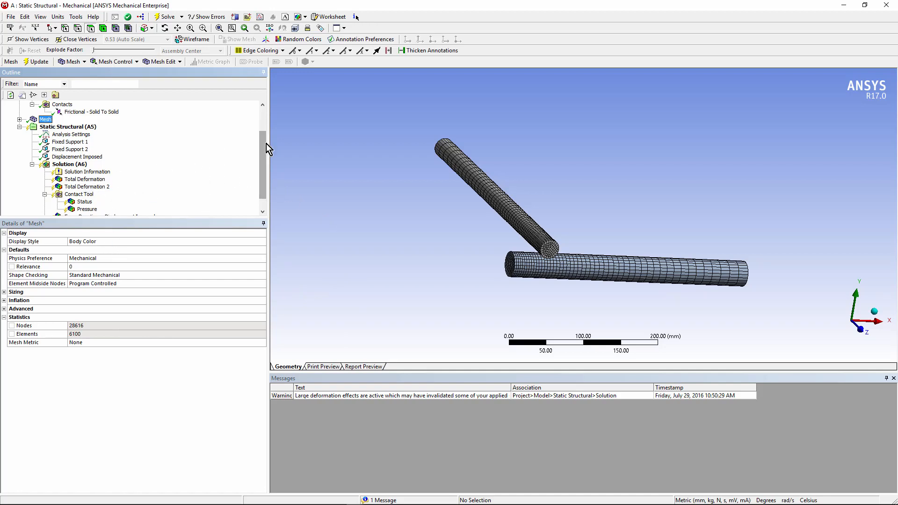
Step: Confirm 20/20/100 substeps with Large Deflection On and check Nonlinear Controls
left_click(72, 119)
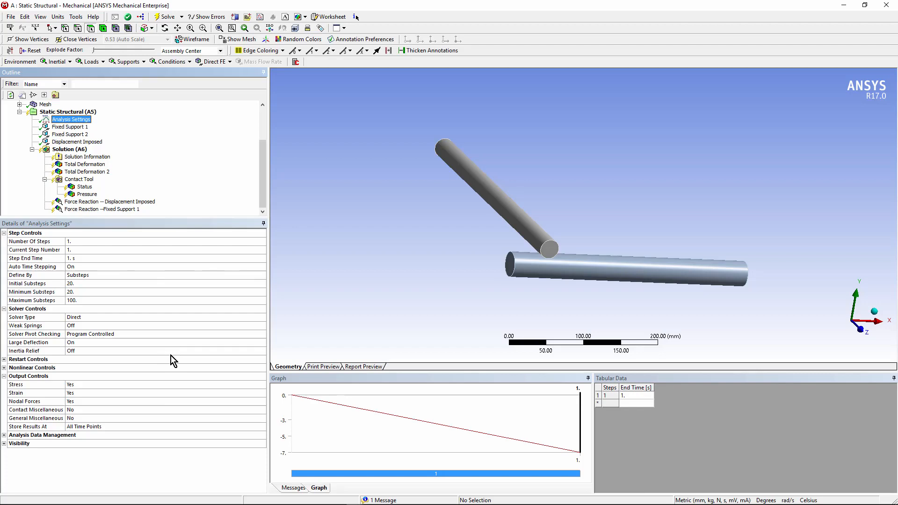
mouse_move(102, 319)
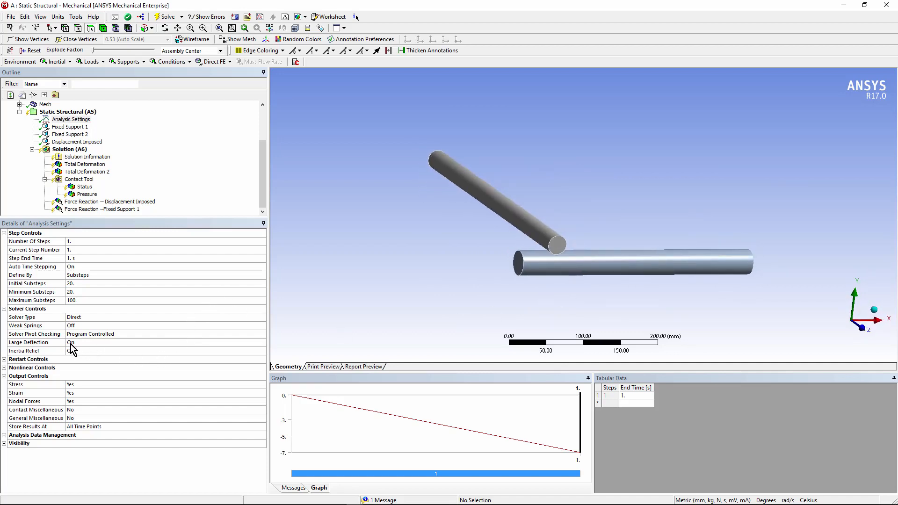
left_click(71, 350)
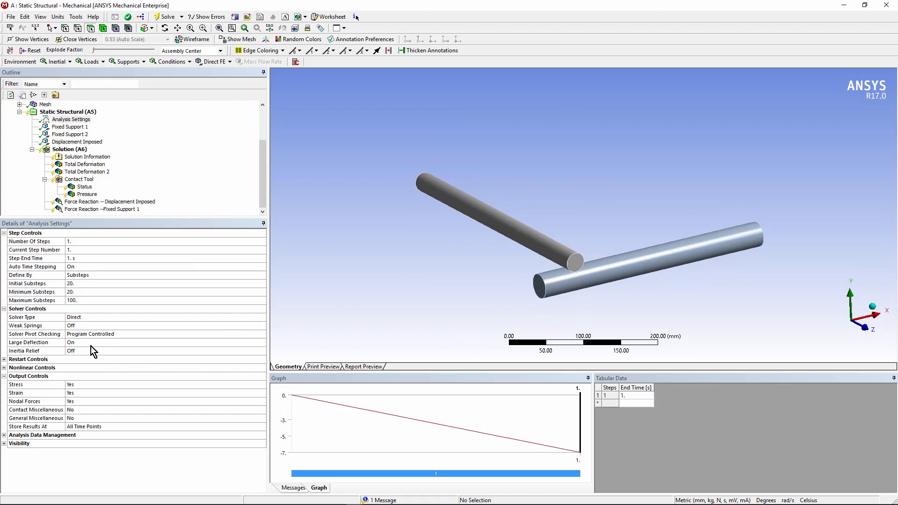
mouse_move(267, 204)
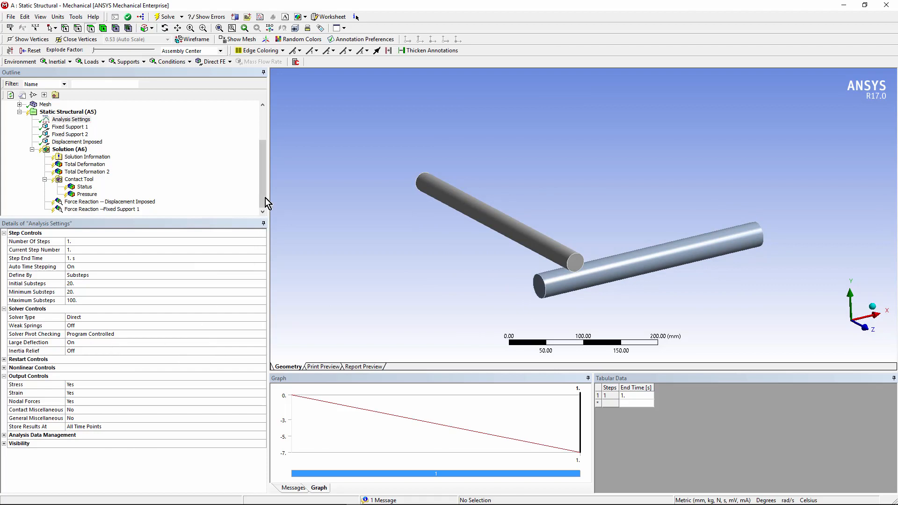
left_click(71, 119)
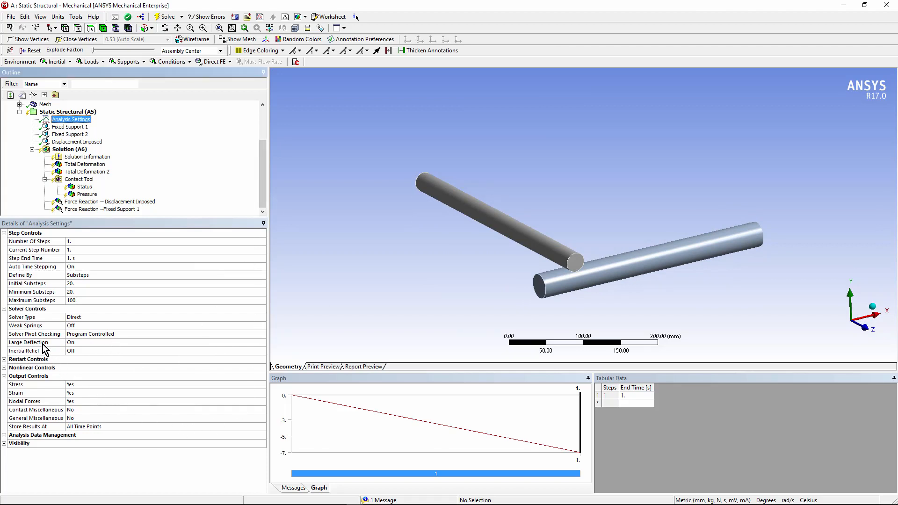
left_click(4, 367)
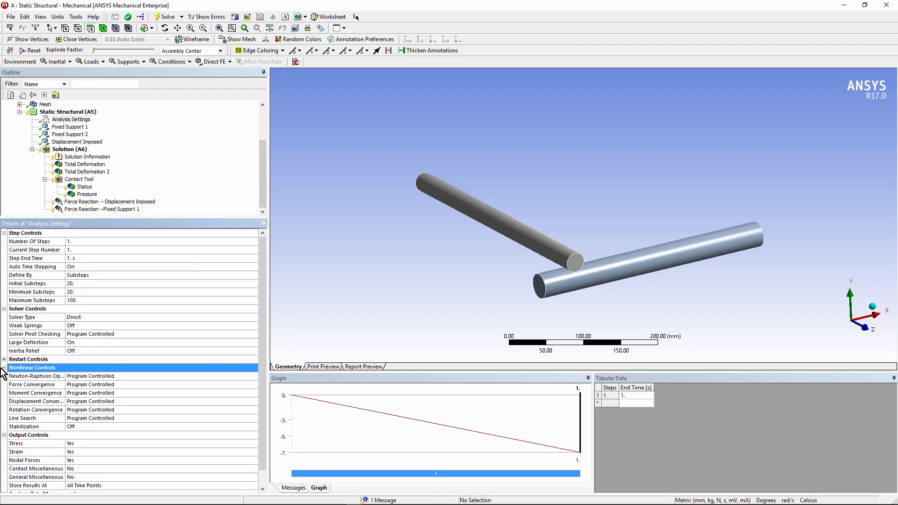
left_click(3, 367)
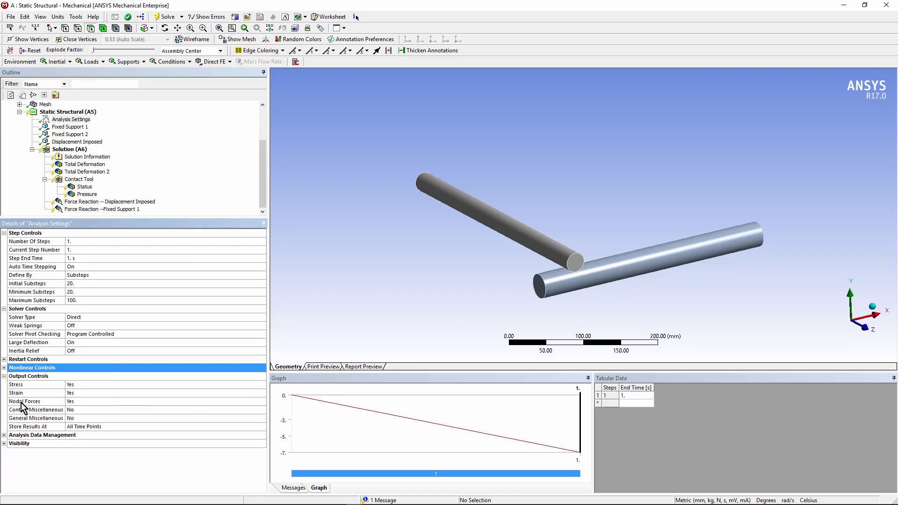
mouse_move(80, 406)
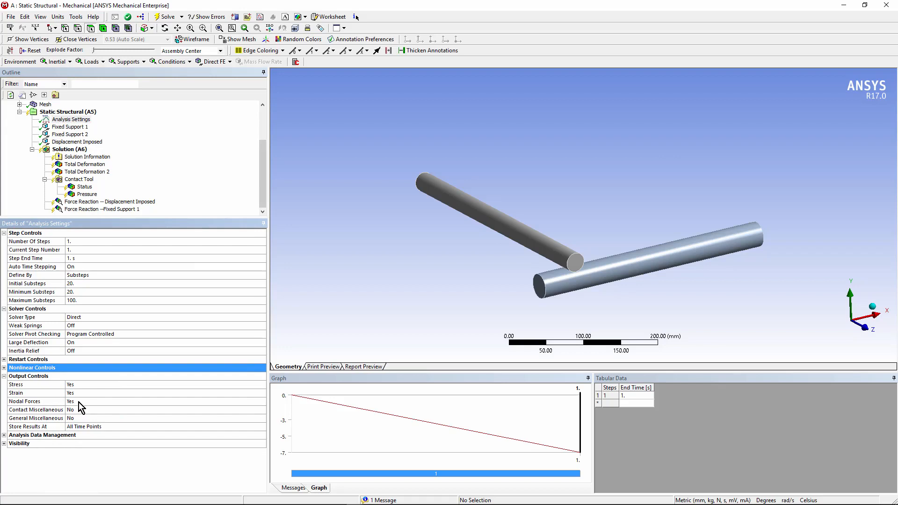
mouse_move(363, 230)
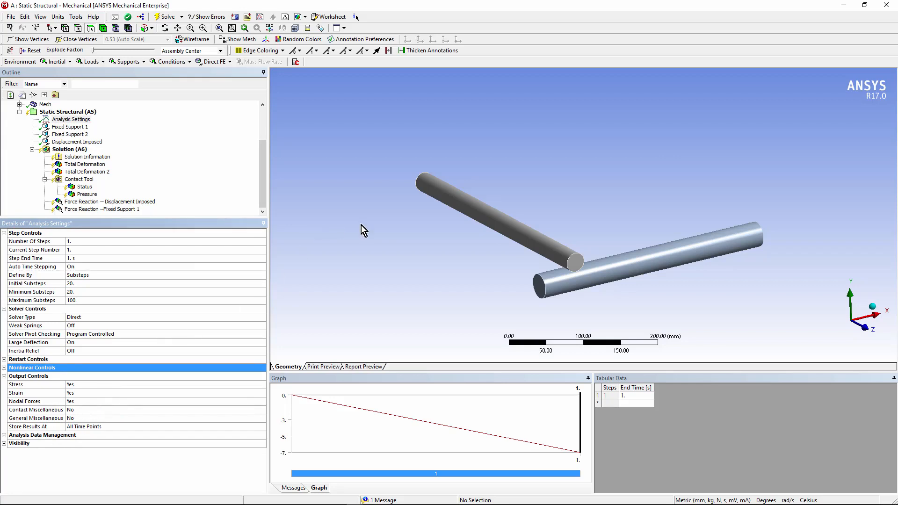
mouse_move(265, 193)
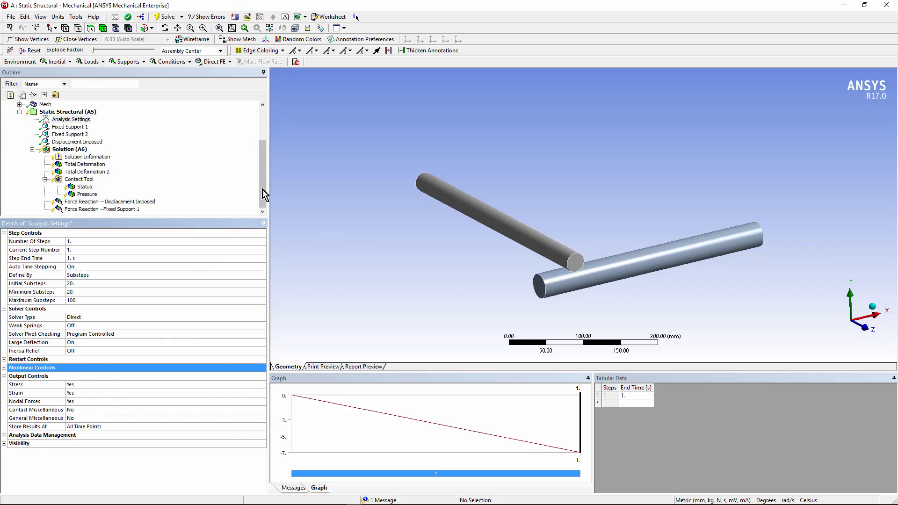
Step: Review both fixed supports and the −7 mm imposed displacement, and show Solution Information
left_click(70, 127)
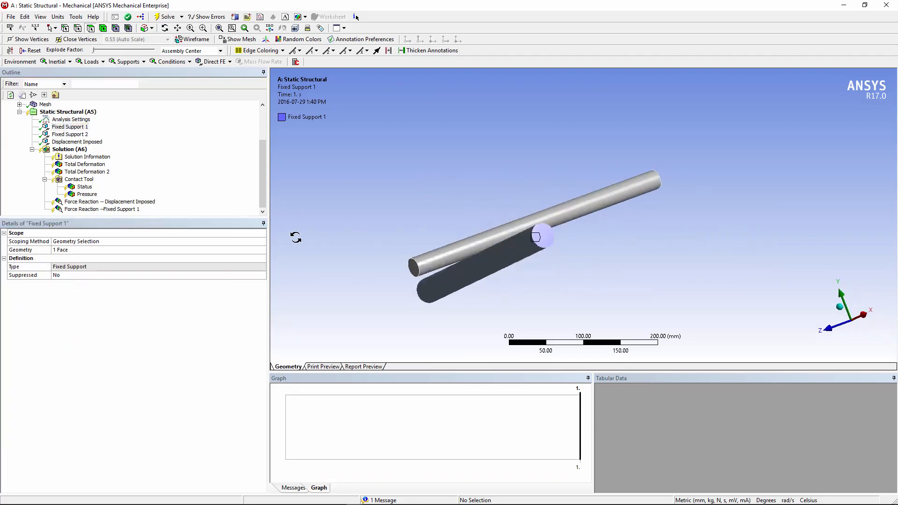
left_click(70, 134)
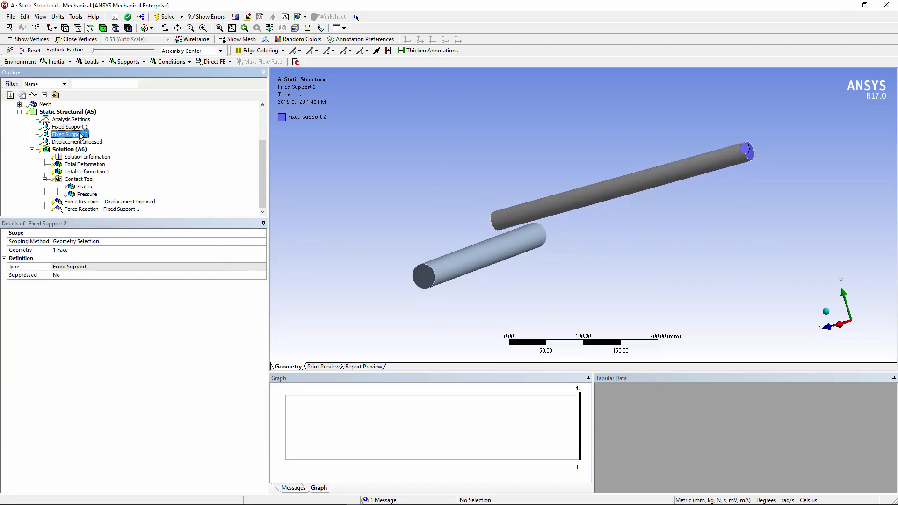
left_click(76, 141)
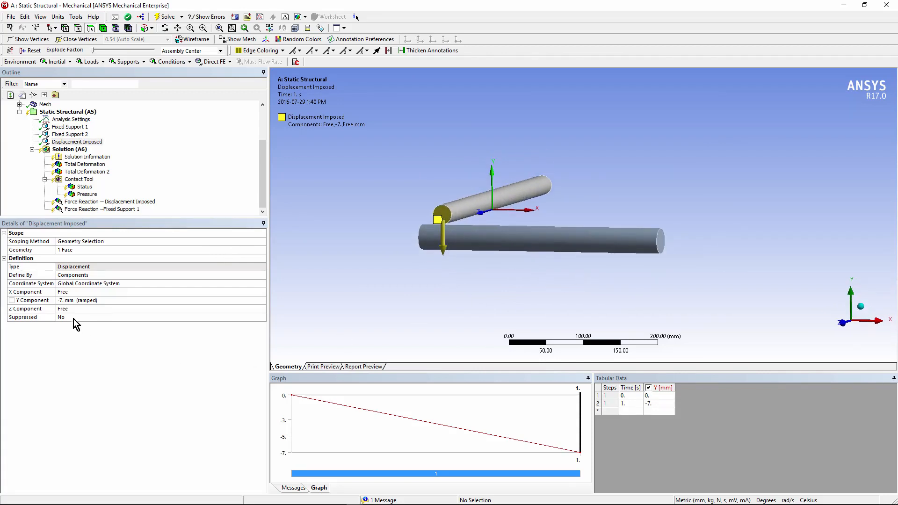
mouse_move(64, 311)
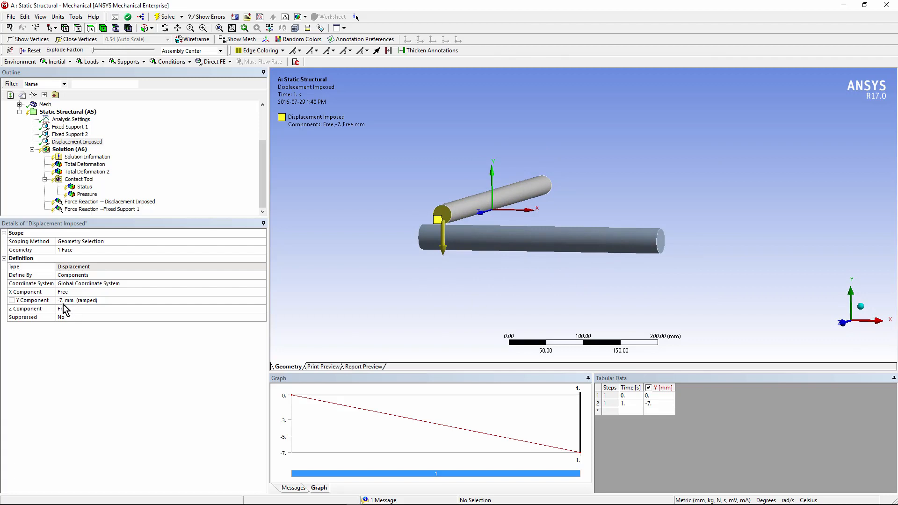
mouse_move(774, 365)
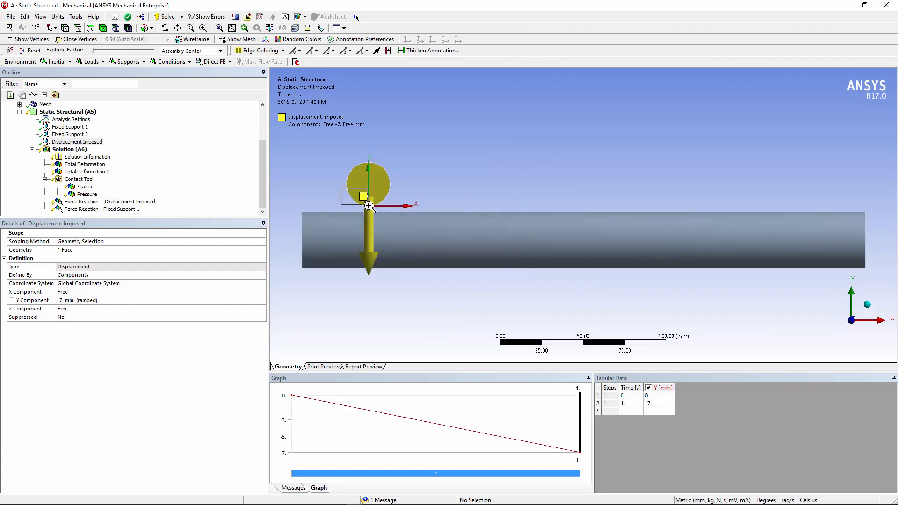
scroll("up", 3)
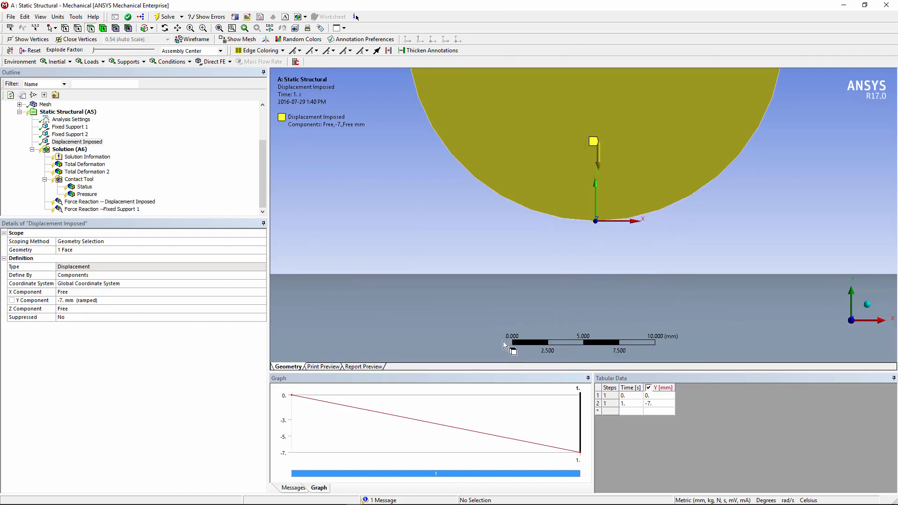
mouse_move(630, 353)
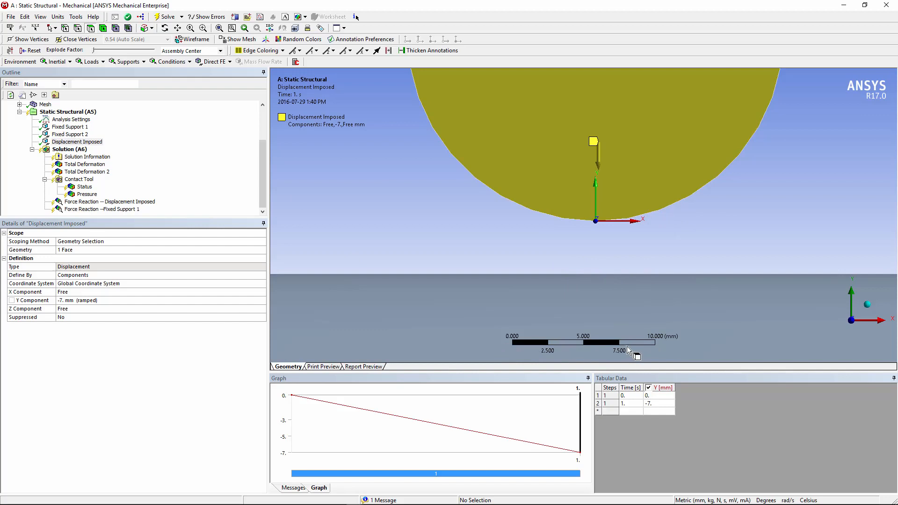
mouse_move(530, 347)
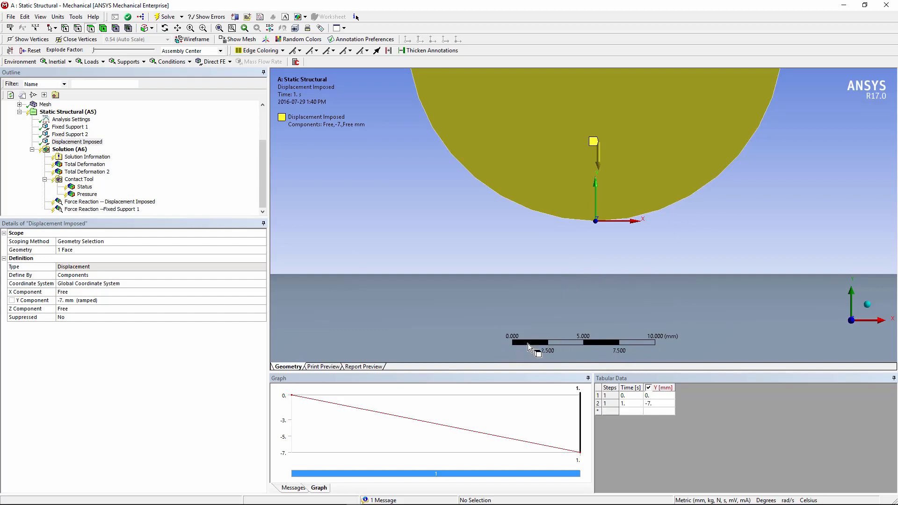
mouse_move(627, 297)
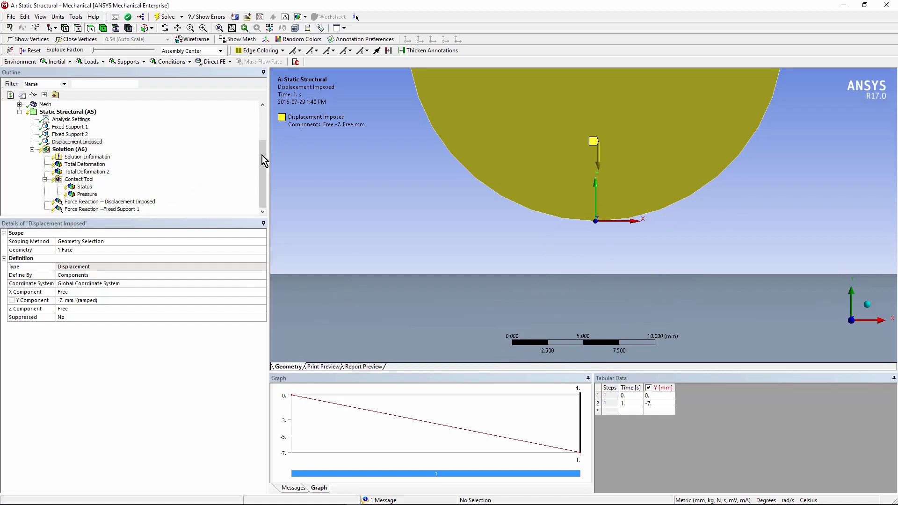
left_click(77, 141)
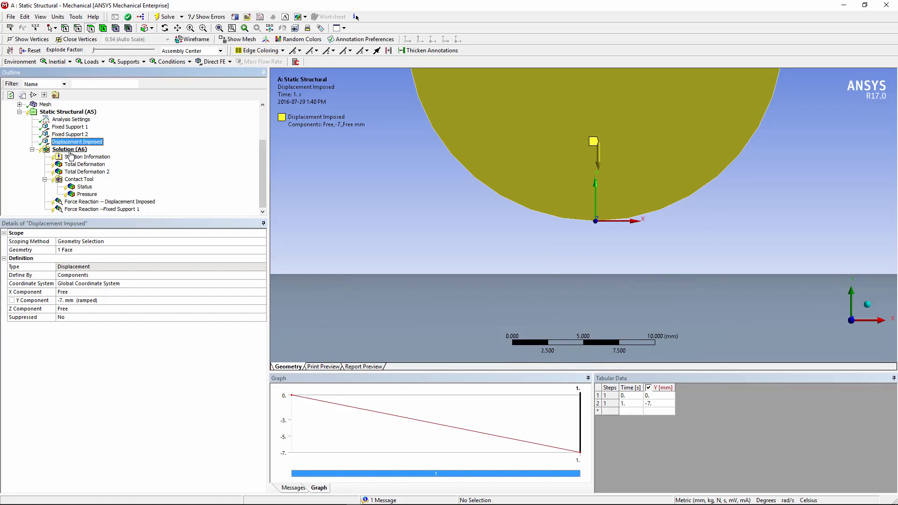
left_click(88, 157)
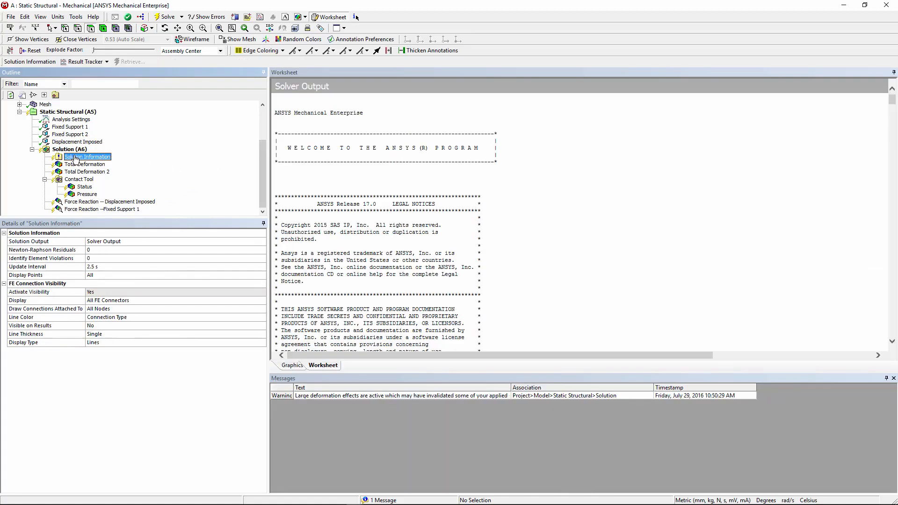
Step: Re-solve the model with Solve (F5) from the Solution Information context menu
right_click(87, 156)
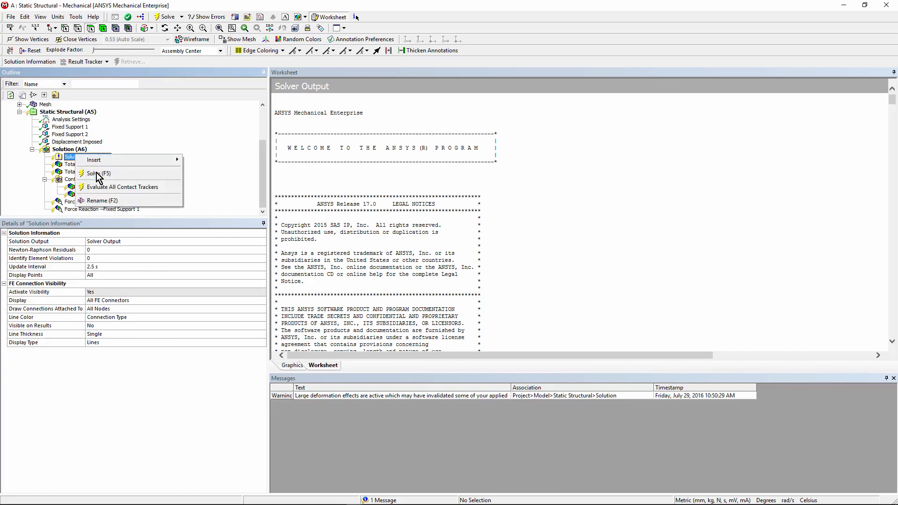
left_click(95, 174)
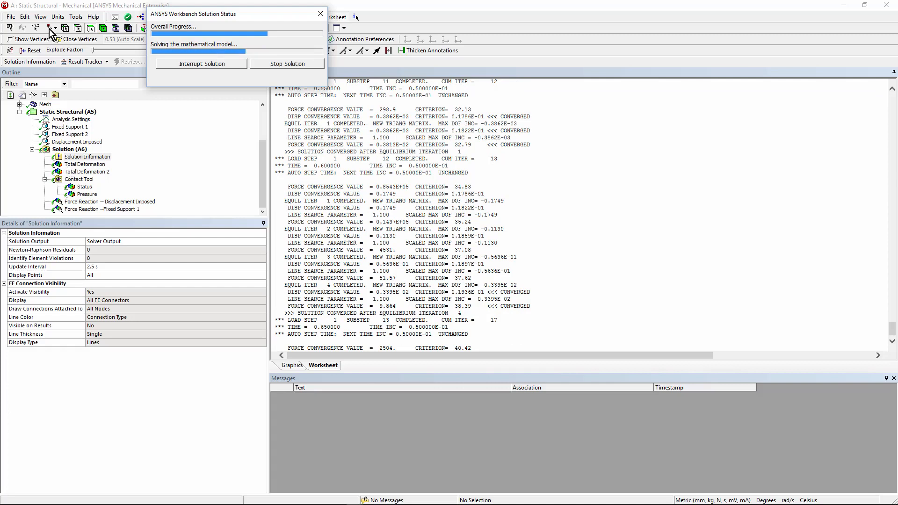
mouse_move(474, 345)
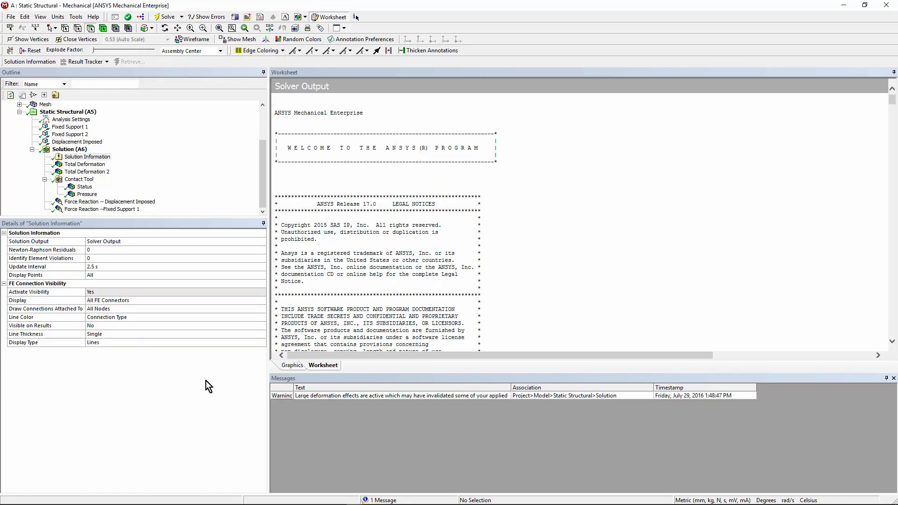
mouse_move(253, 256)
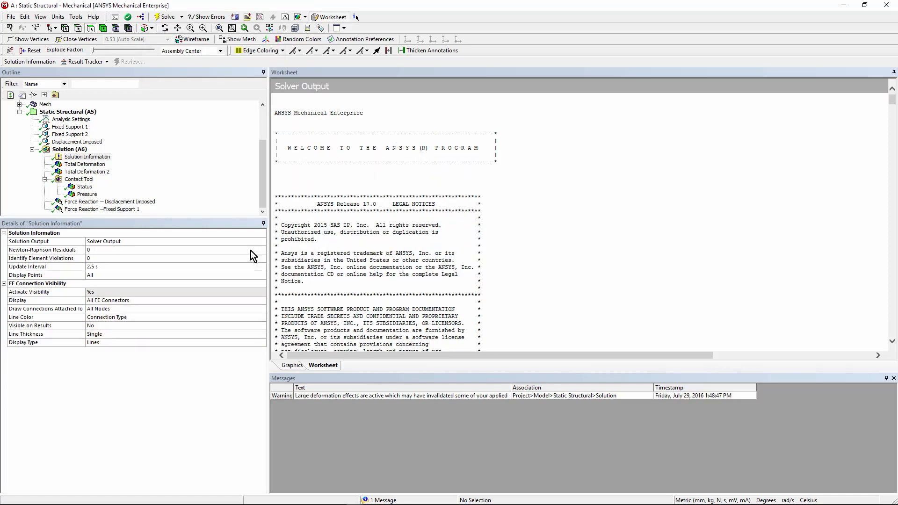
Step: Display Total Deformation (7.0164 mm max) on the whole model, animate its history, then stop
left_click(90, 164)
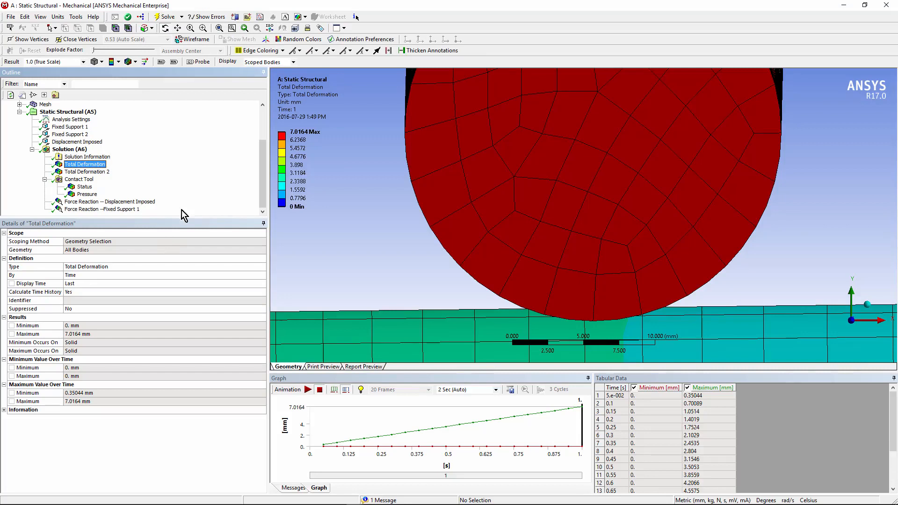
left_click(219, 28)
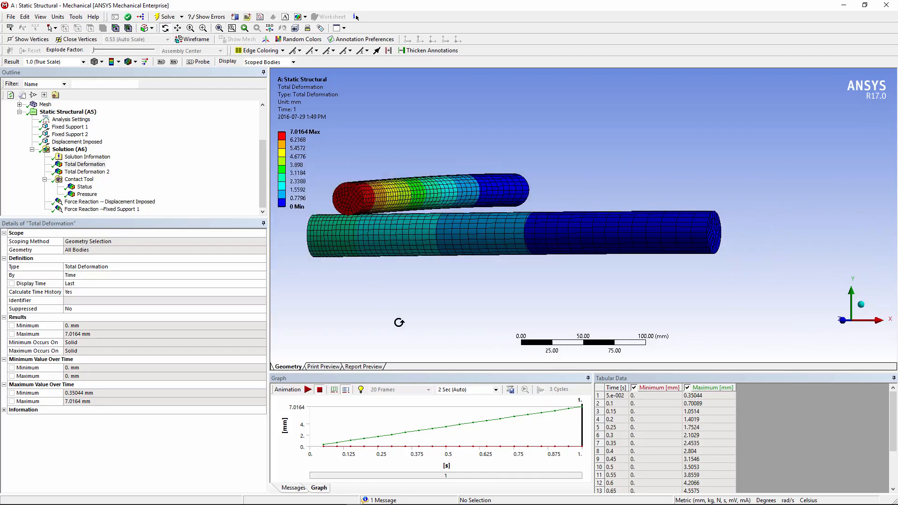
mouse_move(354, 347)
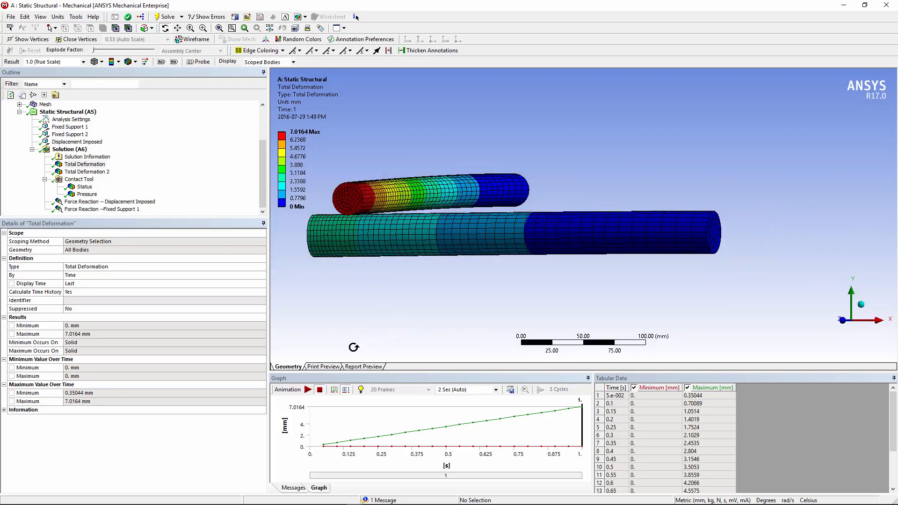
left_click(304, 390)
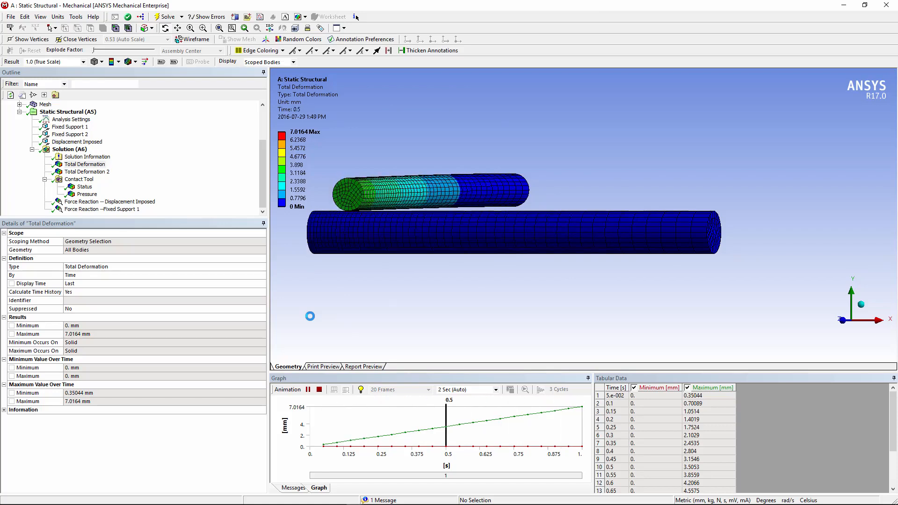
left_click(320, 389)
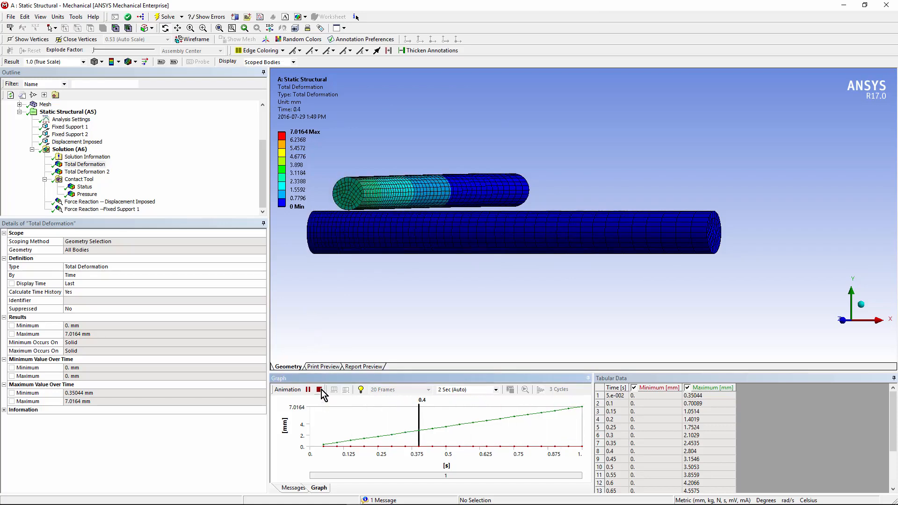
left_click(88, 172)
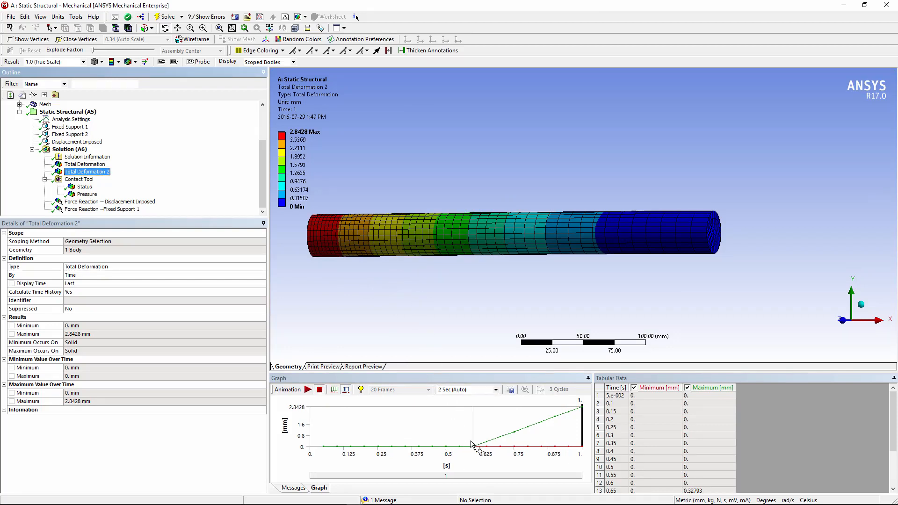
mouse_move(475, 451)
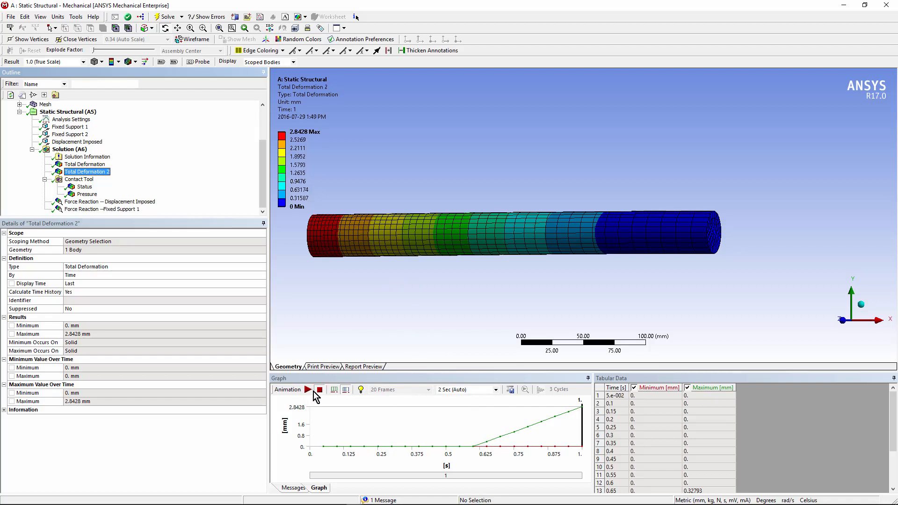
Step: Play the Total Deformation 2 animation (2.8428 mm peak) and stop it
left_click(309, 389)
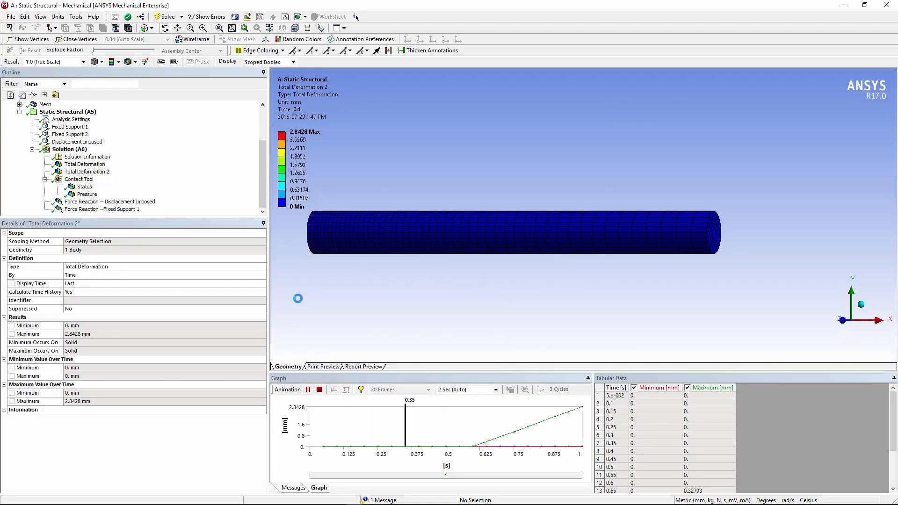
left_click(308, 389)
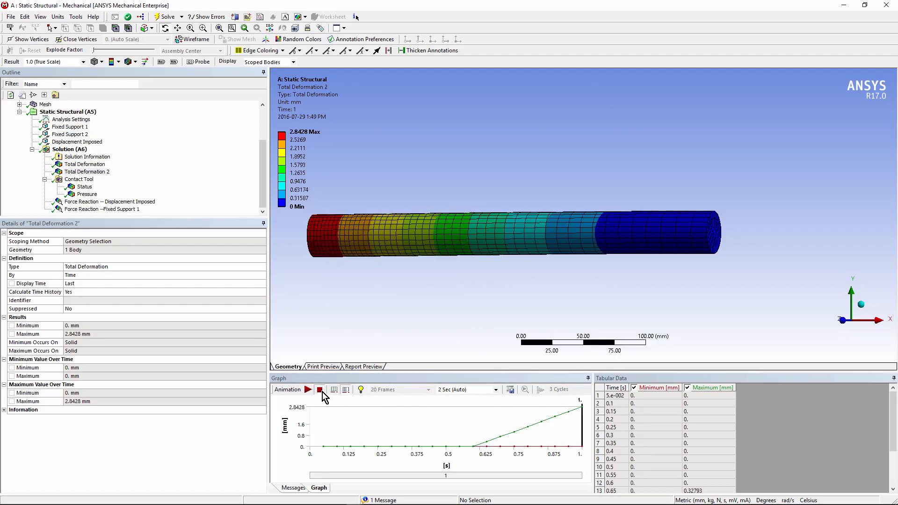
mouse_move(80, 179)
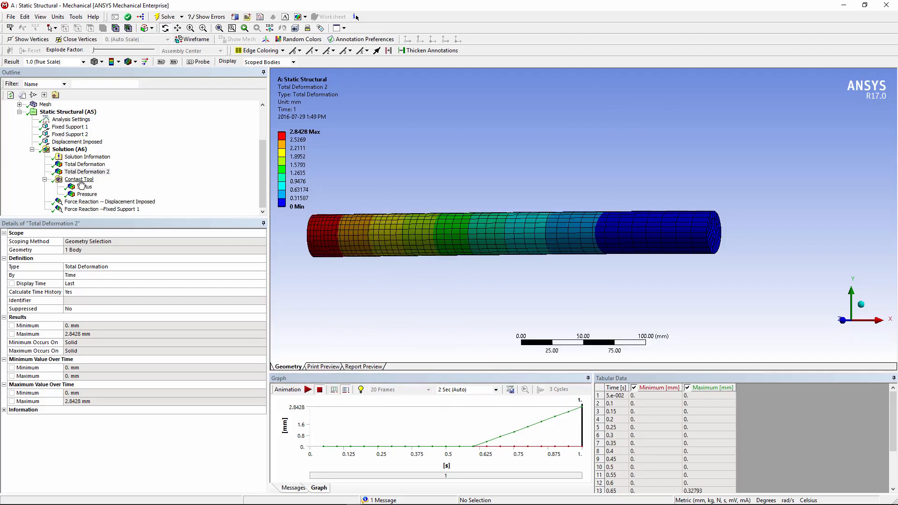
Step: Review the Contact Tool status result, then show contact pressure peaking at 240.58 MPa
left_click(78, 179)
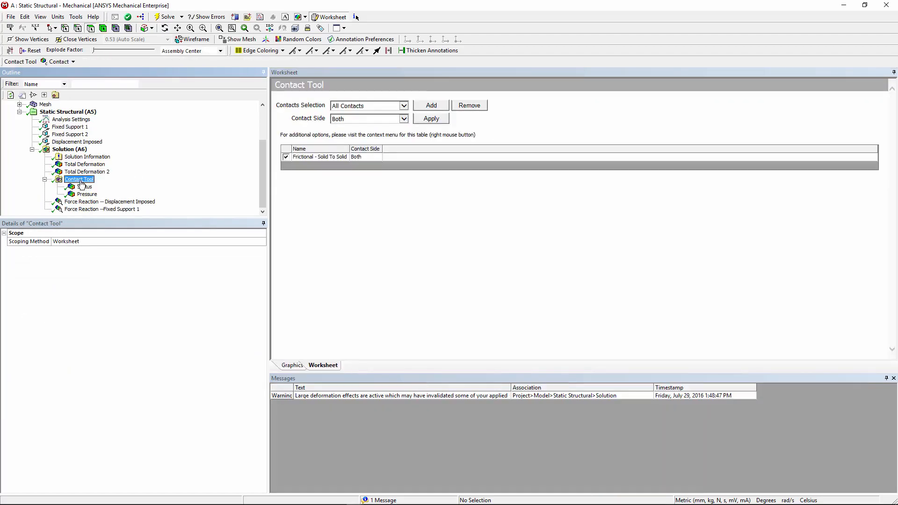
left_click(84, 186)
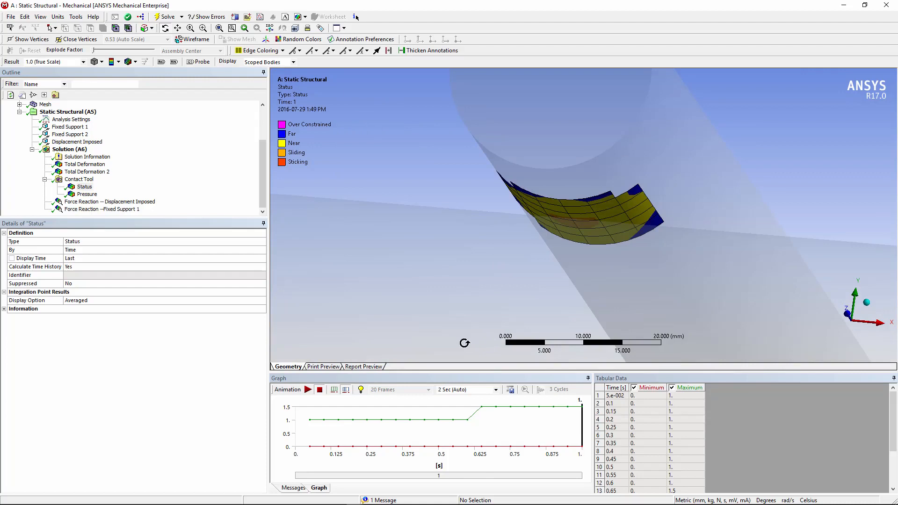
left_click(84, 186)
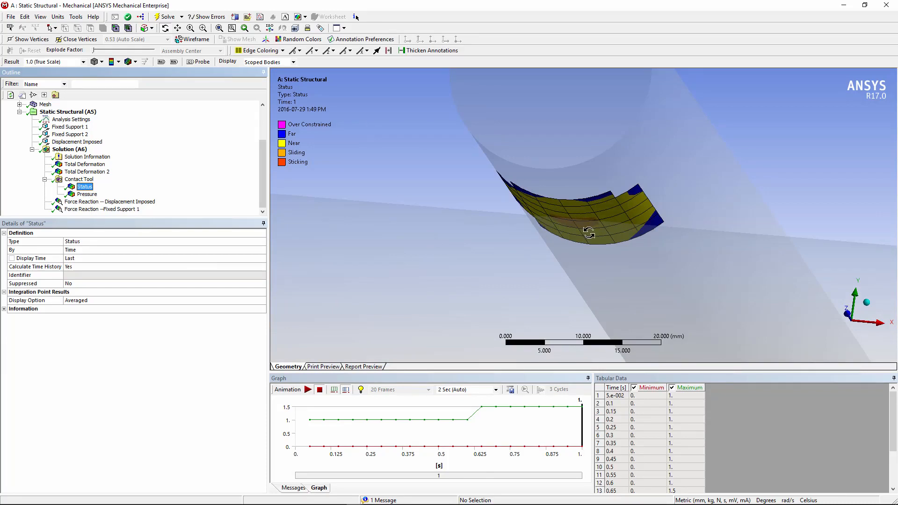
left_click(86, 194)
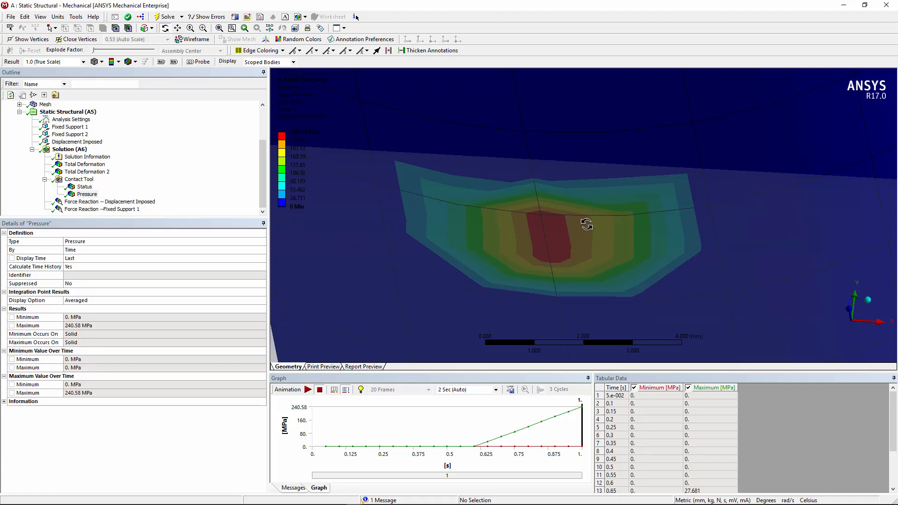
mouse_move(587, 299)
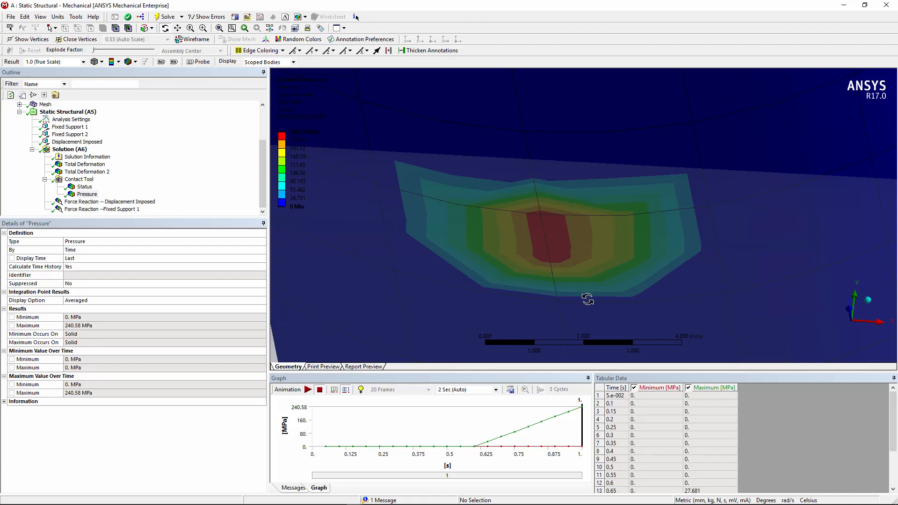
mouse_move(587, 232)
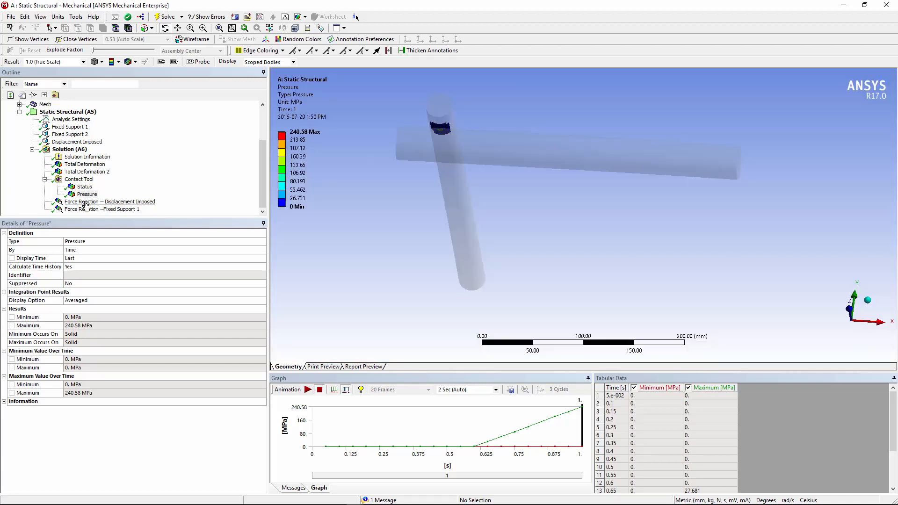
Step: Show the imposed-displacement reaction (4647.8 N), then the Fixed Support 1 reaction history
left_click(109, 201)
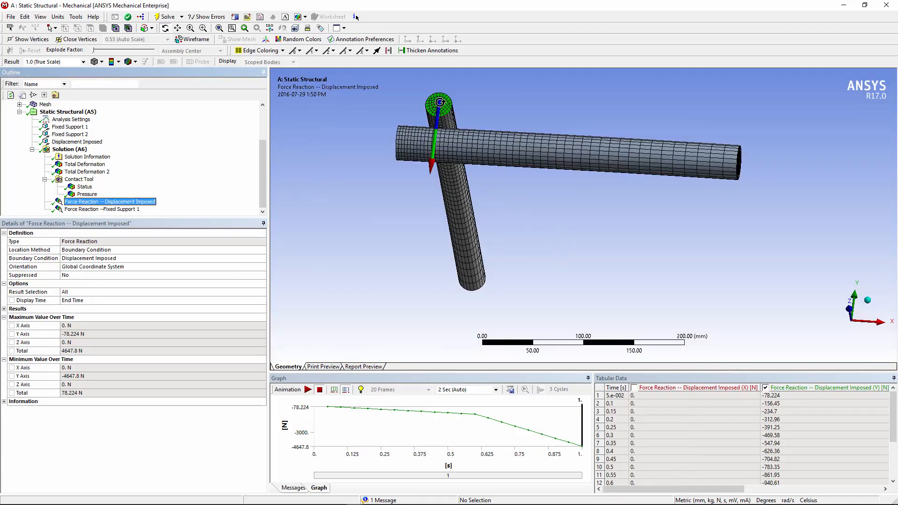
mouse_move(353, 409)
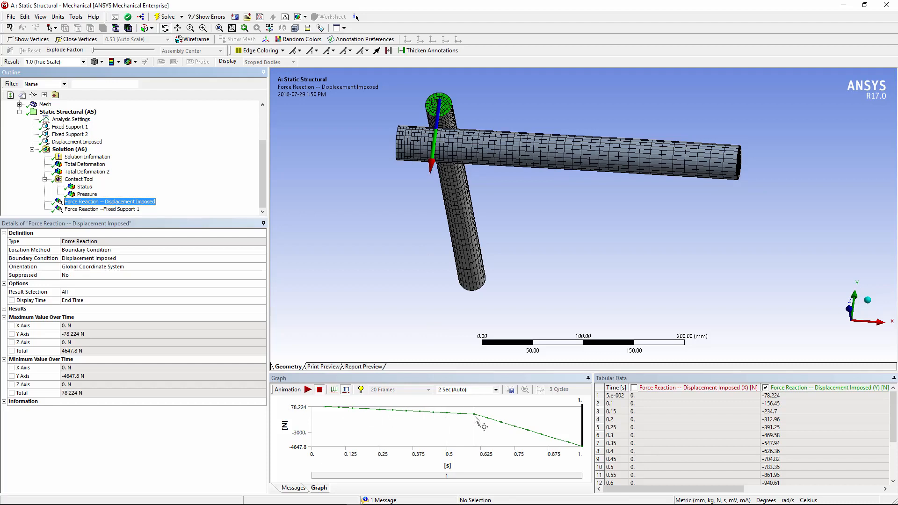
mouse_move(518, 431)
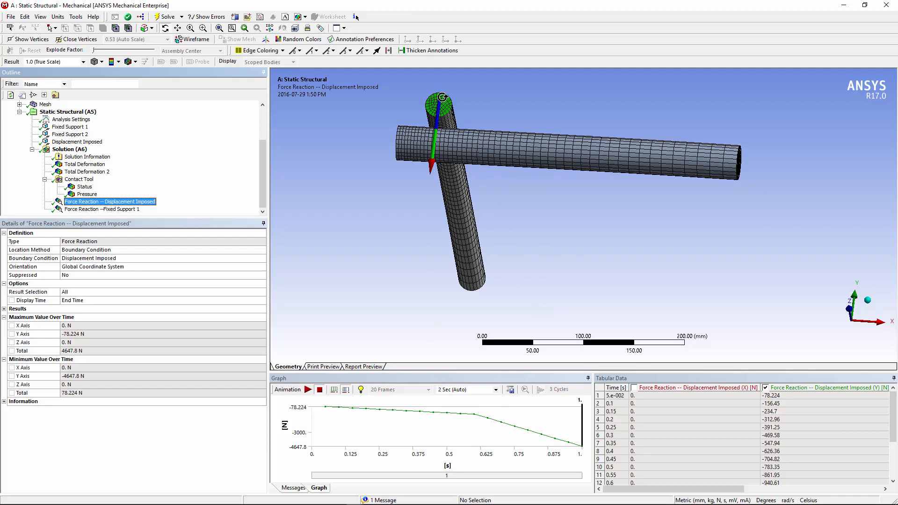
left_click(102, 209)
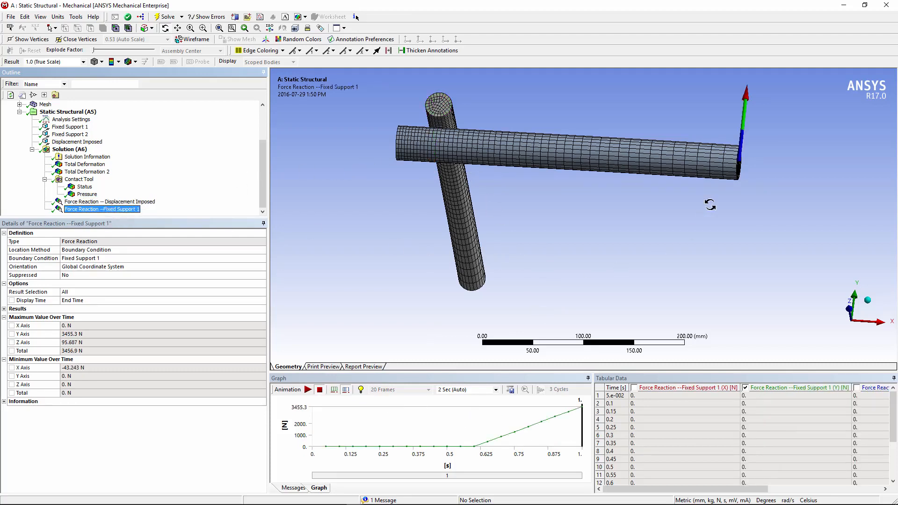
mouse_move(439, 449)
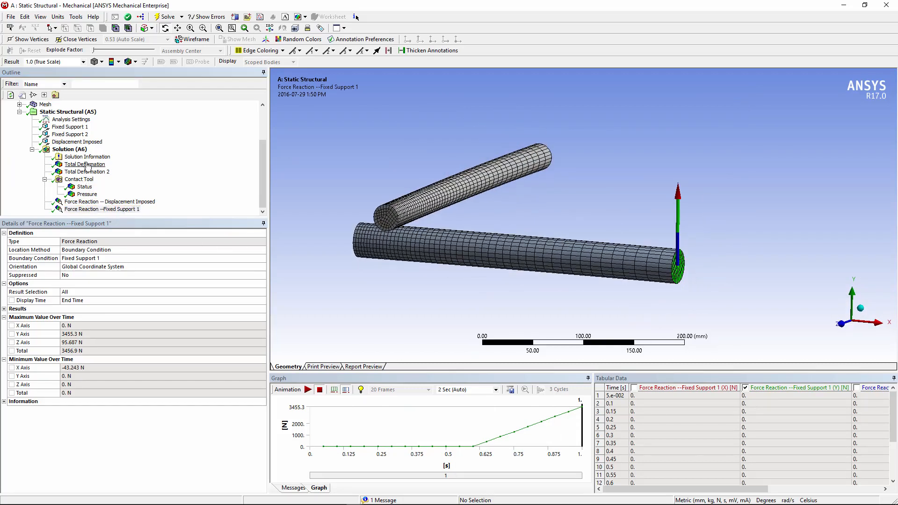
Step: Show Total Deformation for all bodies (7.0164 mm max), animate it, then stop
left_click(85, 164)
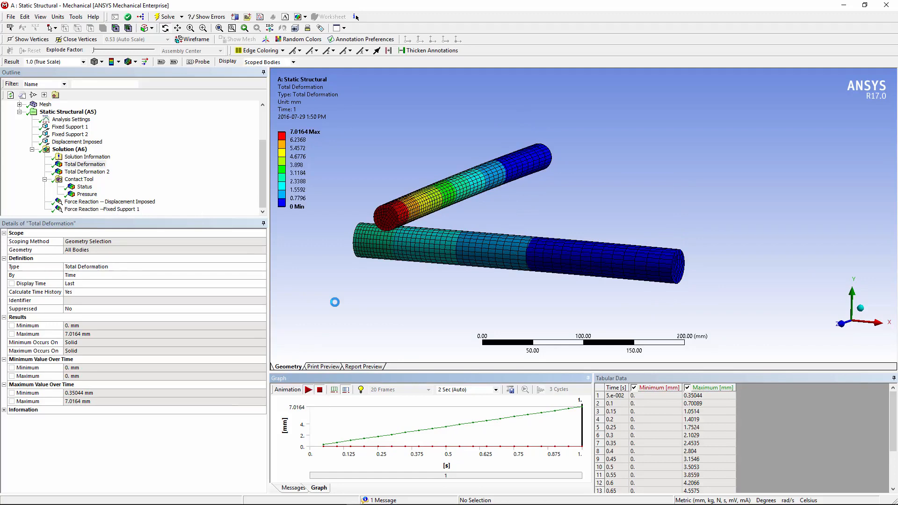
left_click(308, 389)
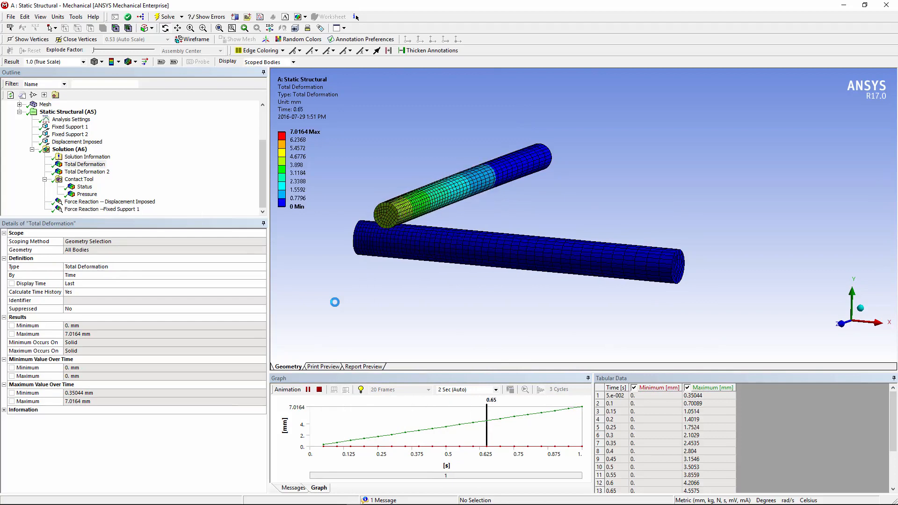
left_click(319, 390)
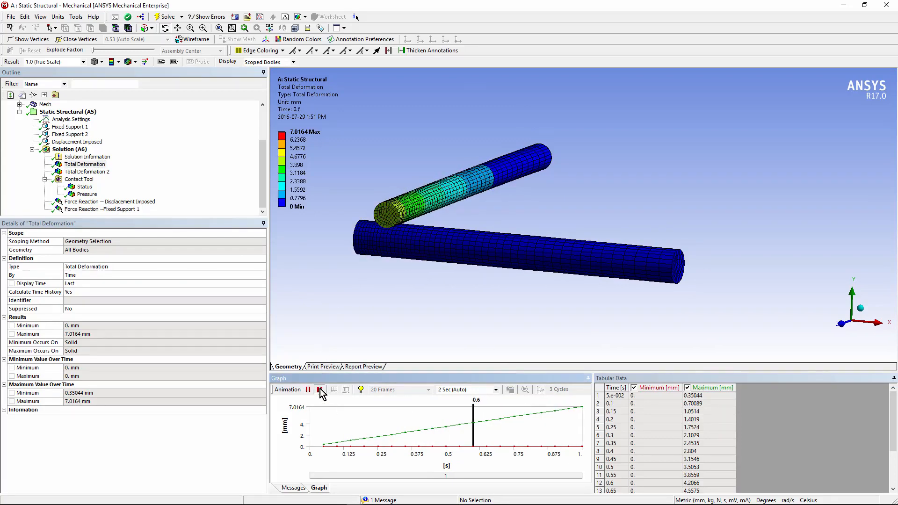
left_click(308, 389)
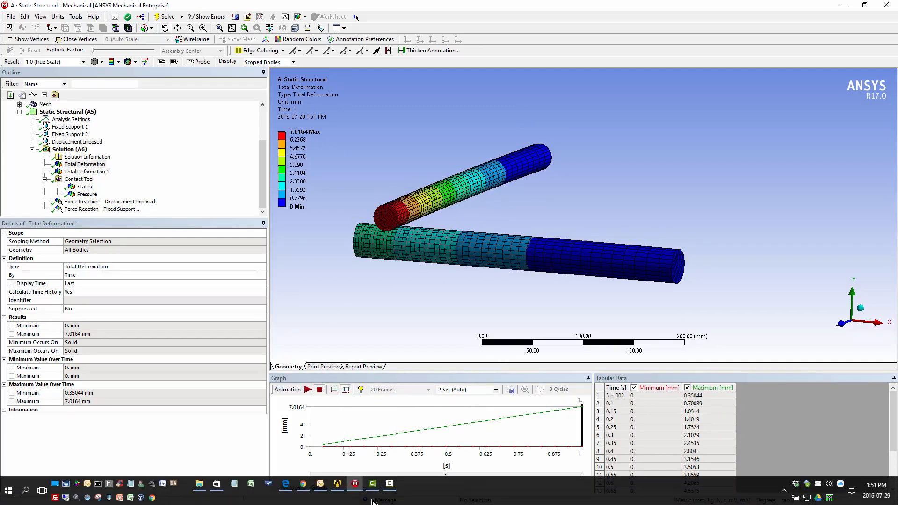
mouse_move(355, 484)
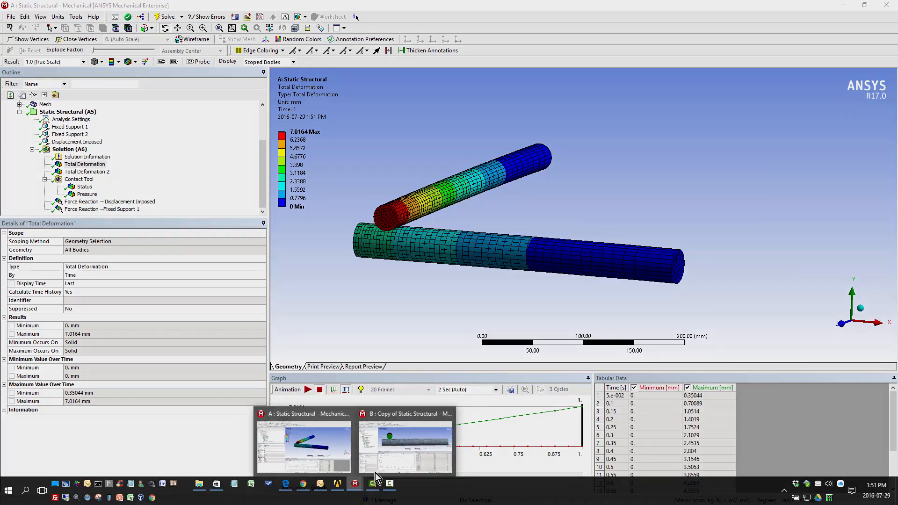
Step: In the copied analysis, inspect frictional contact details, then view Analysis Settings (1 s, 20–100 substeps)
left_click(404, 447)
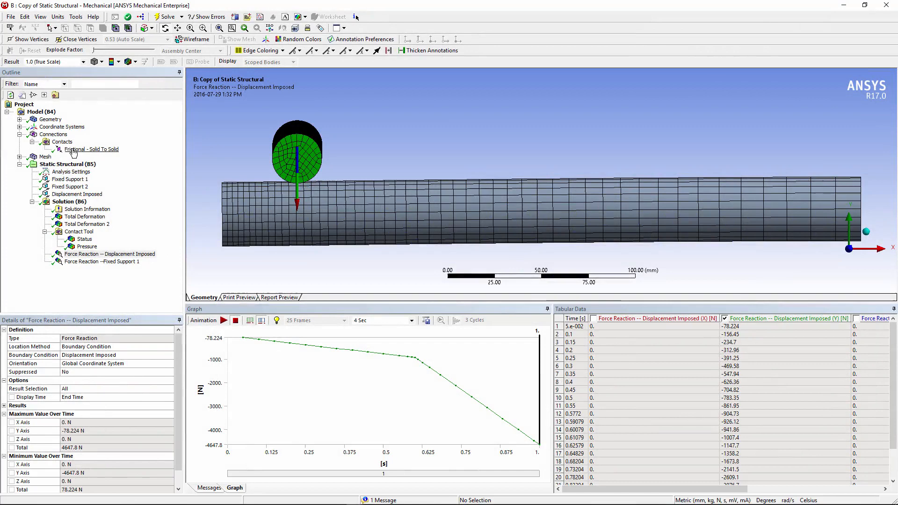
left_click(91, 149)
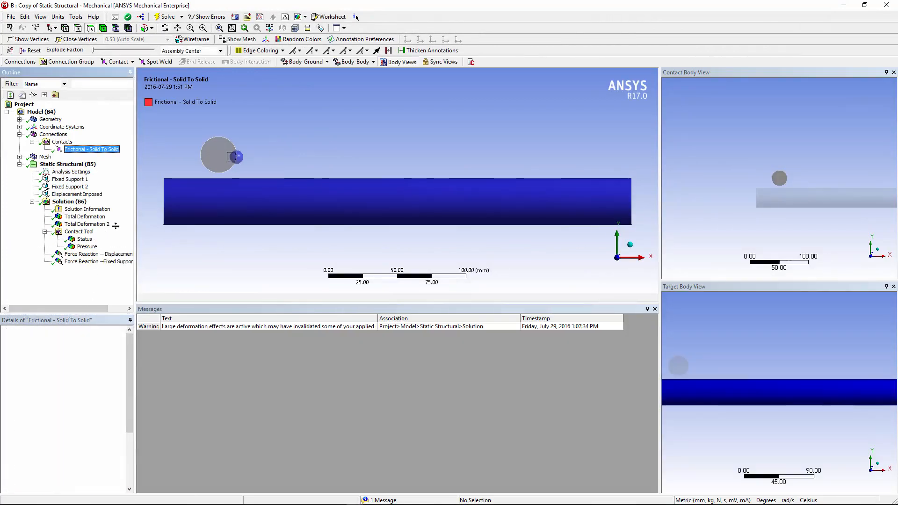
left_click(91, 149)
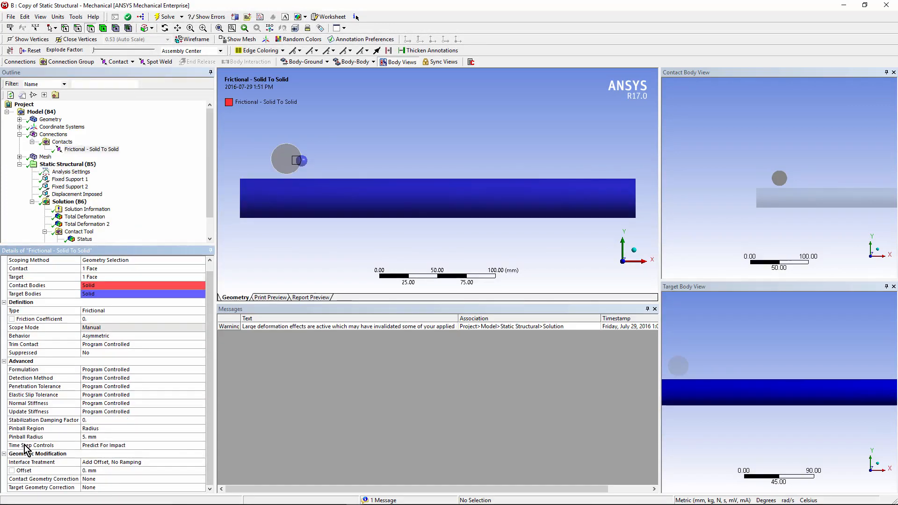
mouse_move(109, 449)
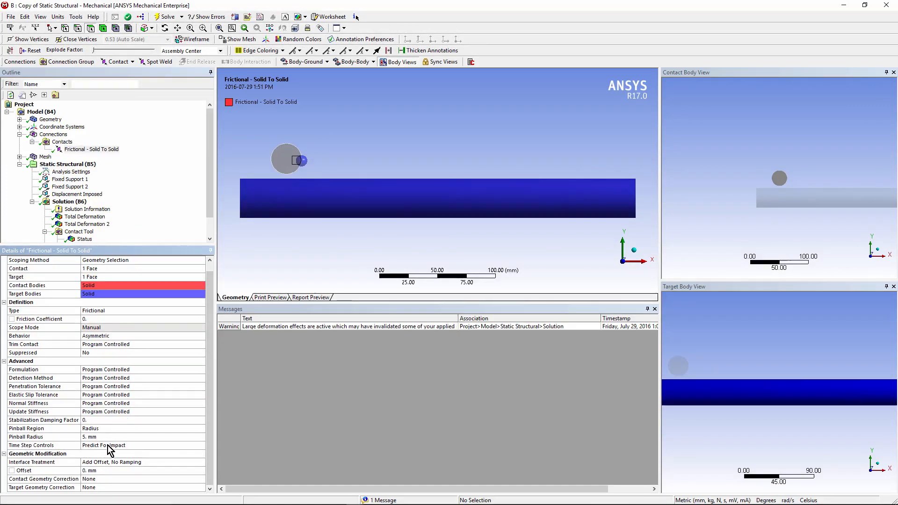
mouse_move(320, 269)
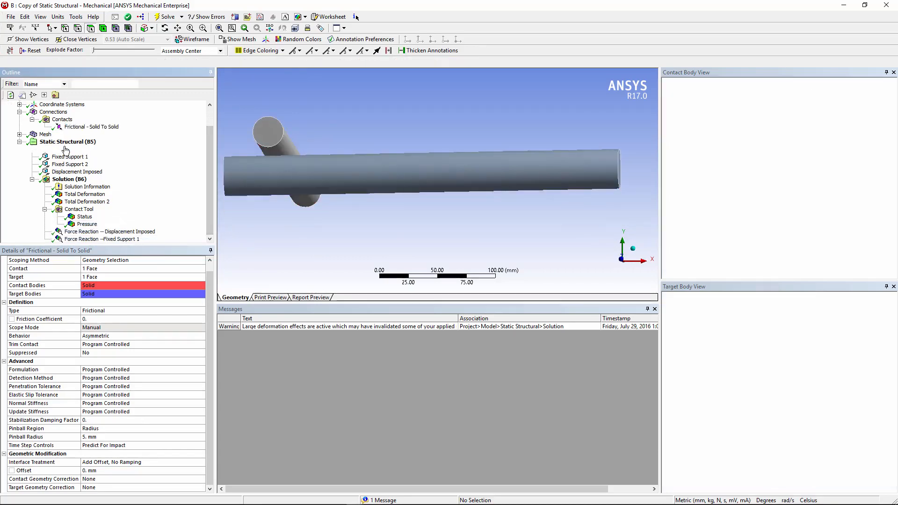
left_click(71, 149)
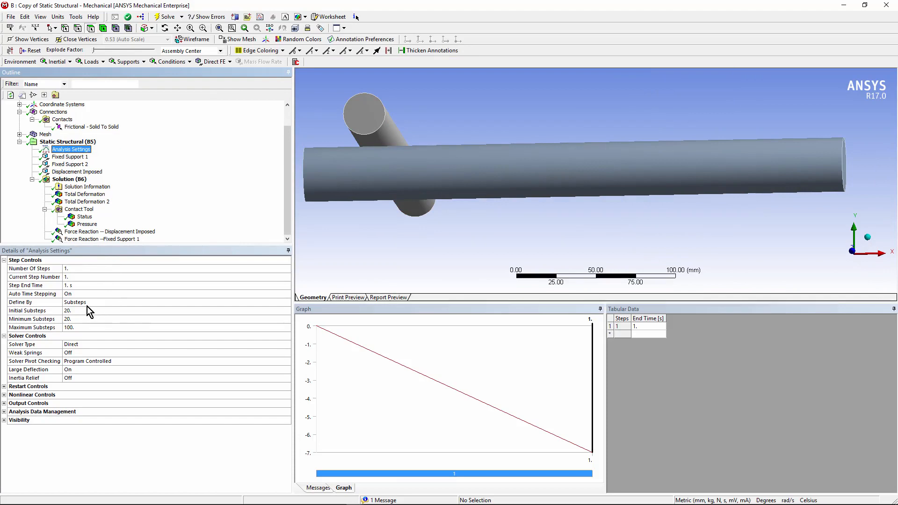
mouse_move(59, 296)
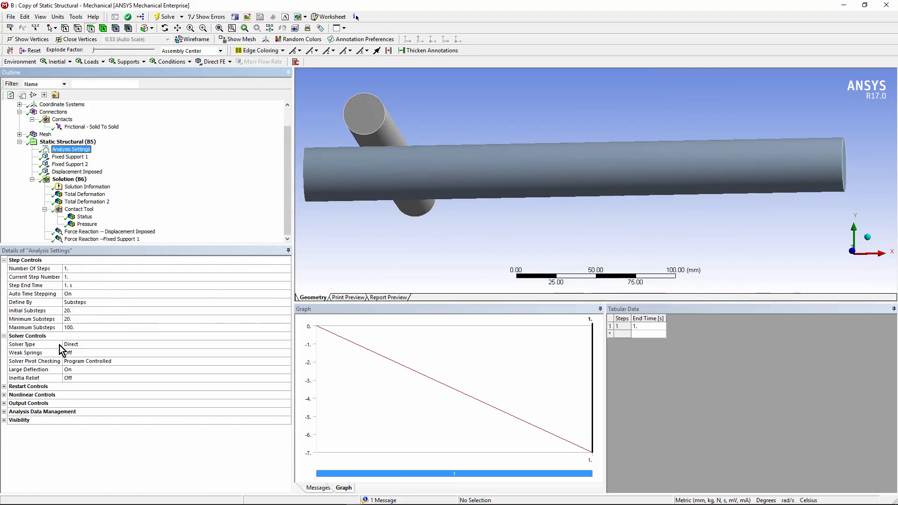
mouse_move(318, 195)
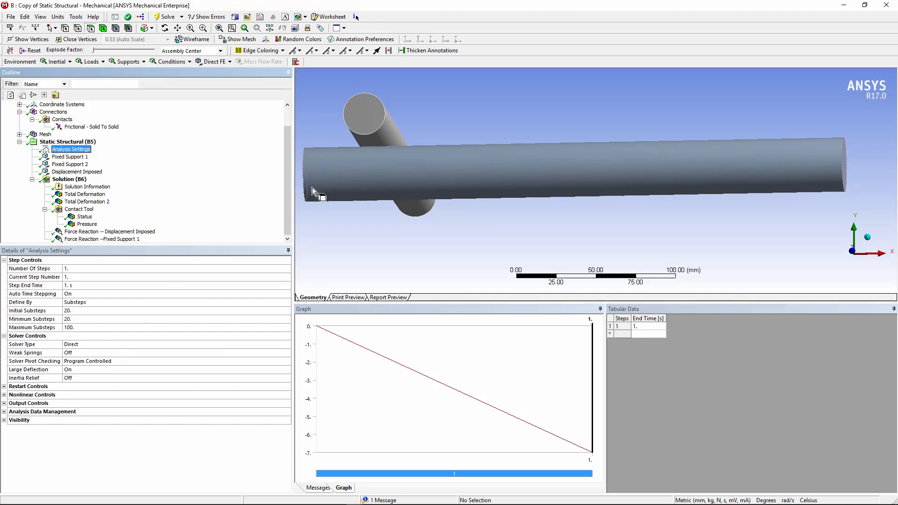
mouse_move(274, 192)
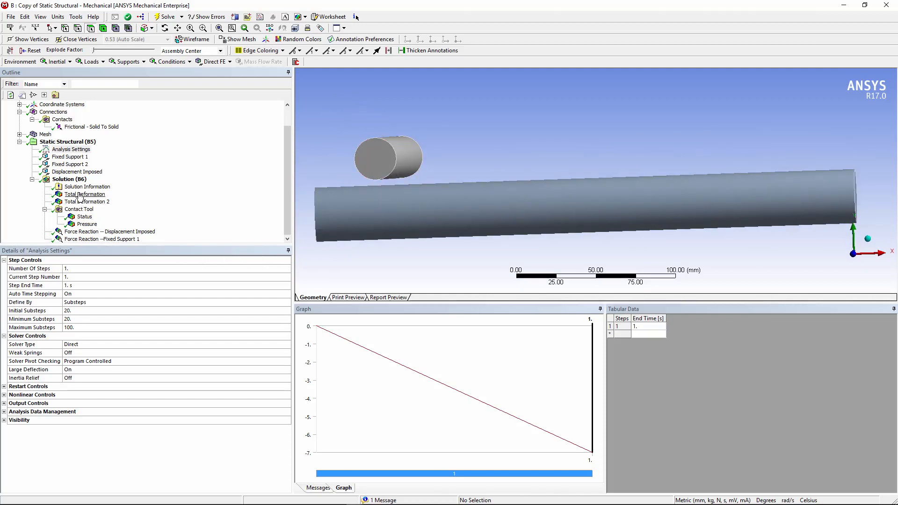
Step: Show the copied analysis's Total Deformation, peaking at 7.0164 mm with finer time history
left_click(85, 194)
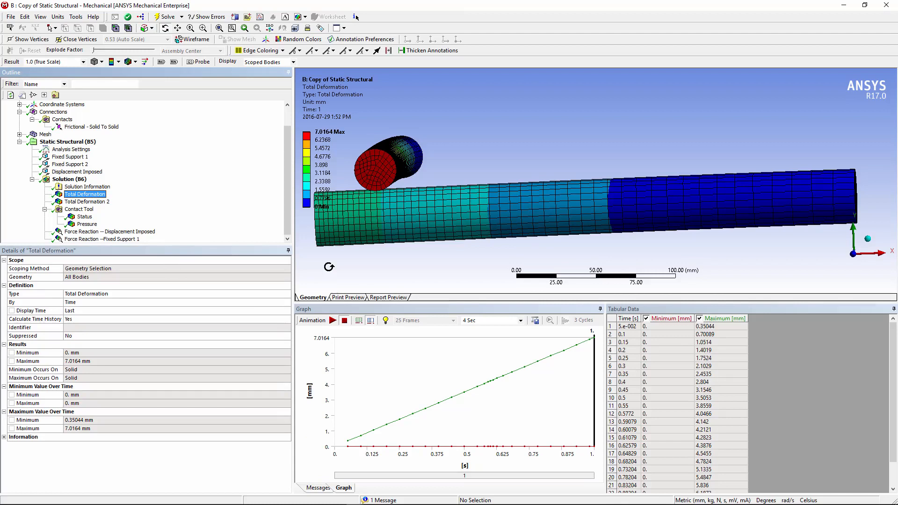
mouse_move(494, 379)
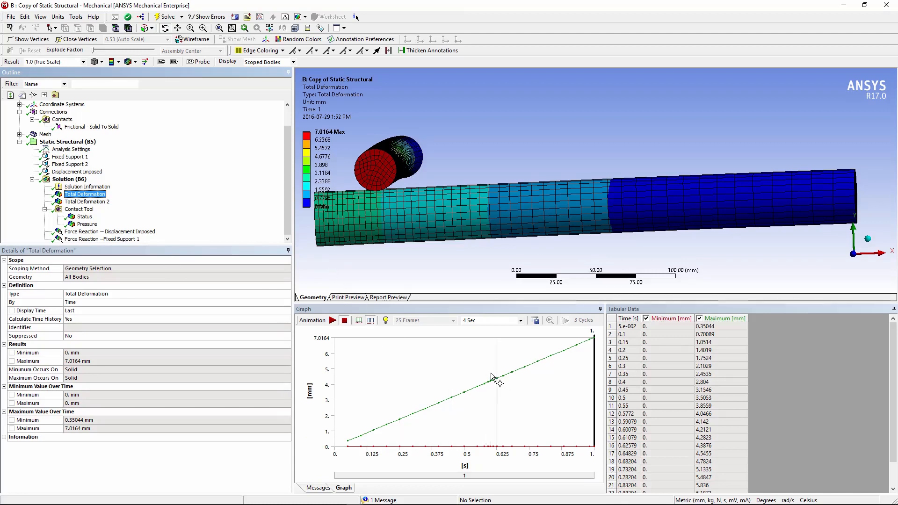
mouse_move(481, 375)
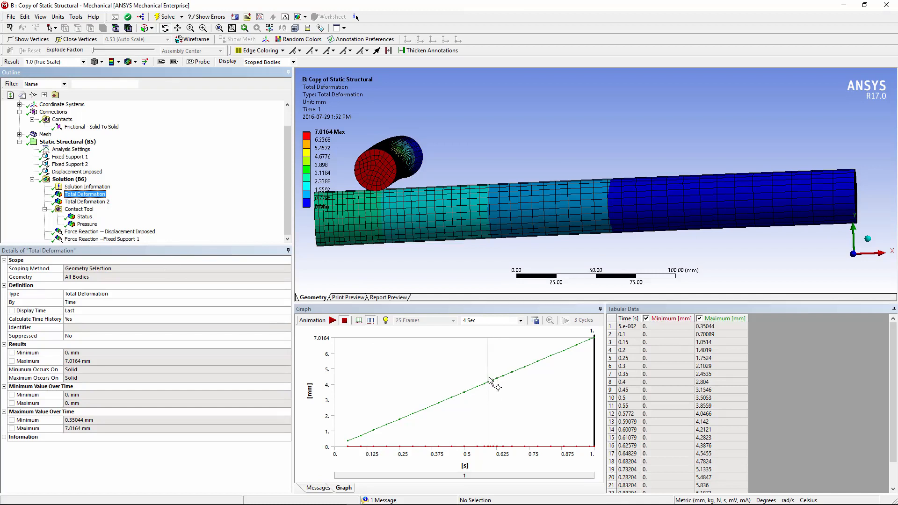
mouse_move(486, 390)
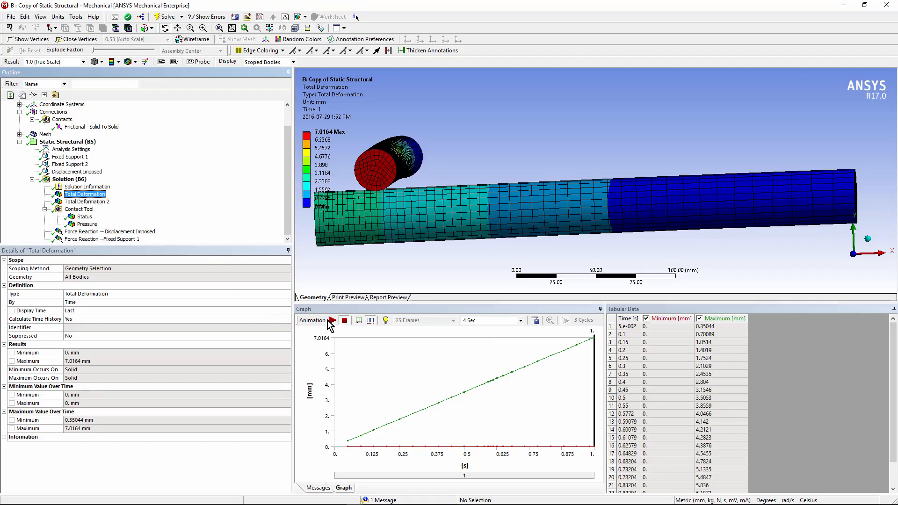
left_click(334, 320)
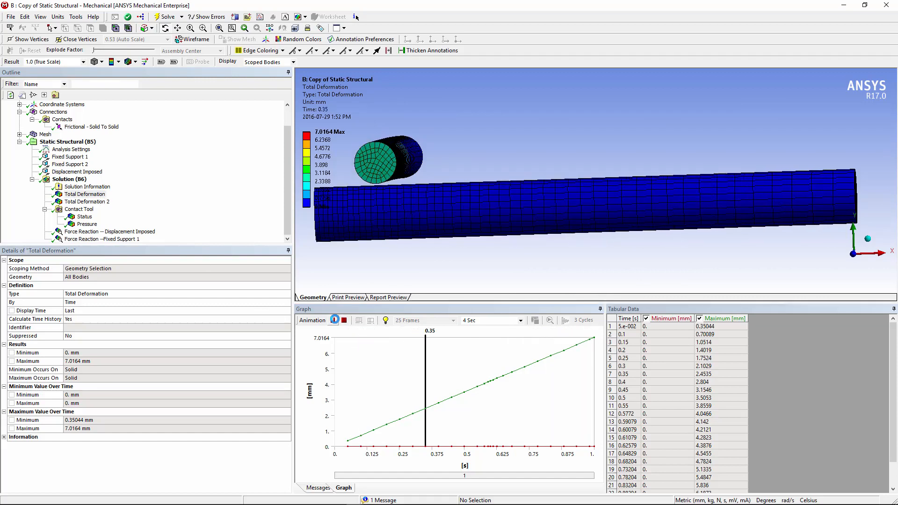
left_click(334, 320)
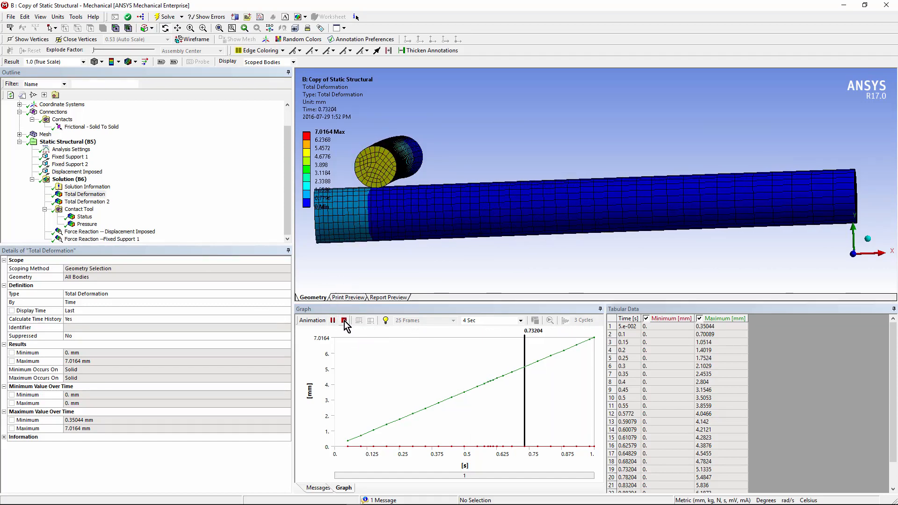
left_click(332, 320)
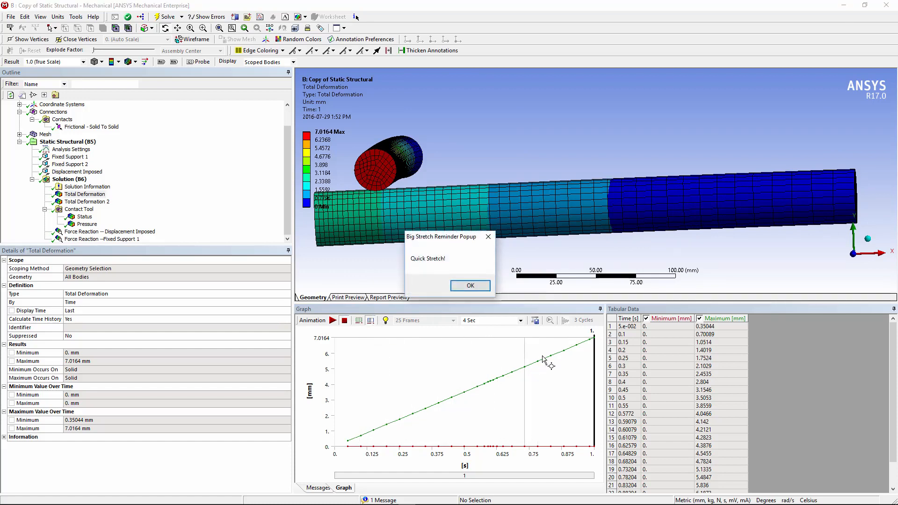
left_click(469, 286)
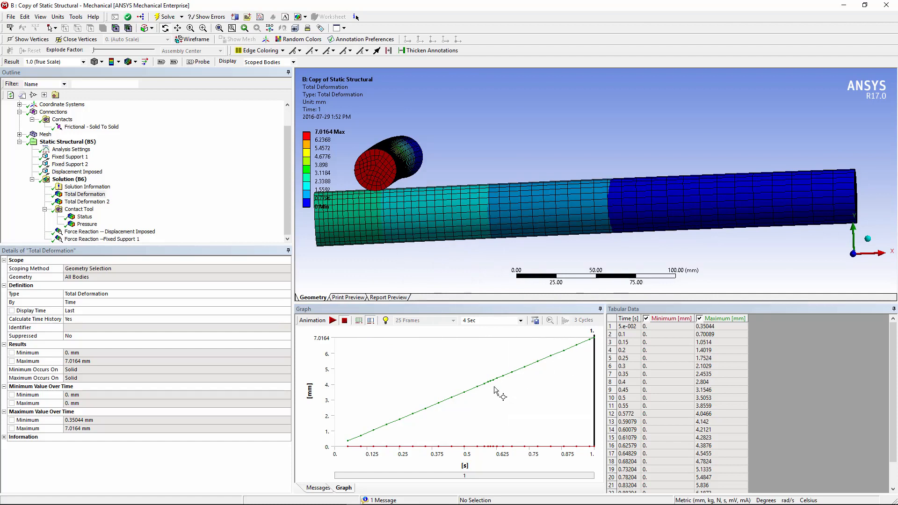
mouse_move(372, 164)
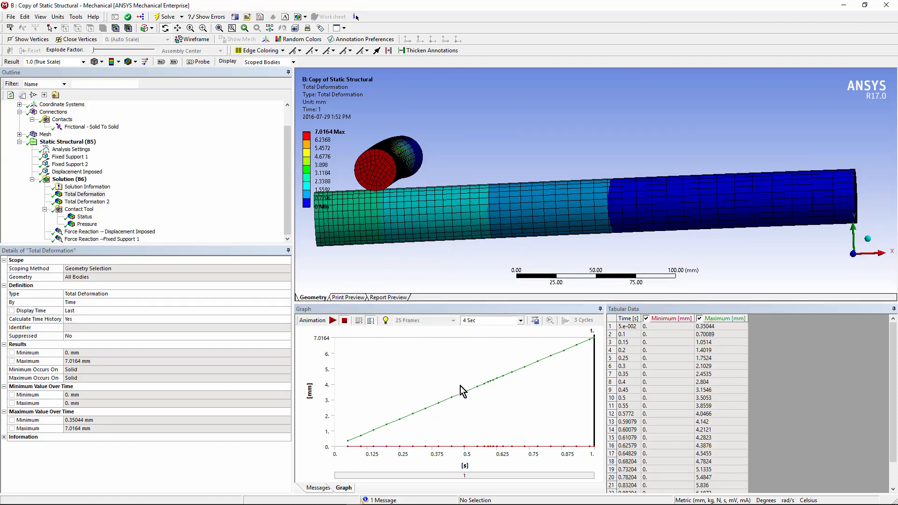
mouse_move(494, 386)
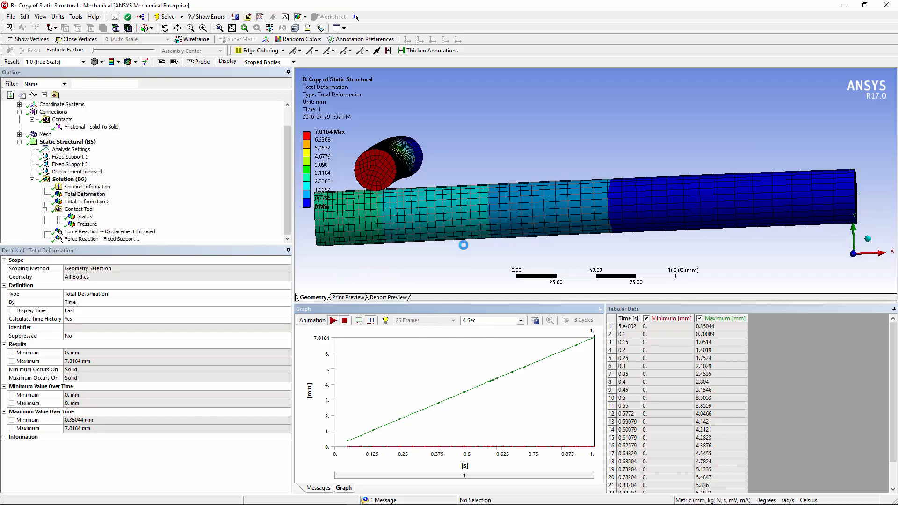
left_click(332, 319)
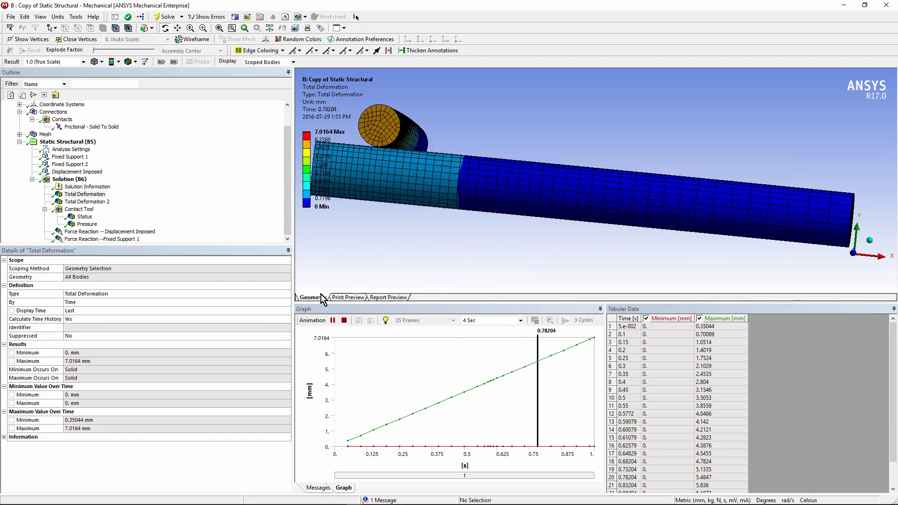
left_click(85, 201)
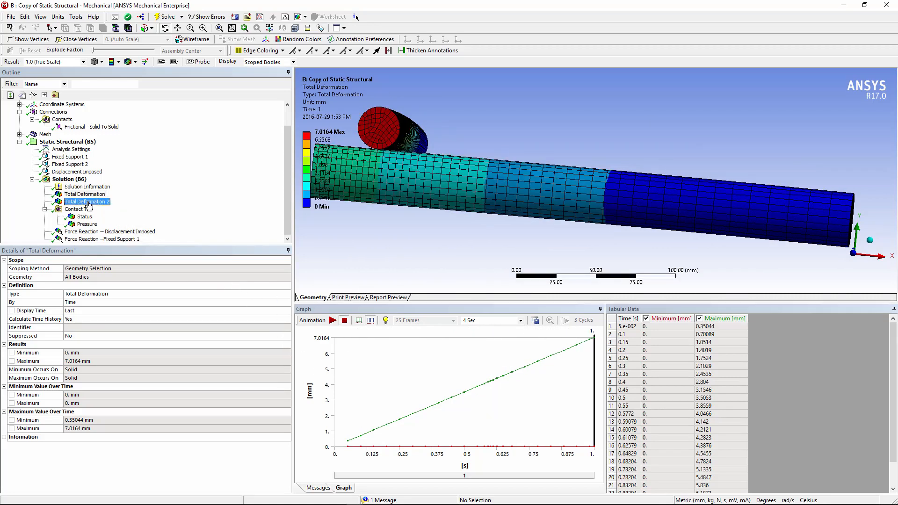
Step: Review Total Deformation 2 (2.8428 mm), then show the frictional contact's Predict For Impact settings
left_click(87, 202)
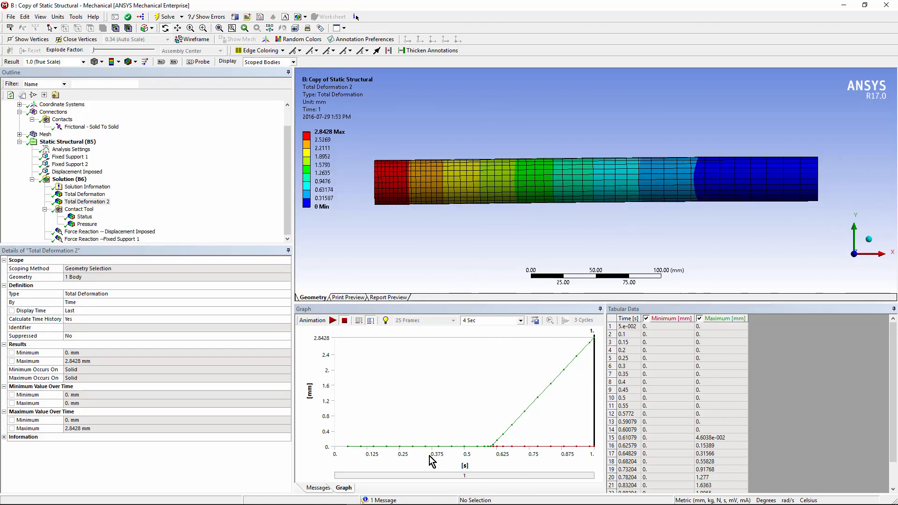
mouse_move(514, 443)
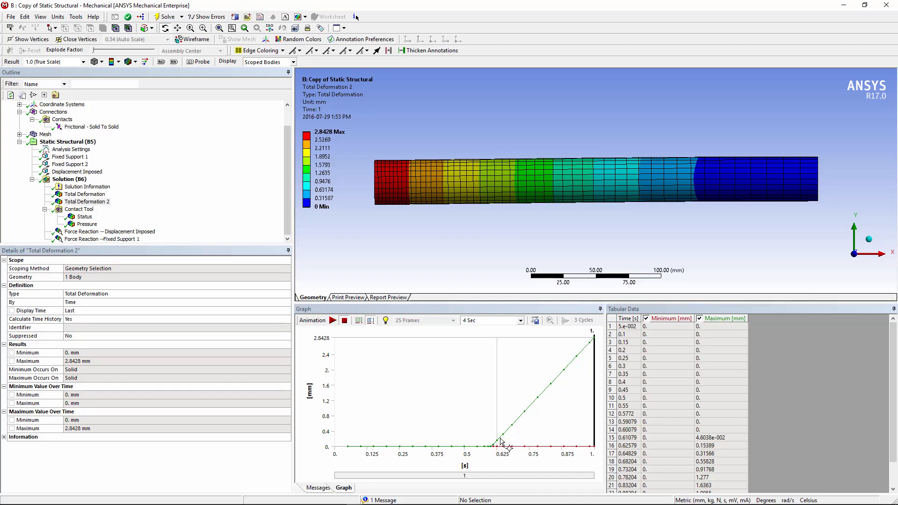
mouse_move(500, 446)
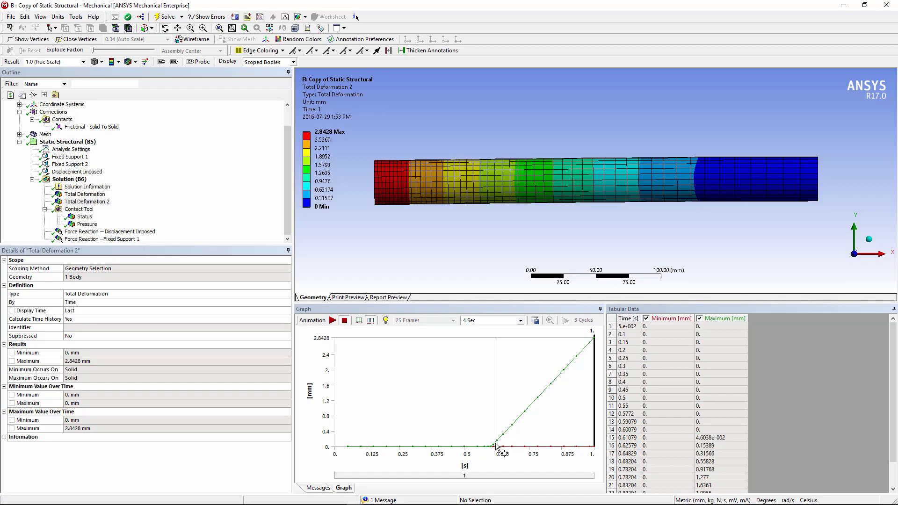
left_click(92, 126)
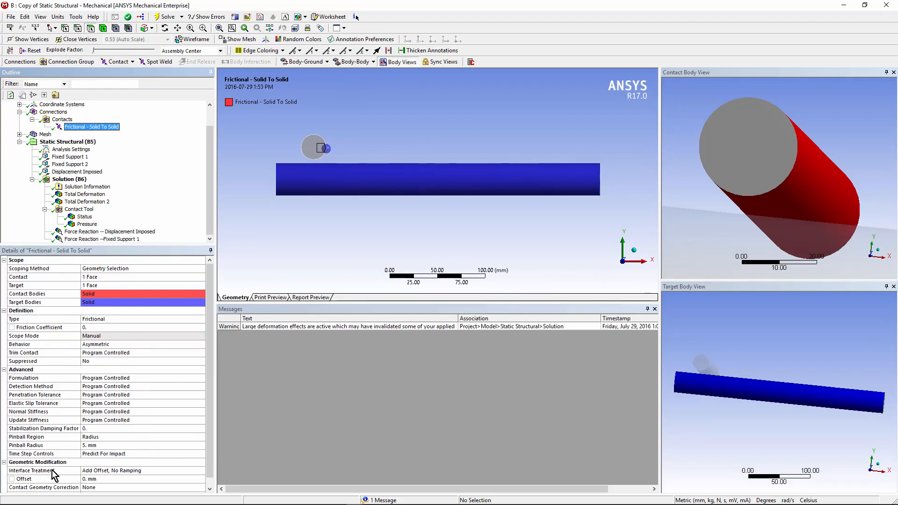
mouse_move(87, 460)
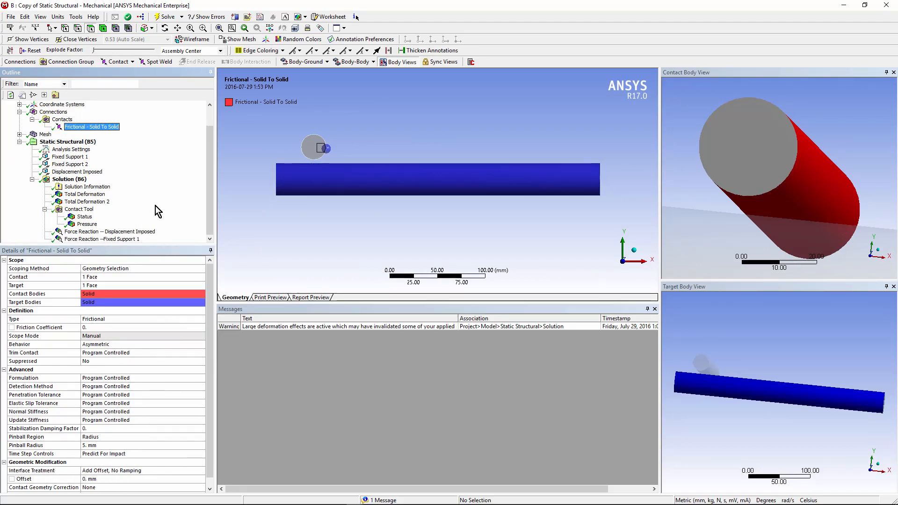
Step: Display the copied analysis's contact Pressure result, peaking at 240.6 MPa
left_click(87, 224)
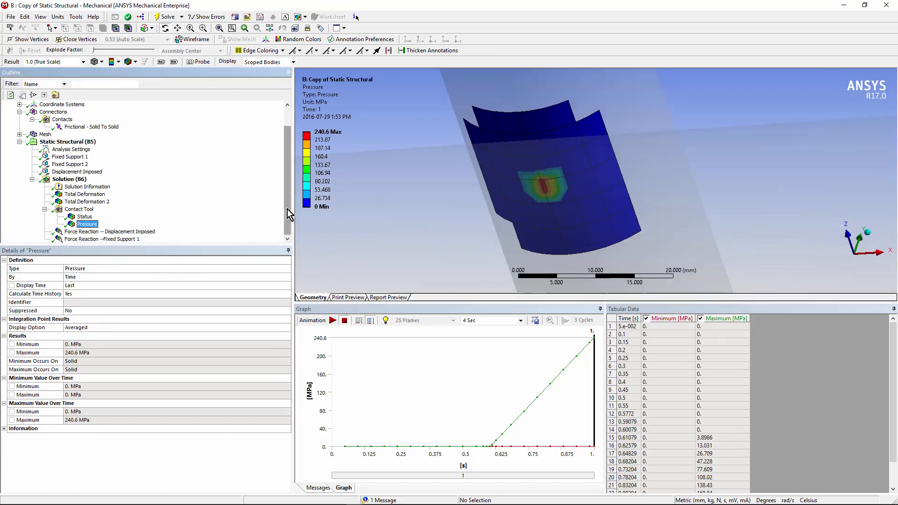
Step: Show the 4647.8 N imposed-displacement reaction, then Fixed Support 1 reaching 3455.3 N in Y
left_click(110, 231)
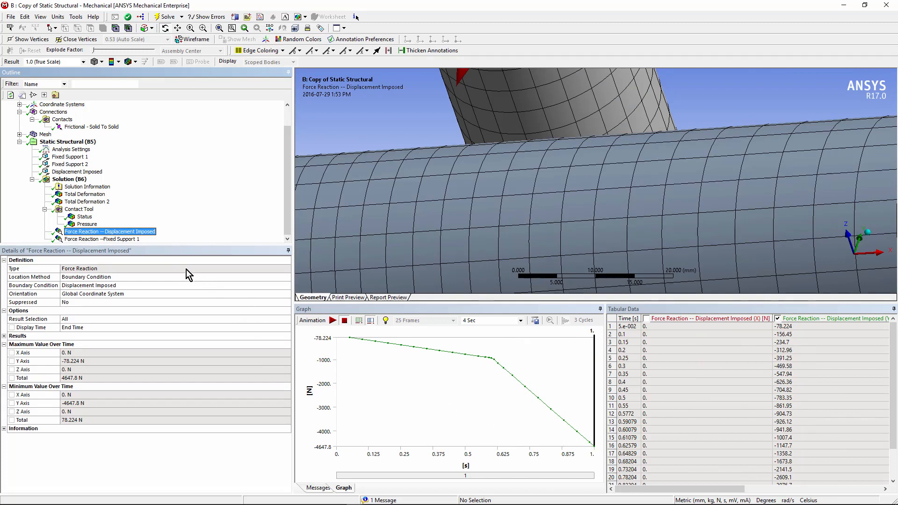
left_click(102, 239)
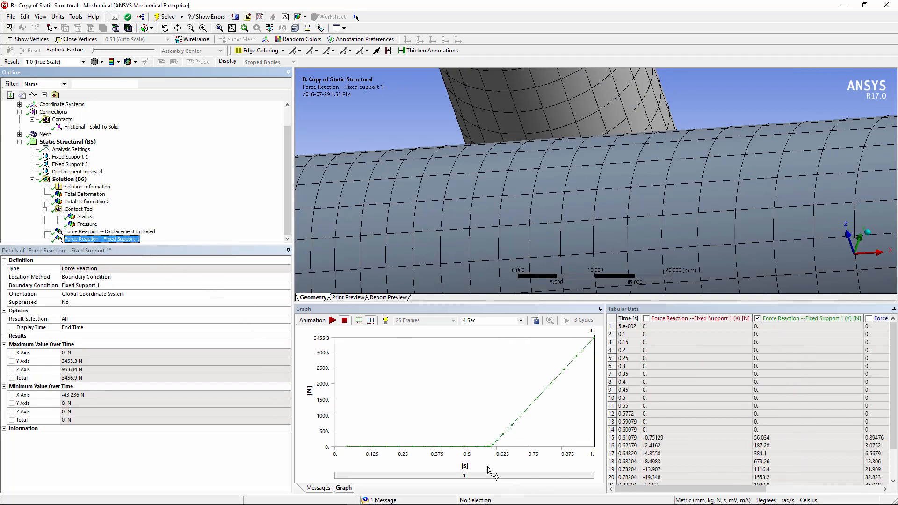
mouse_move(340, 184)
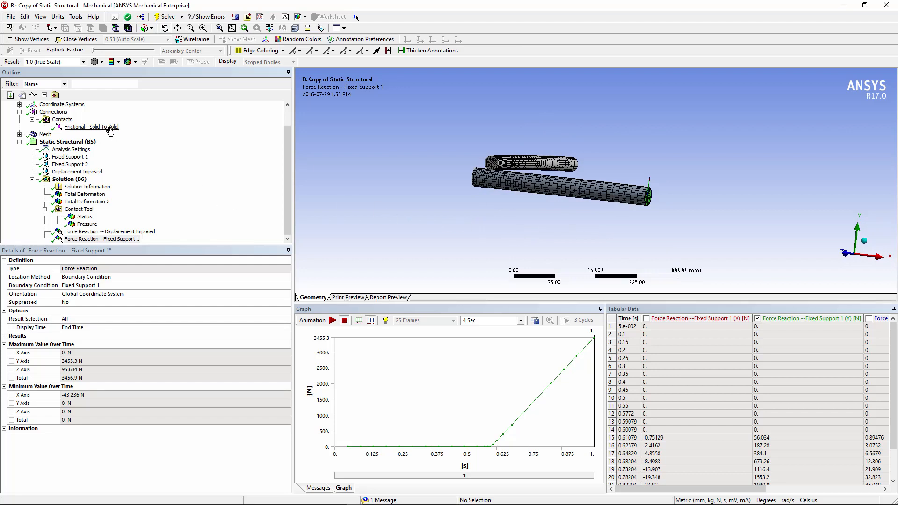
Step: Select the Frictional - Solid To Solid contact to review its Predict For Impact time step settings
left_click(91, 126)
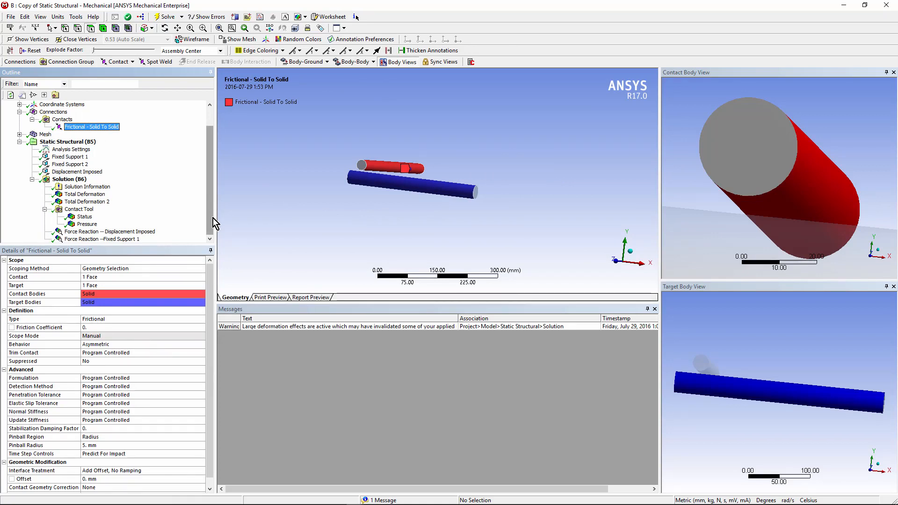
mouse_move(206, 240)
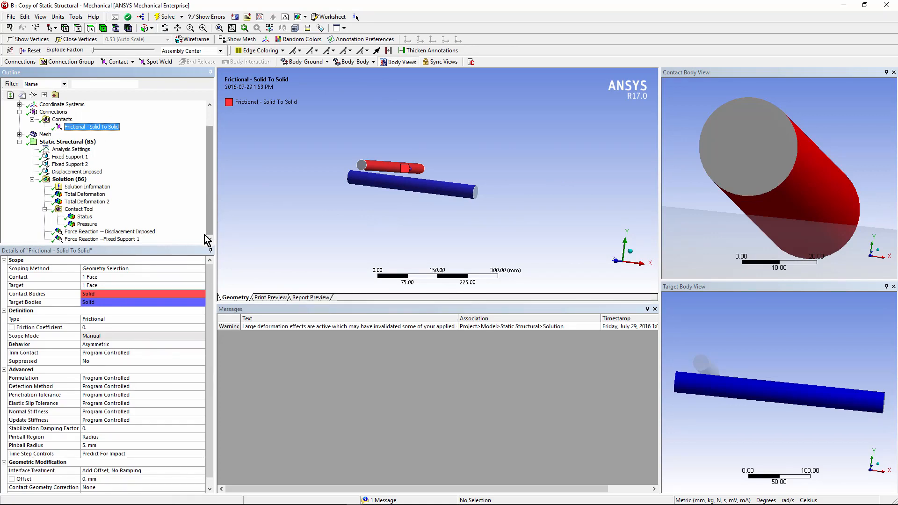
mouse_move(144, 380)
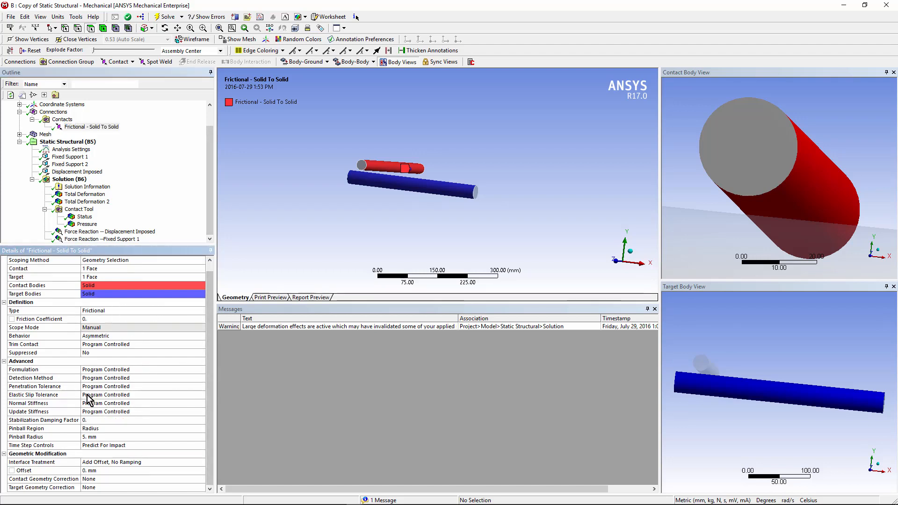
mouse_move(161, 371)
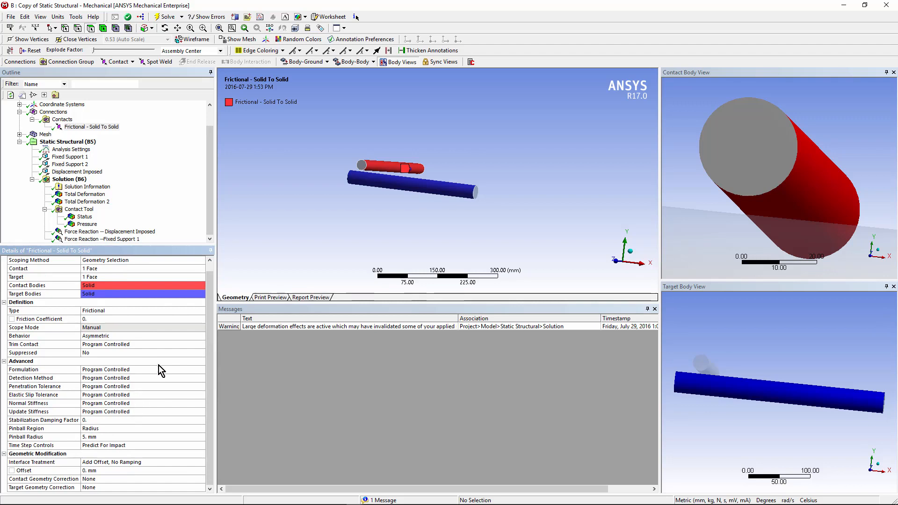
mouse_move(296, 234)
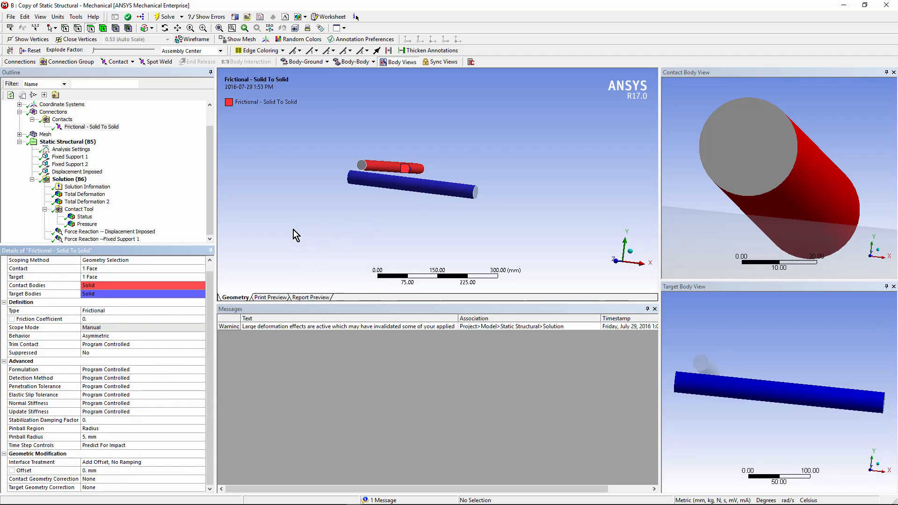
mouse_move(212, 197)
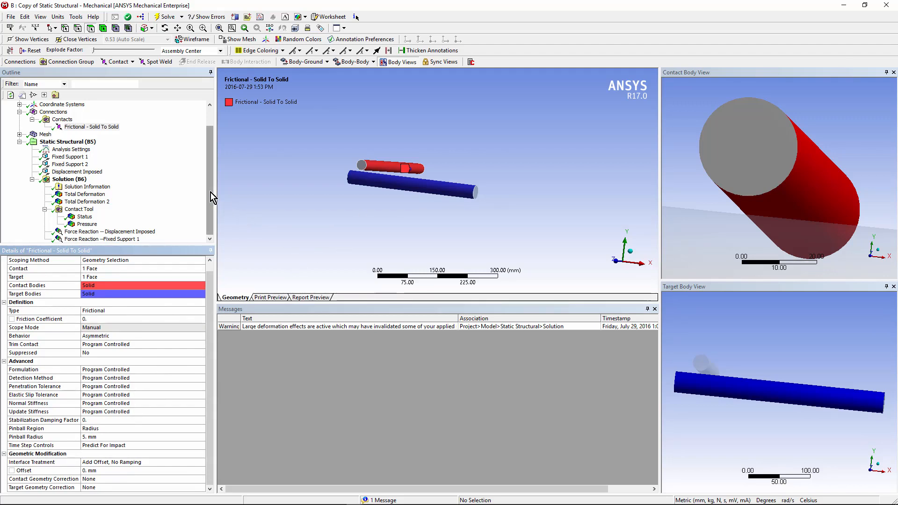
left_click(90, 127)
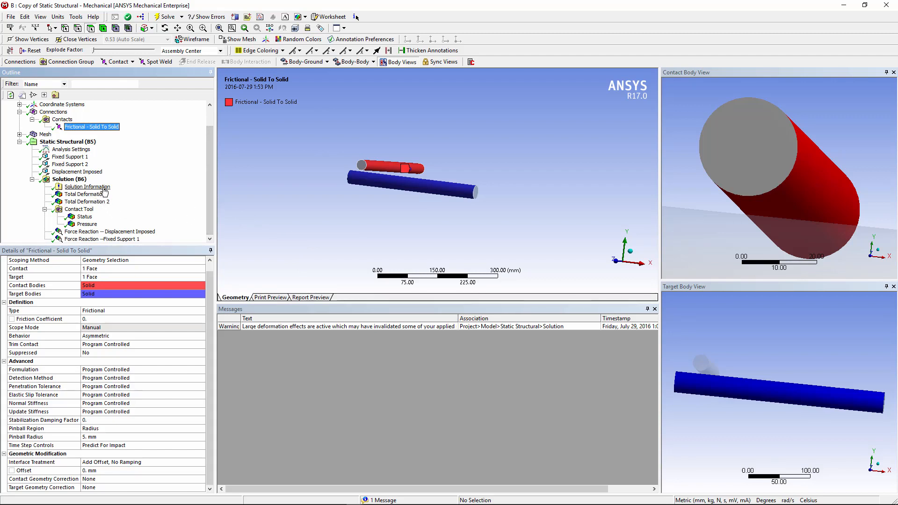
mouse_move(98, 222)
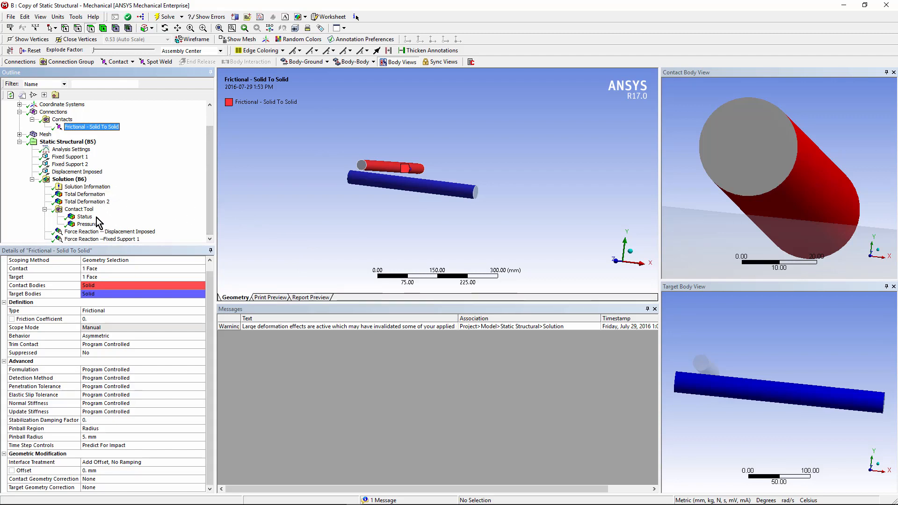